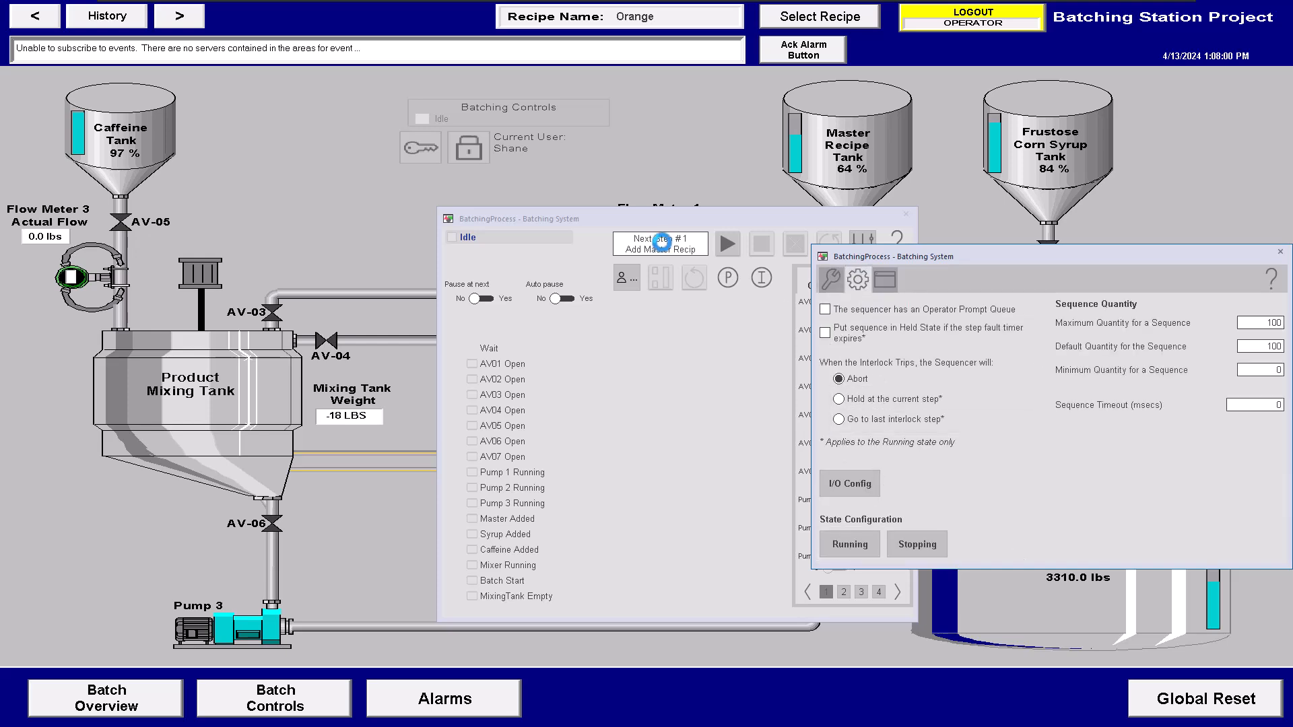
- Bring up the Running state's Step Config window, showing step 8 Stop Batch
left_click(849, 545)
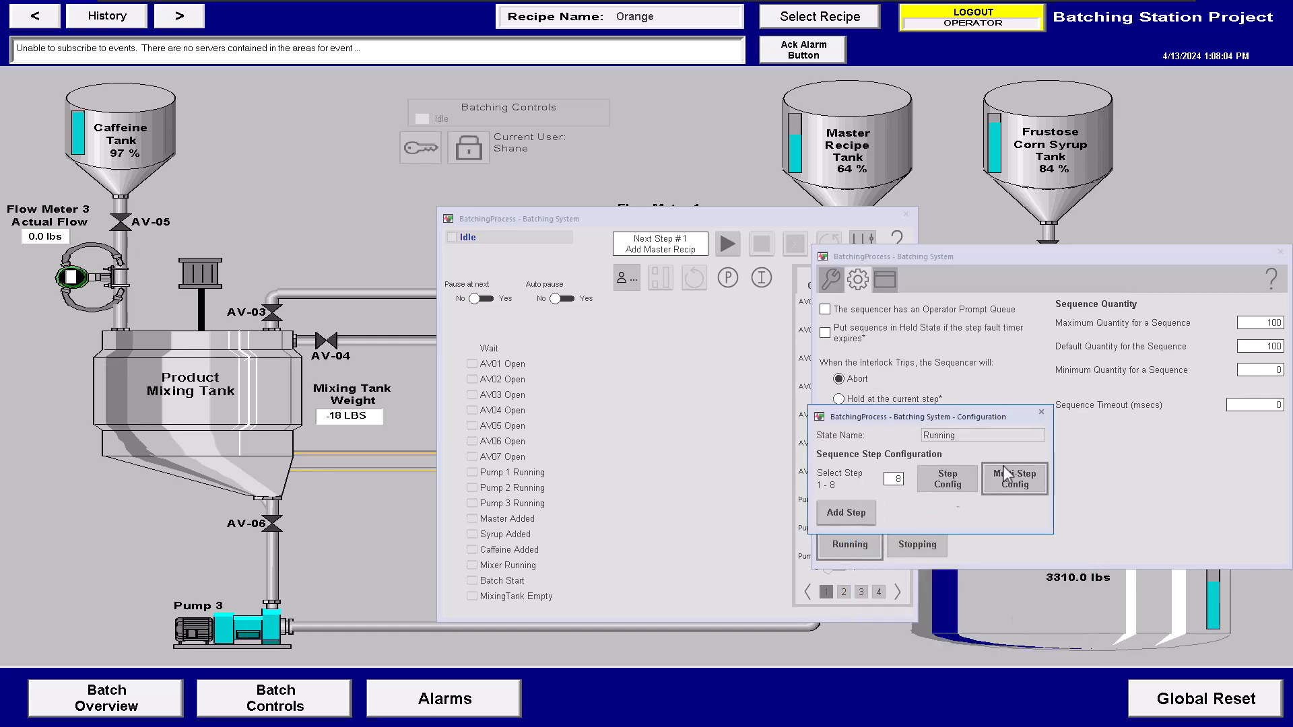
mouse_move(944, 493)
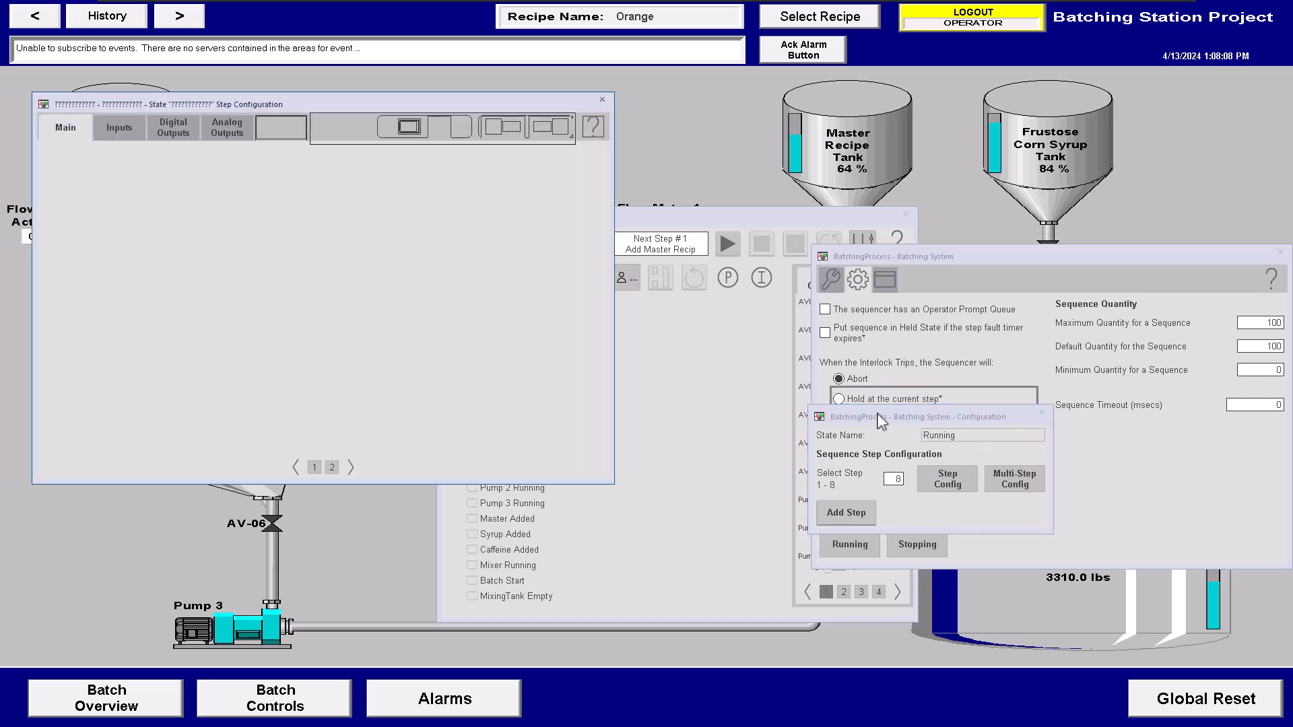
left_click(947, 479)
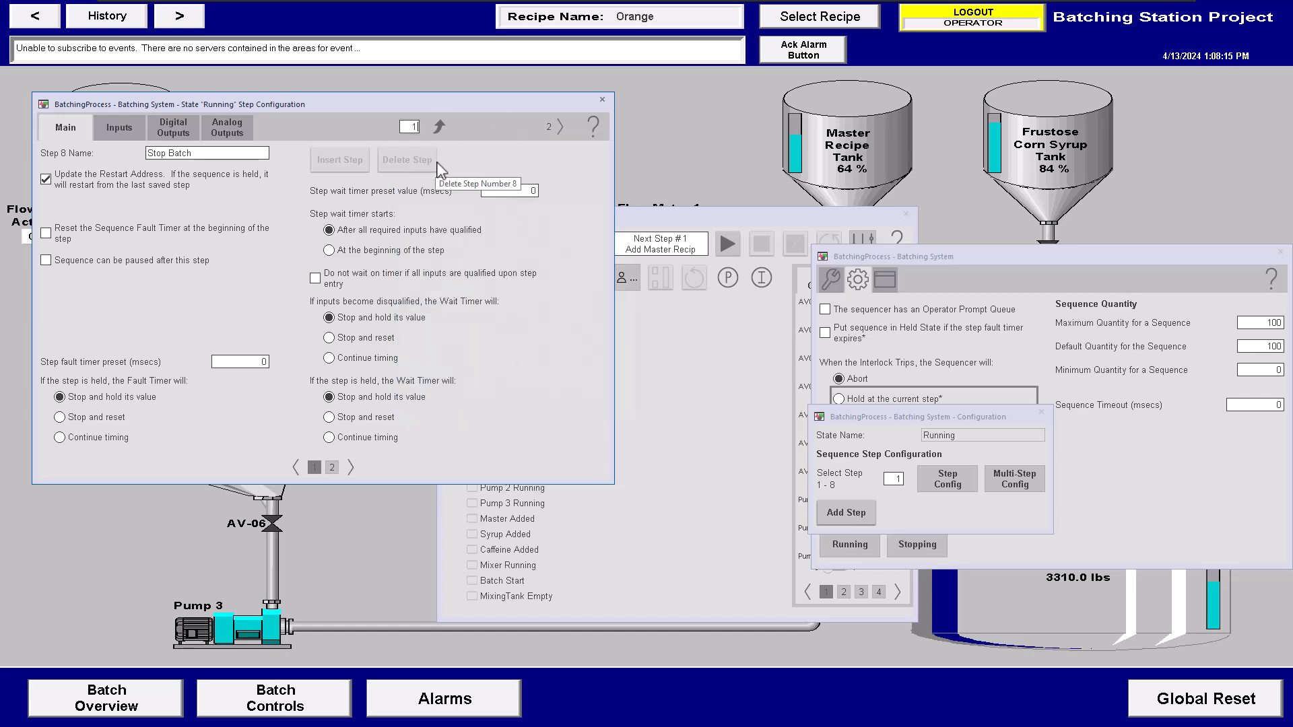
- Review the step's Inputs and Digital Outputs lists in the Step Configuration window
left_click(119, 127)
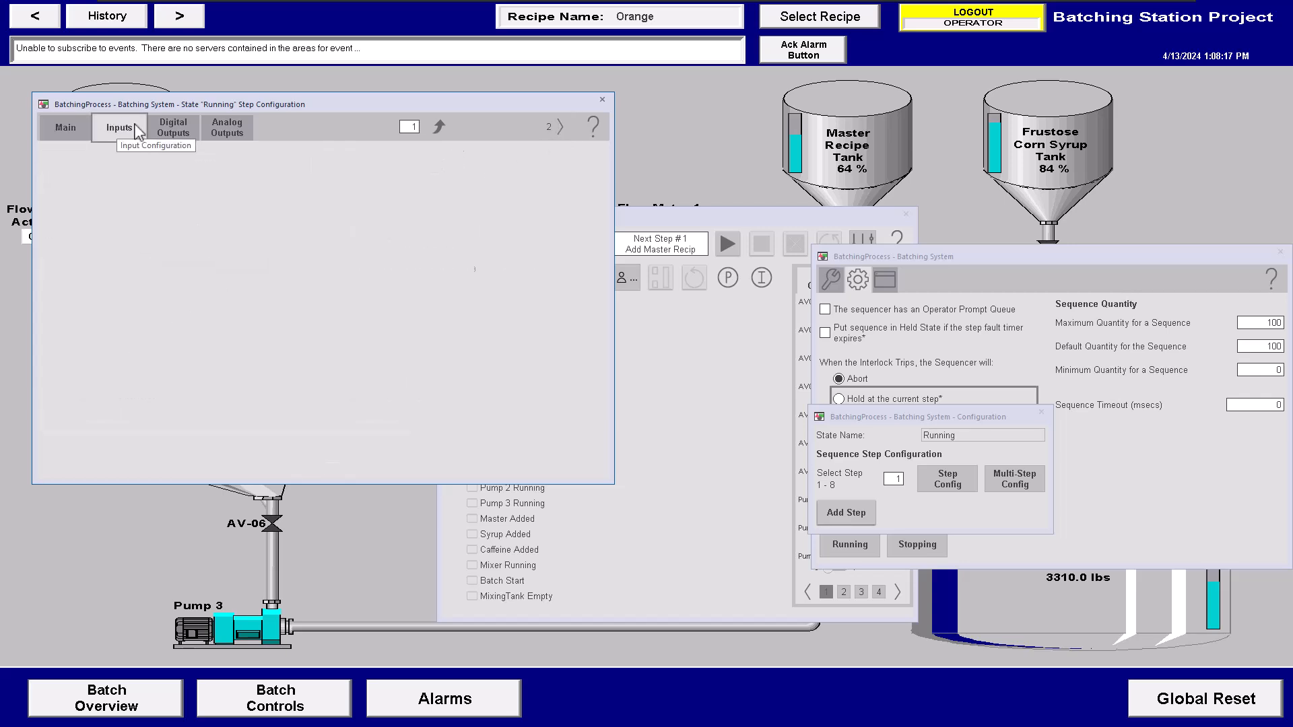
left_click(119, 127)
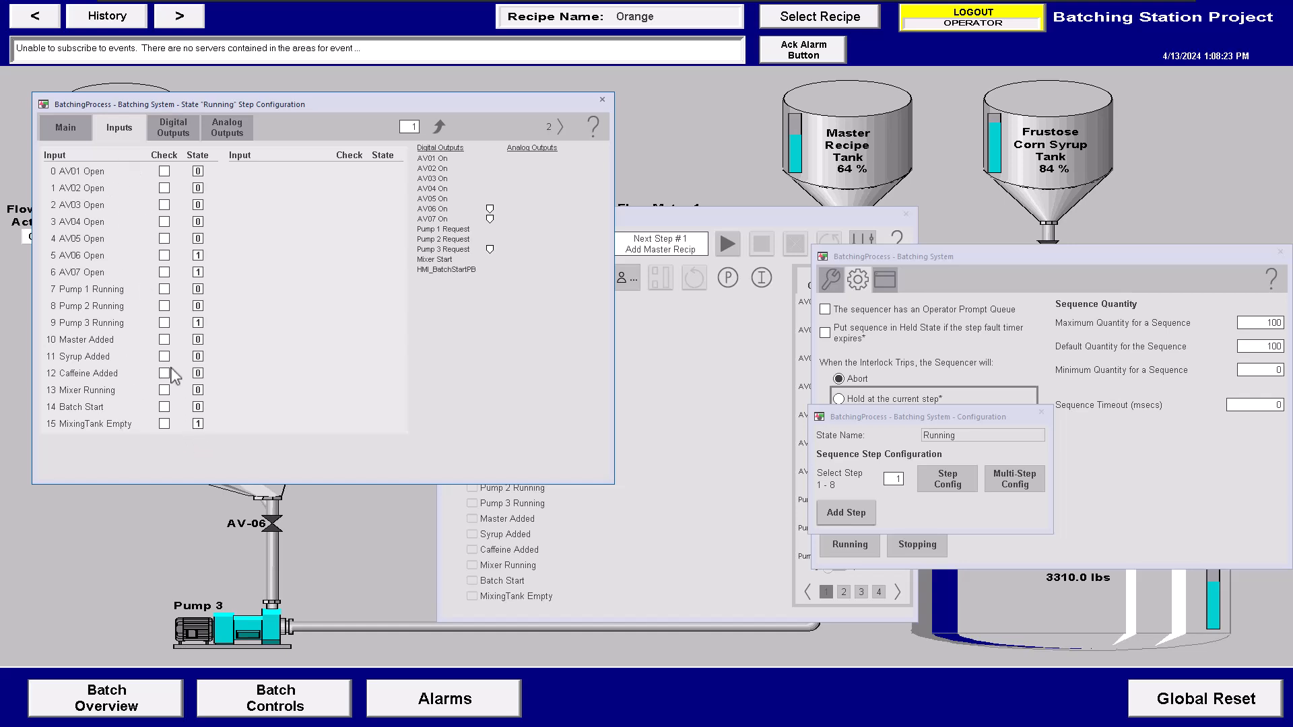
left_click(172, 126)
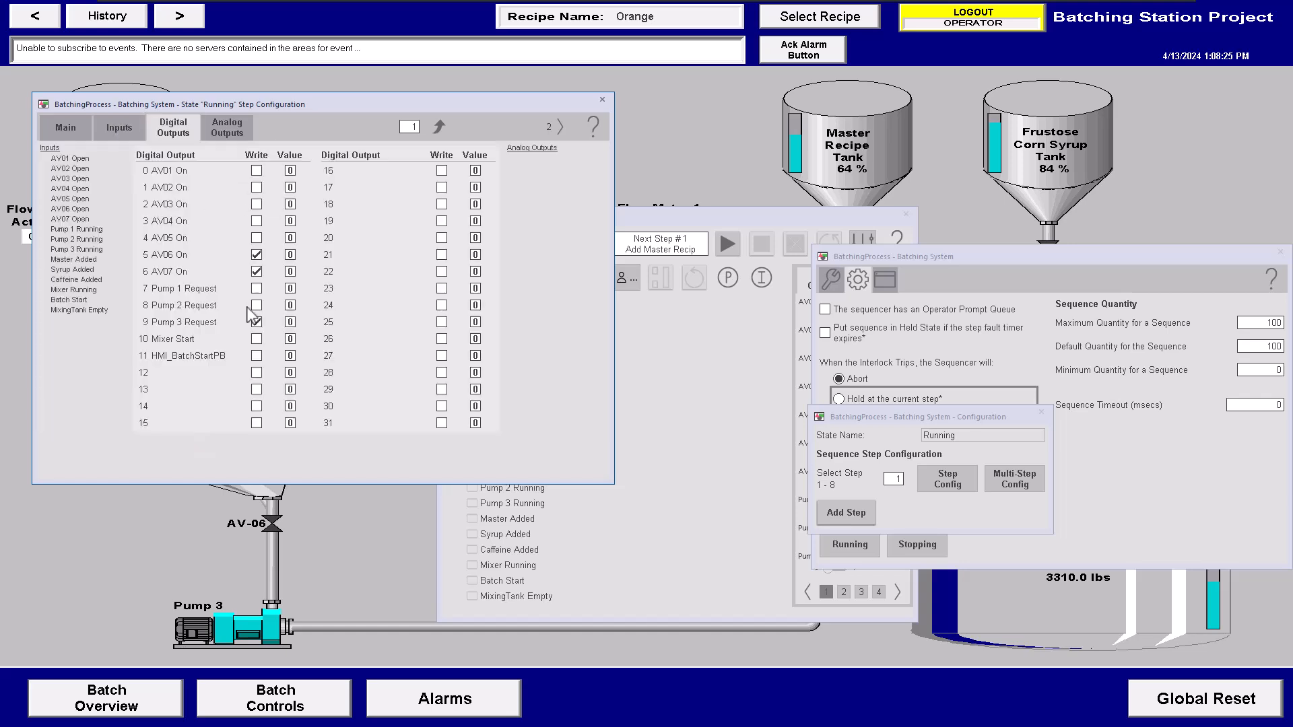
left_click(256, 322)
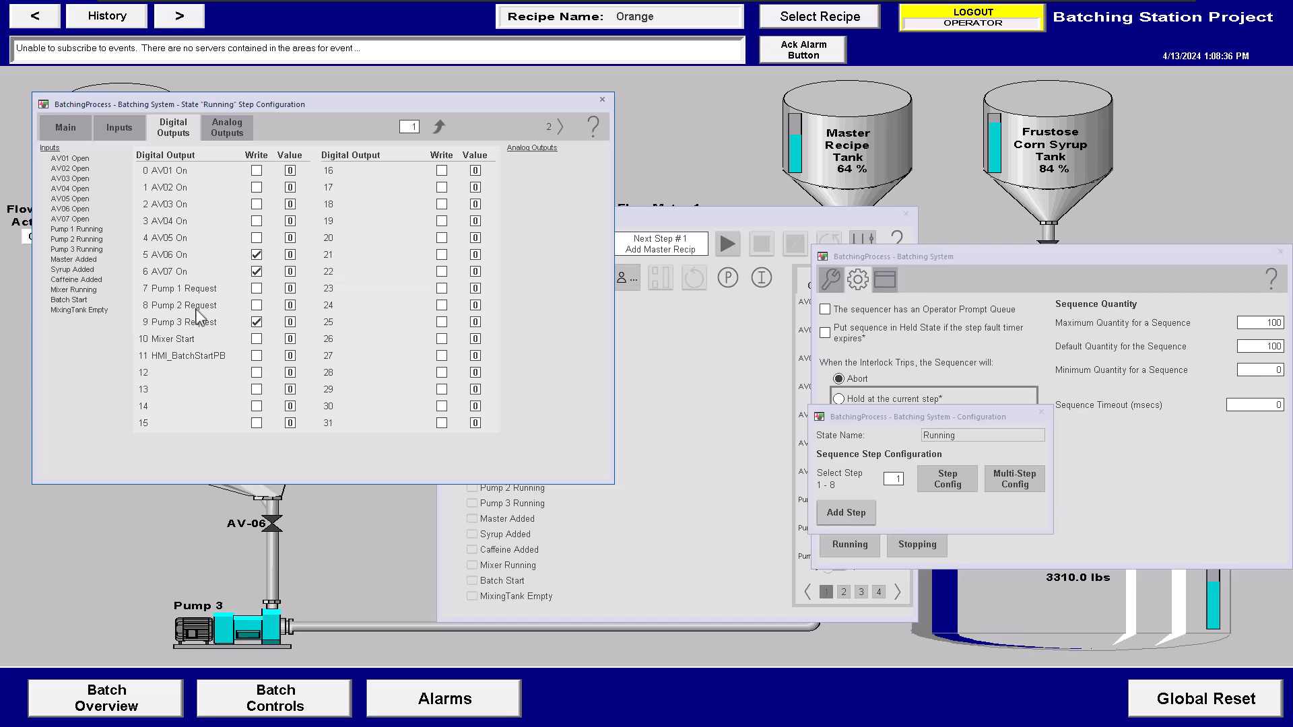
mouse_move(194, 331)
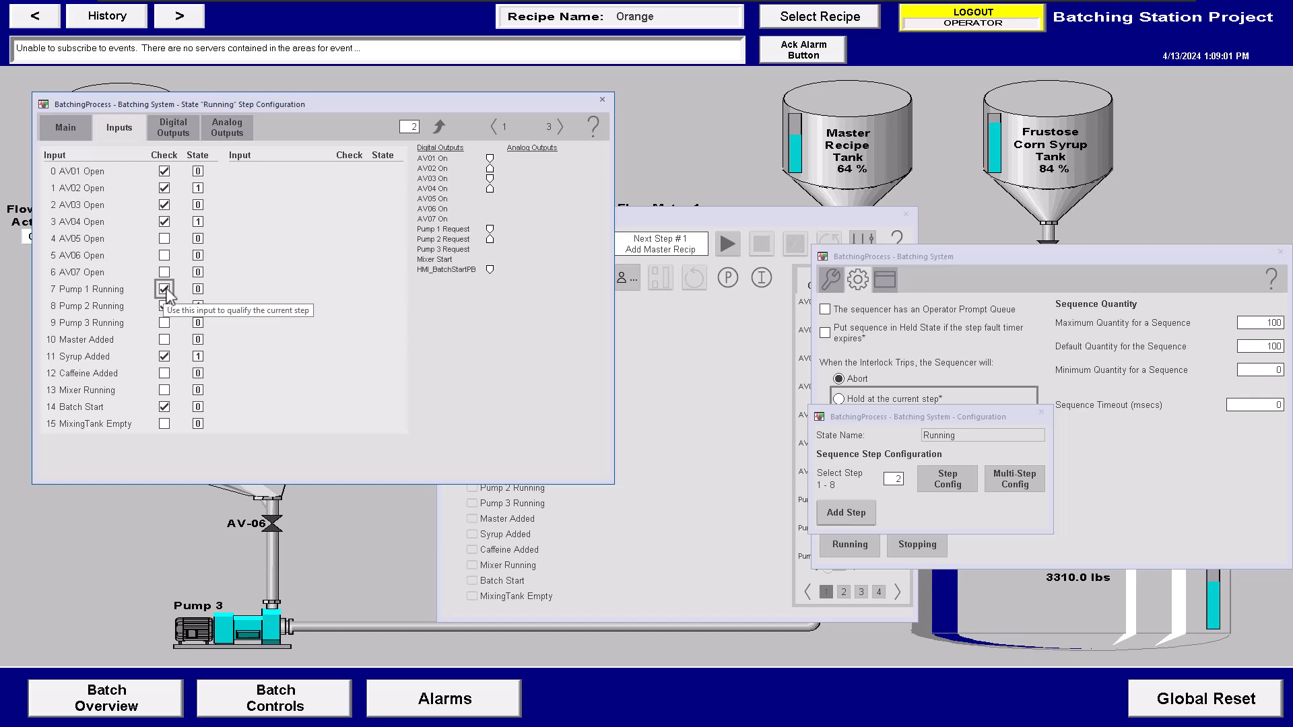
- Tick an input Check box as a step 2 condition and review step 2's digital outputs
left_click(165, 306)
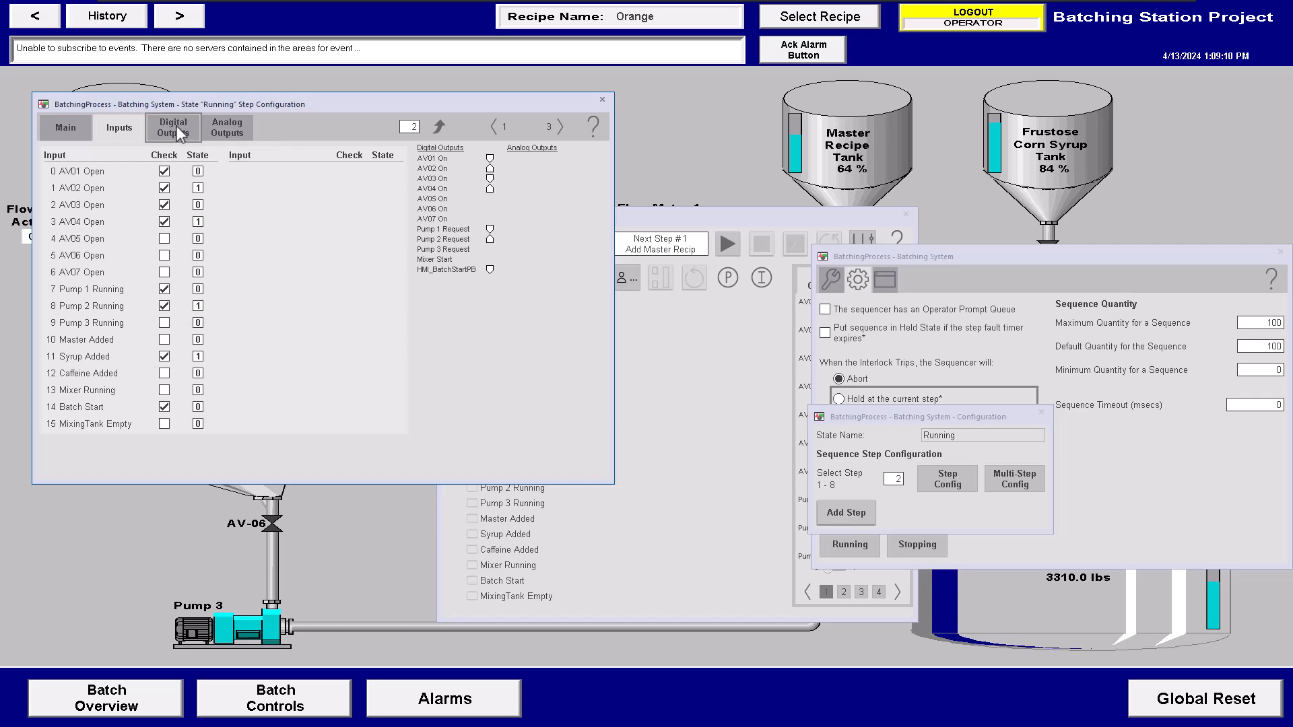
left_click(174, 127)
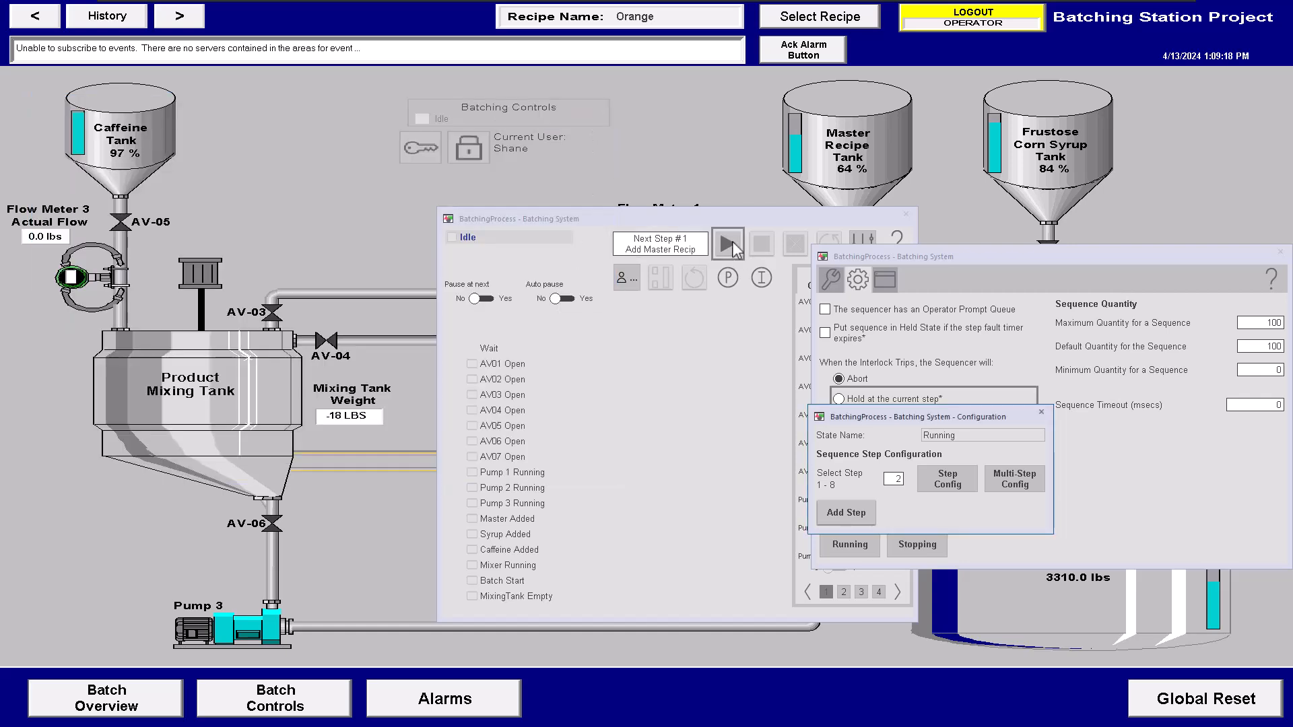
- Start the Orange batch from the BatchingProcess faceplate so Add Master Recipe runs
left_click(728, 244)
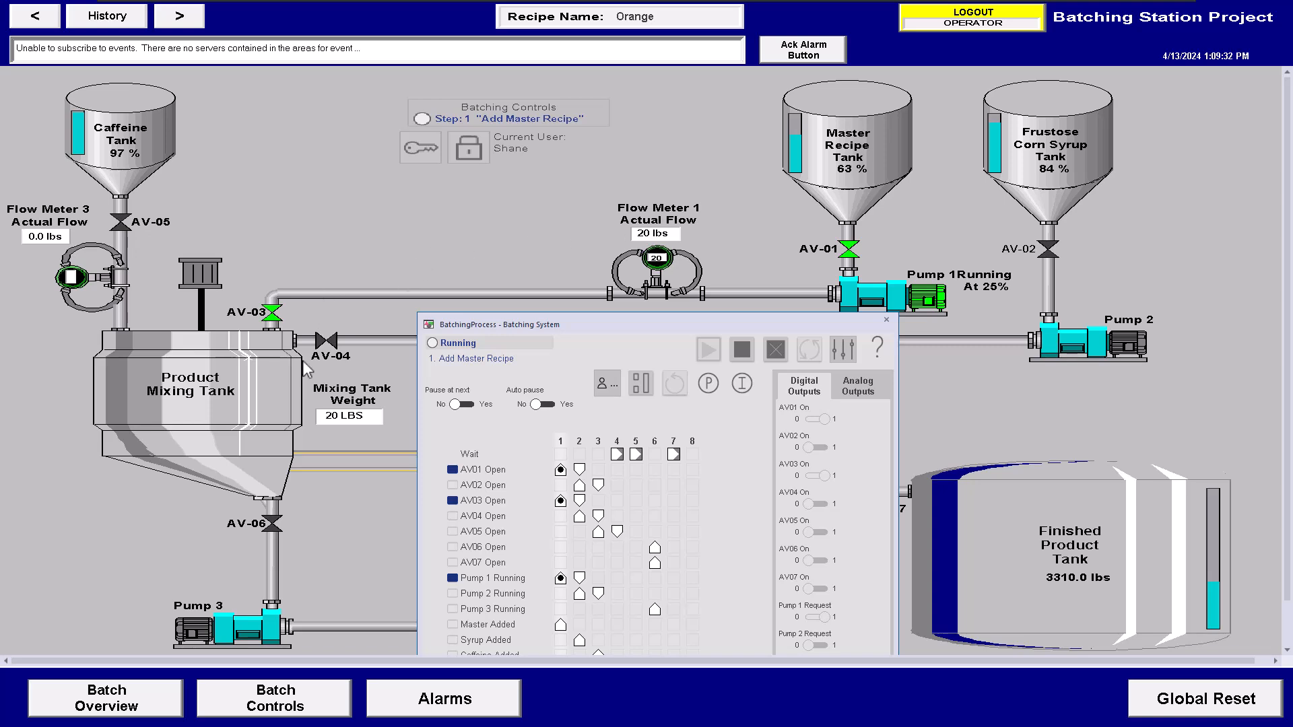
mouse_move(279, 402)
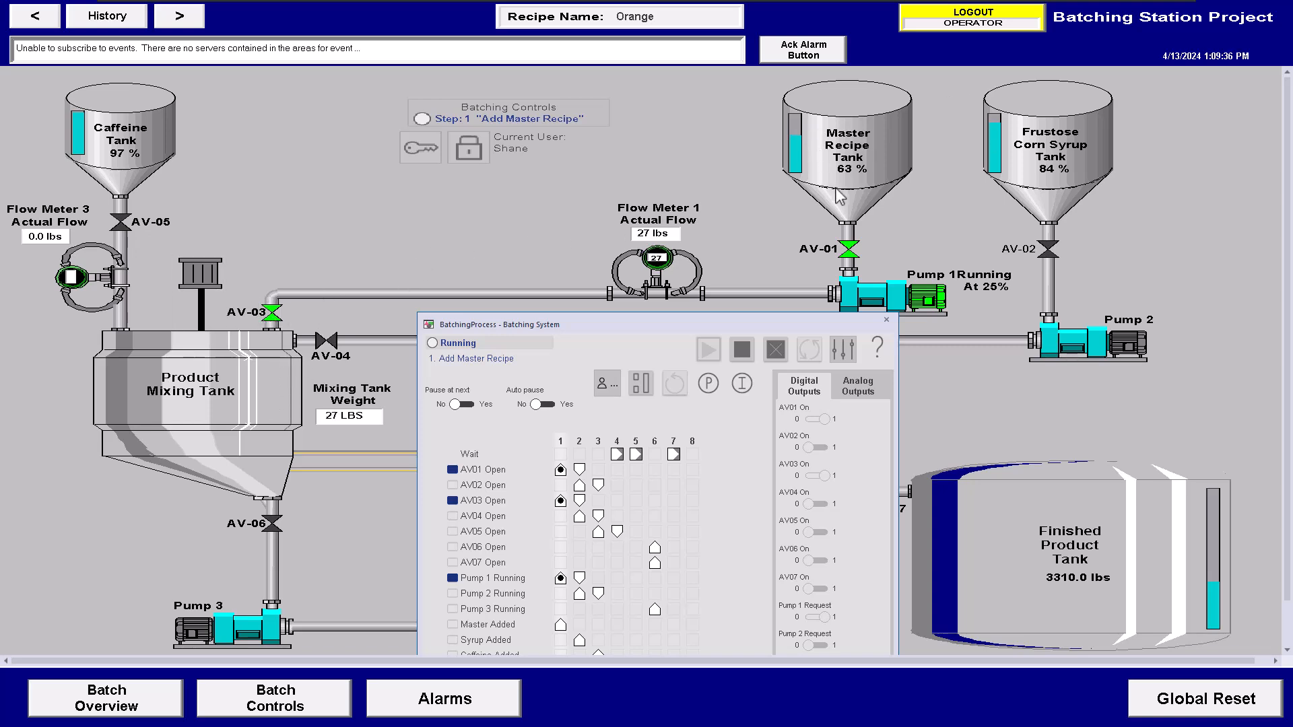
mouse_move(208, 431)
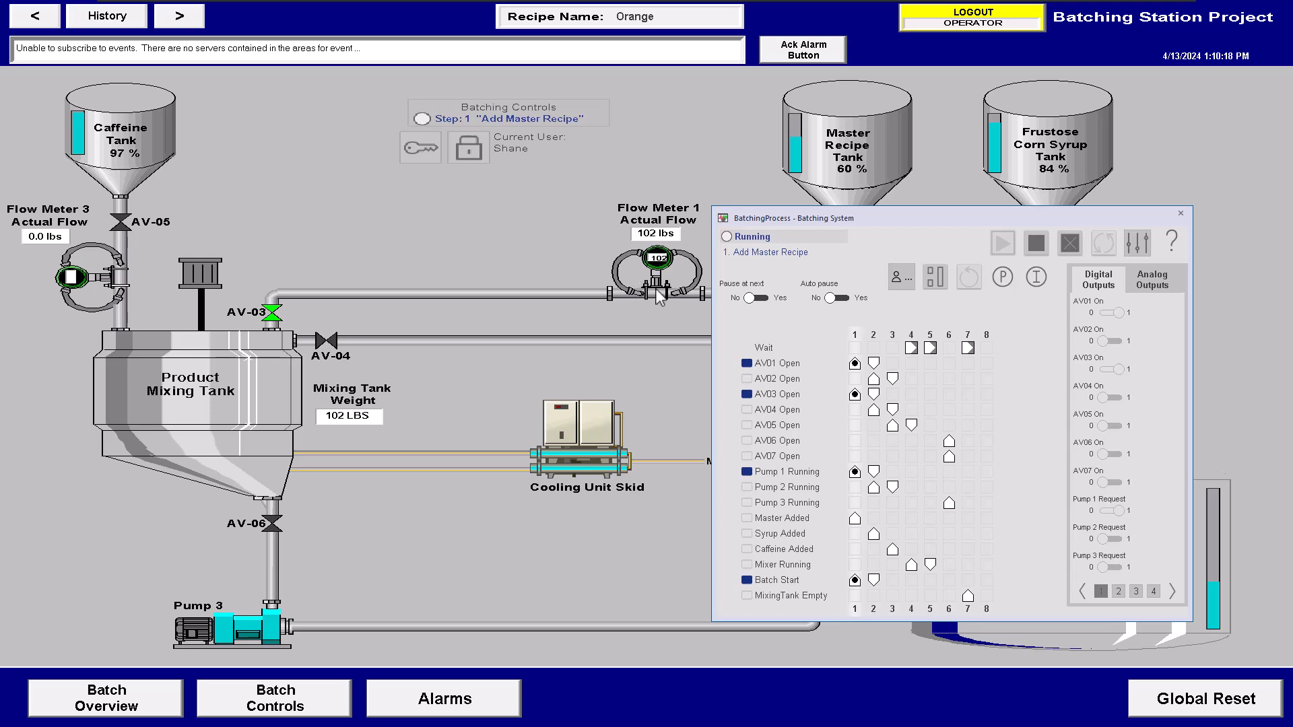
left_click(10, 714)
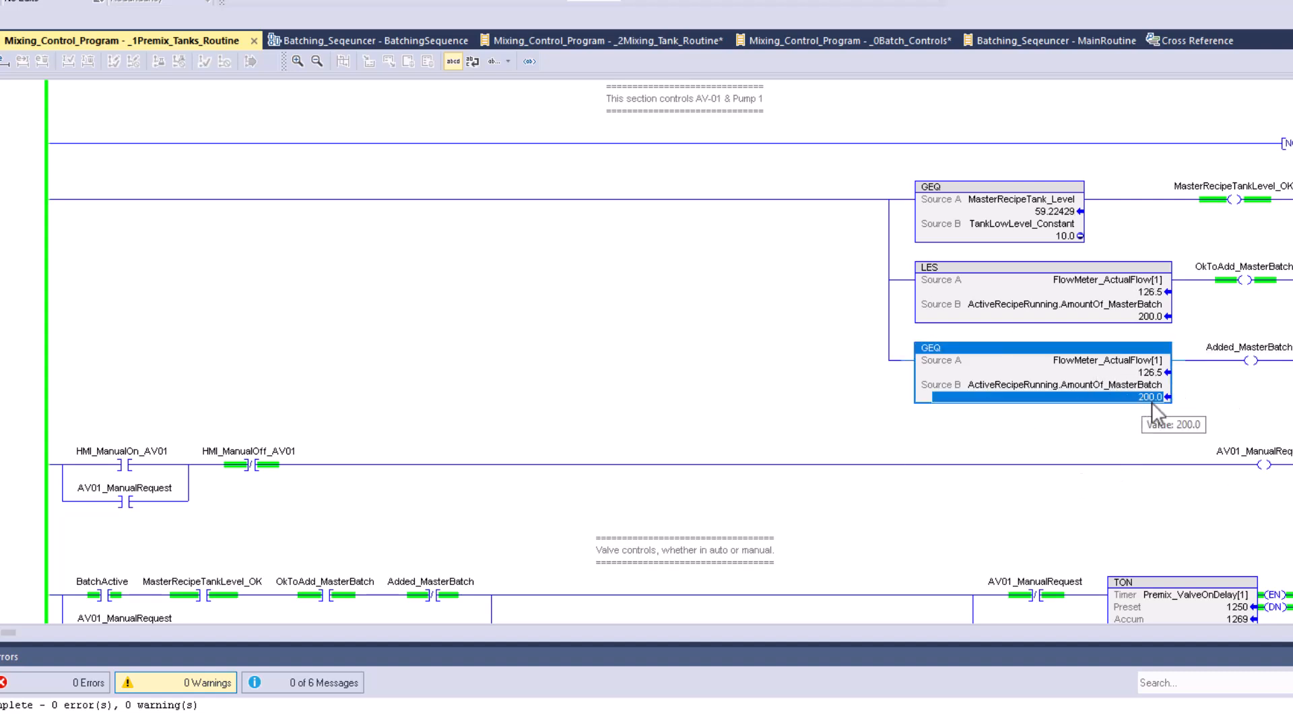
mouse_move(851, 455)
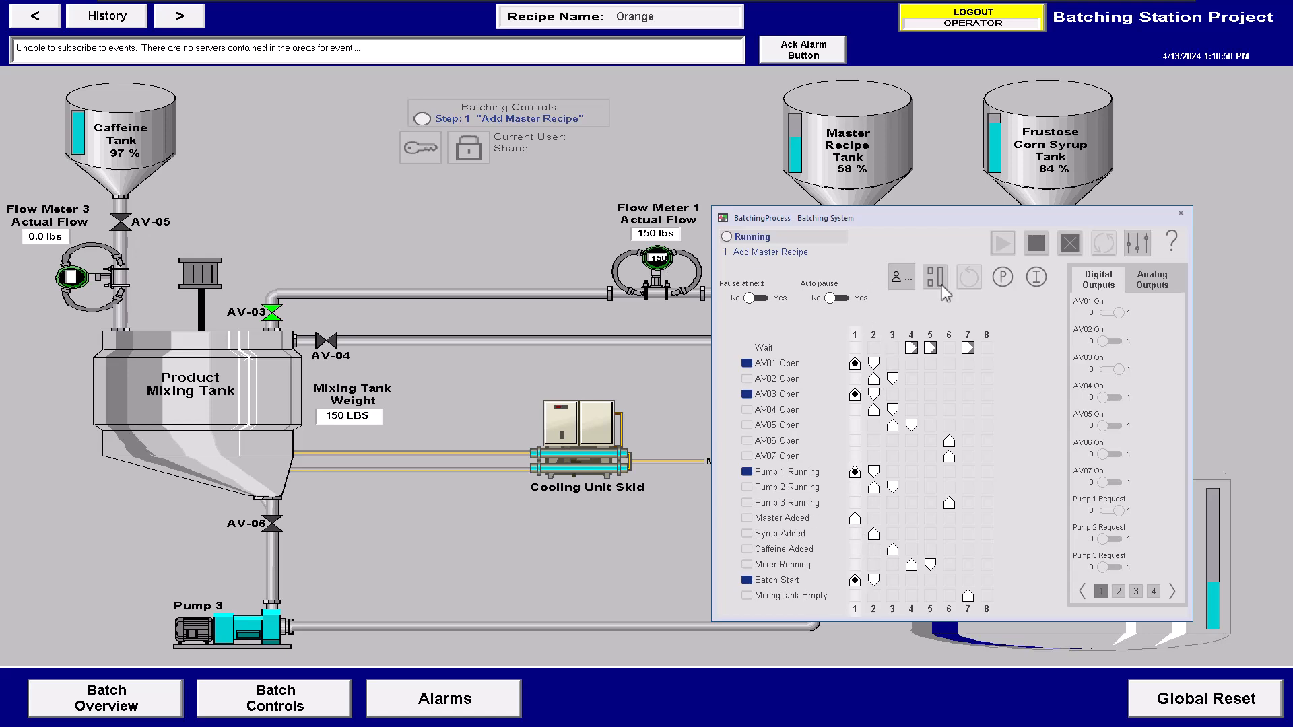
mouse_move(1139, 250)
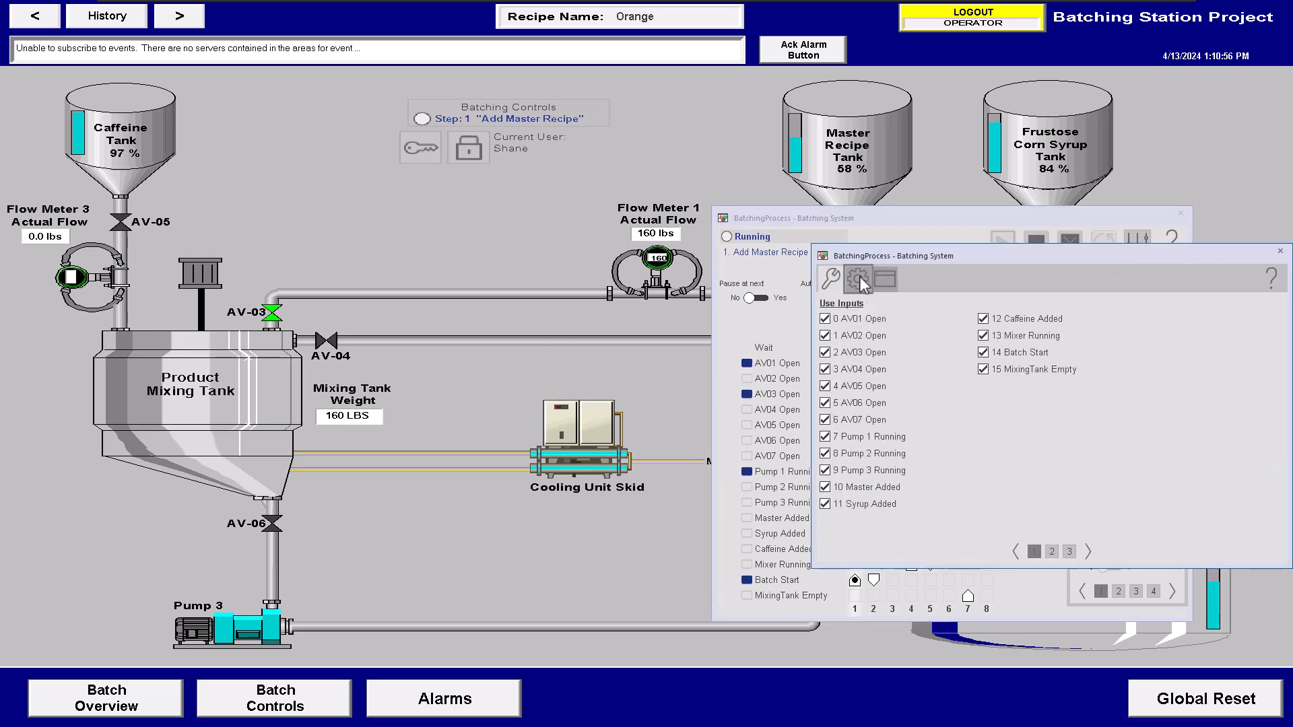
- Select step 1 in the Running state settings and bring up its Step Config
left_click(857, 279)
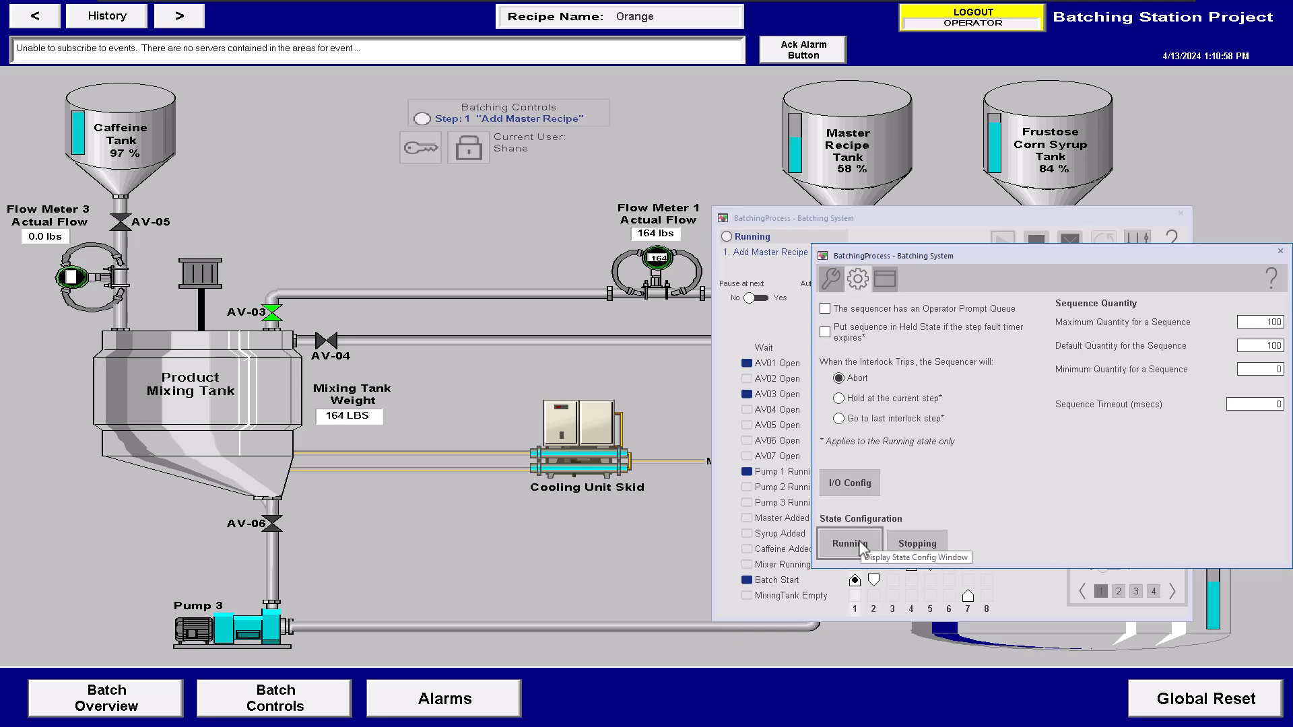
left_click(849, 543)
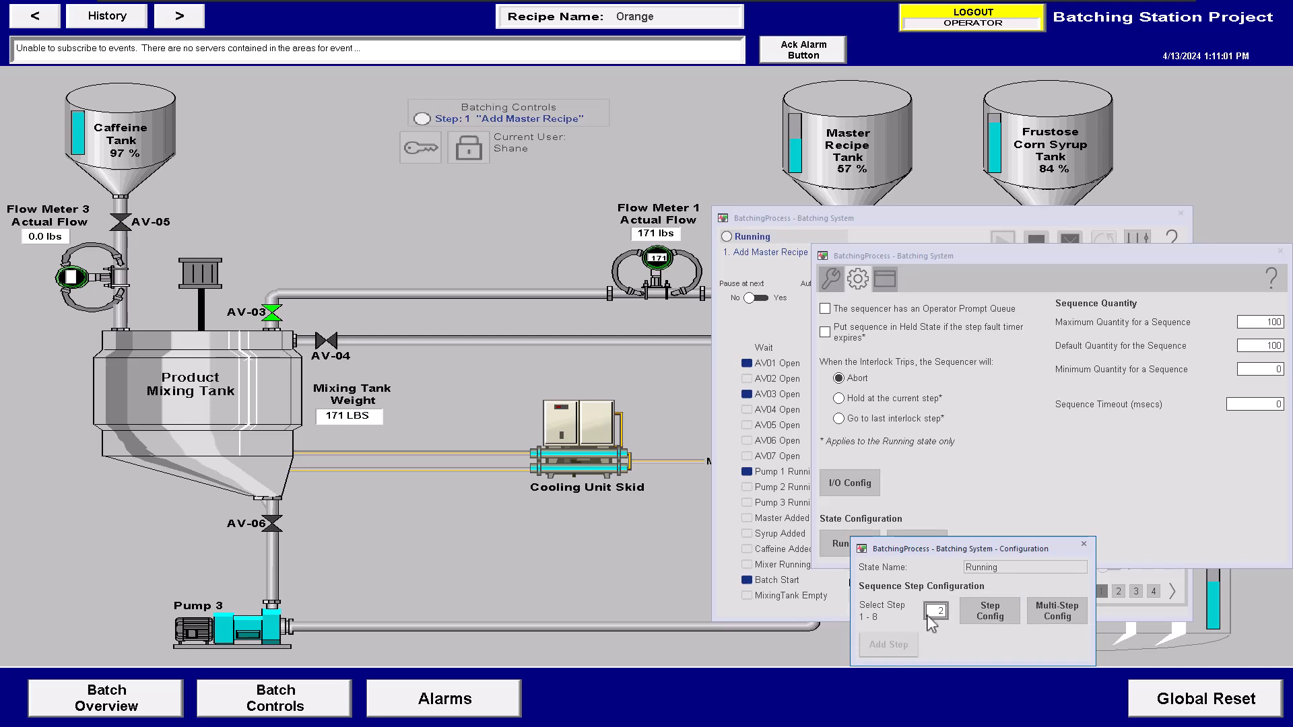
left_click(937, 610)
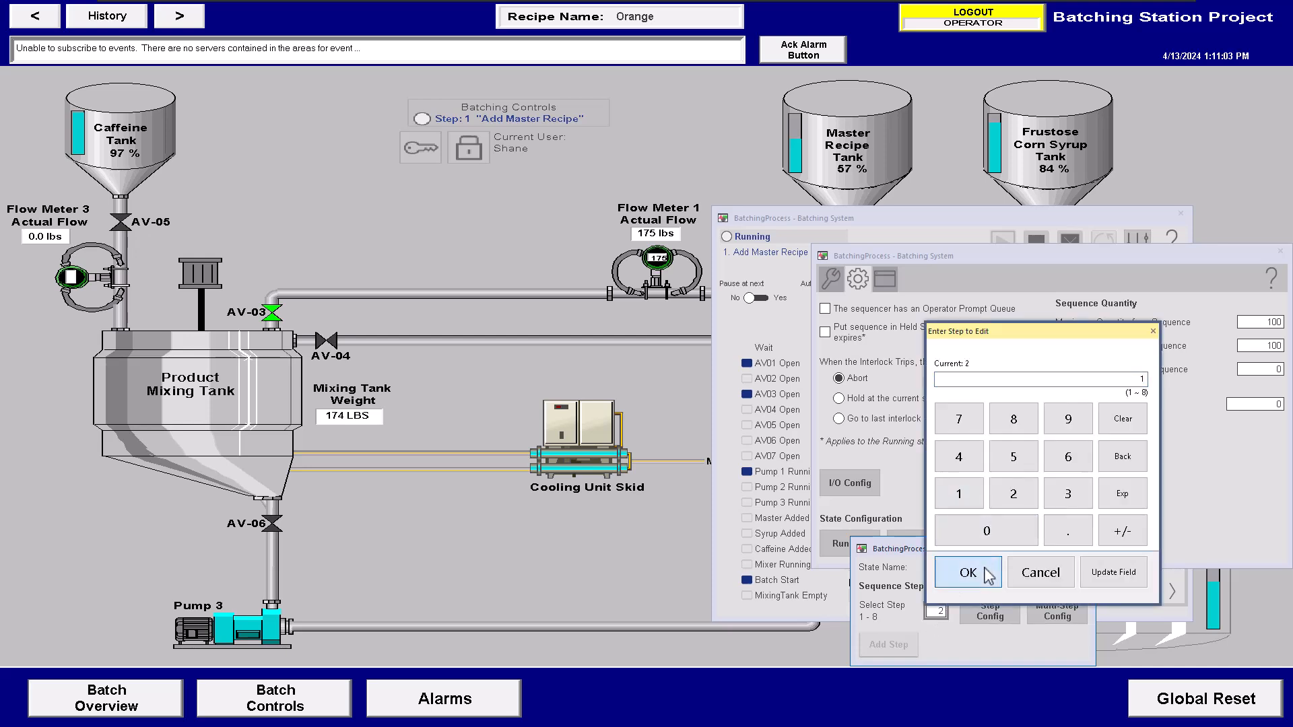
left_click(967, 572)
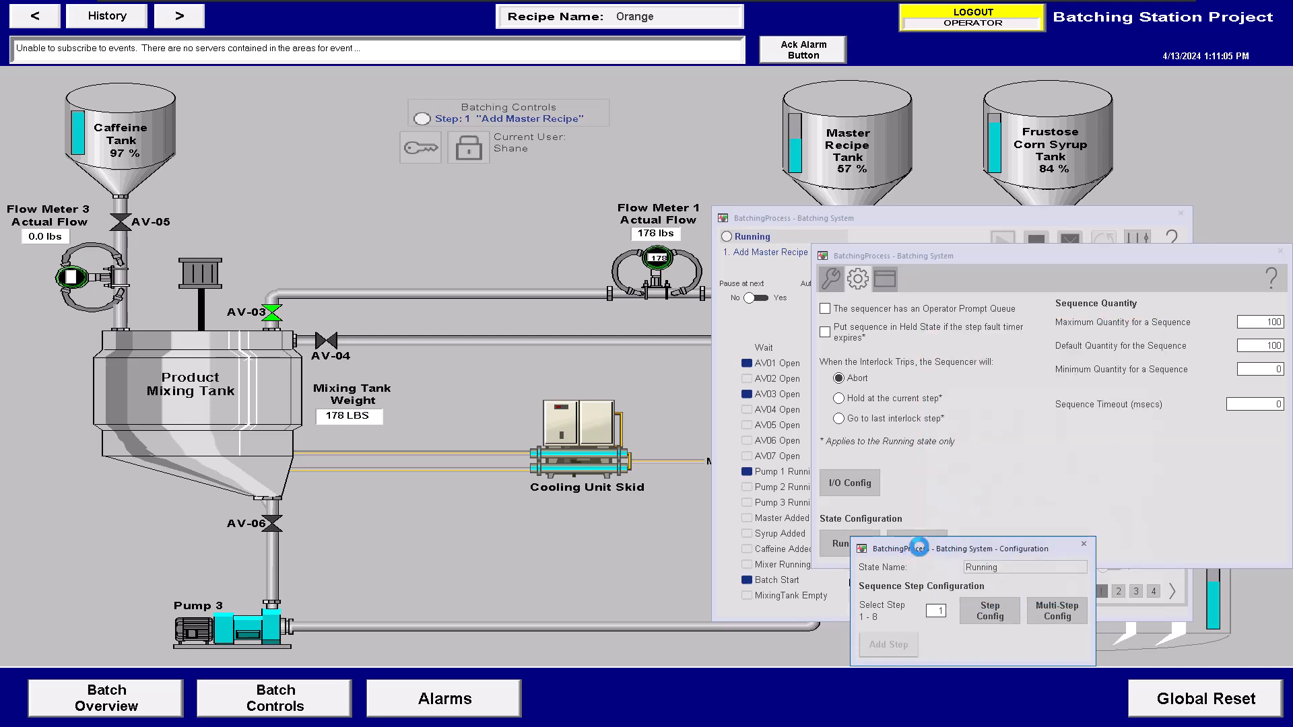
left_click(988, 612)
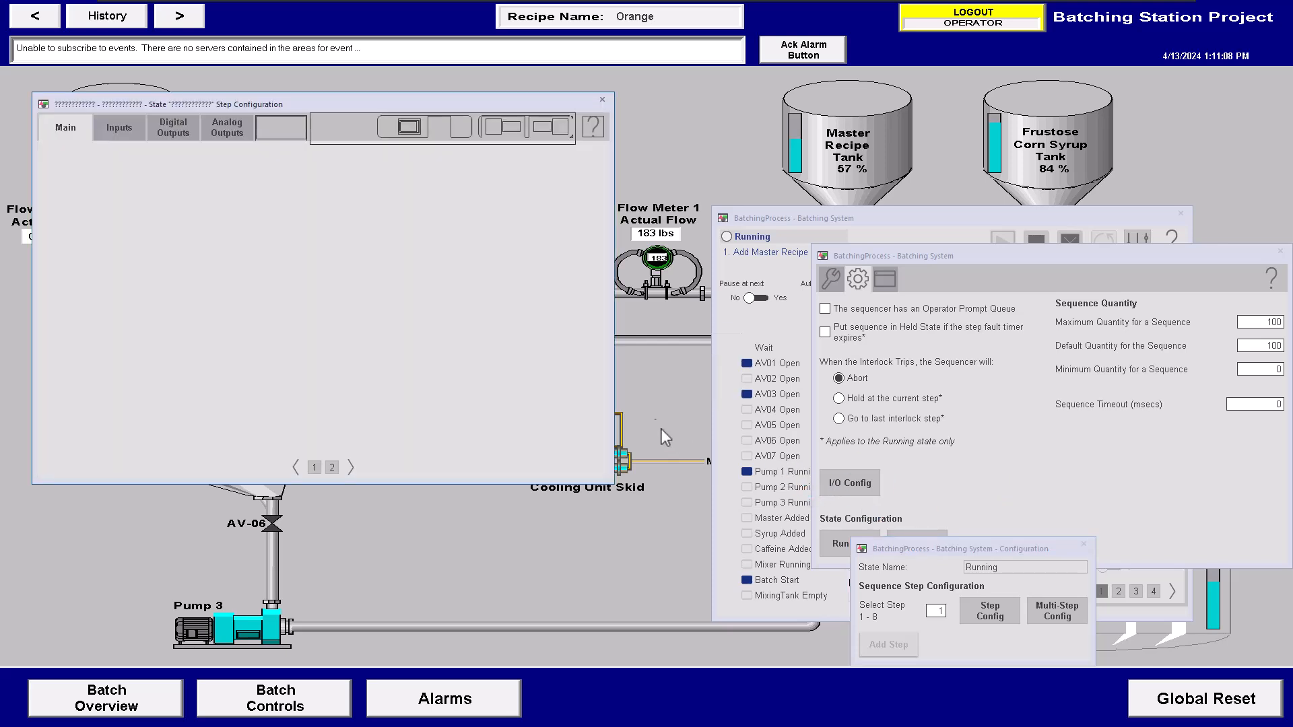
- Review step 1's Digital Outputs and Inputs, close the window and switch to Logix Designer
left_click(119, 127)
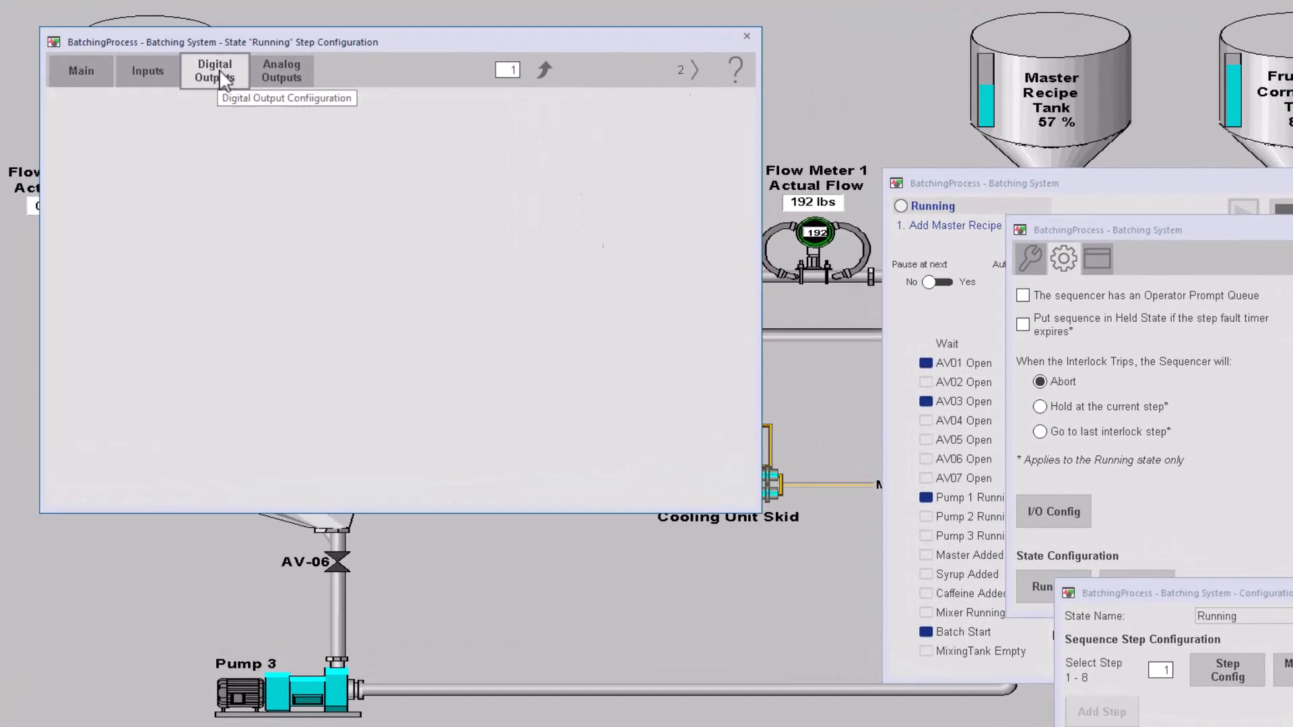
left_click(215, 71)
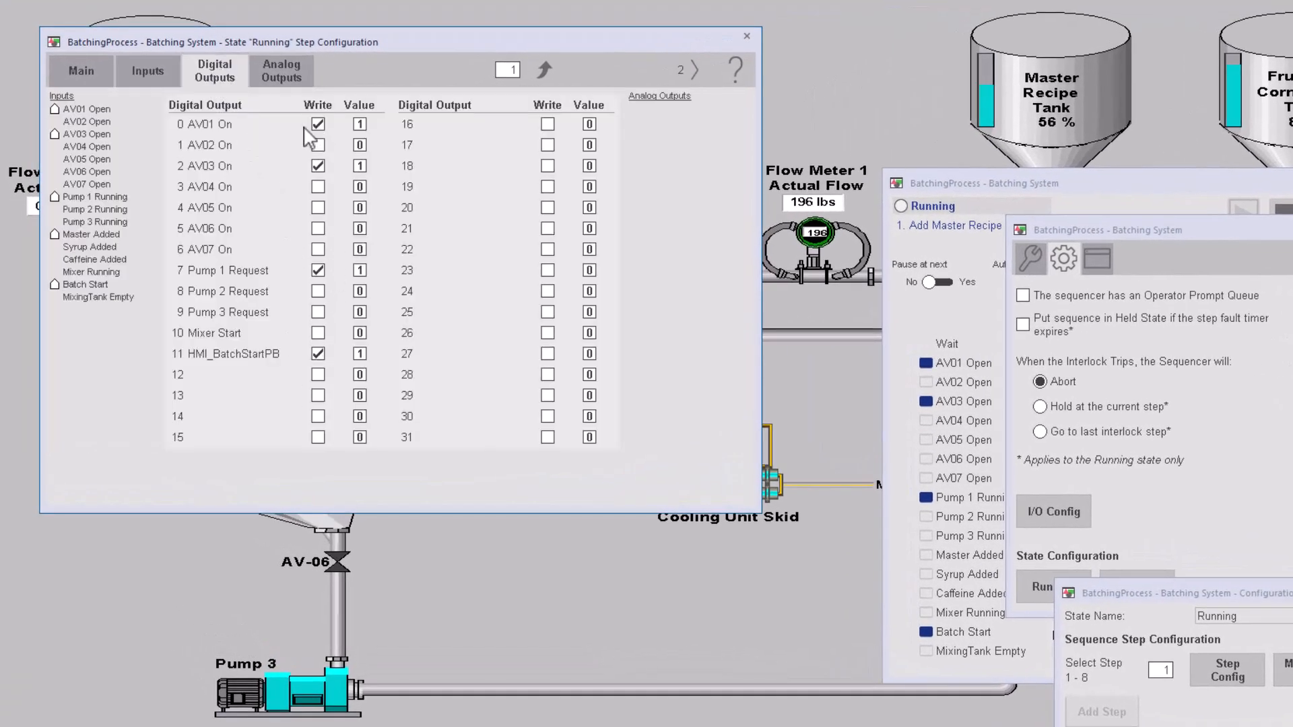
left_click(148, 70)
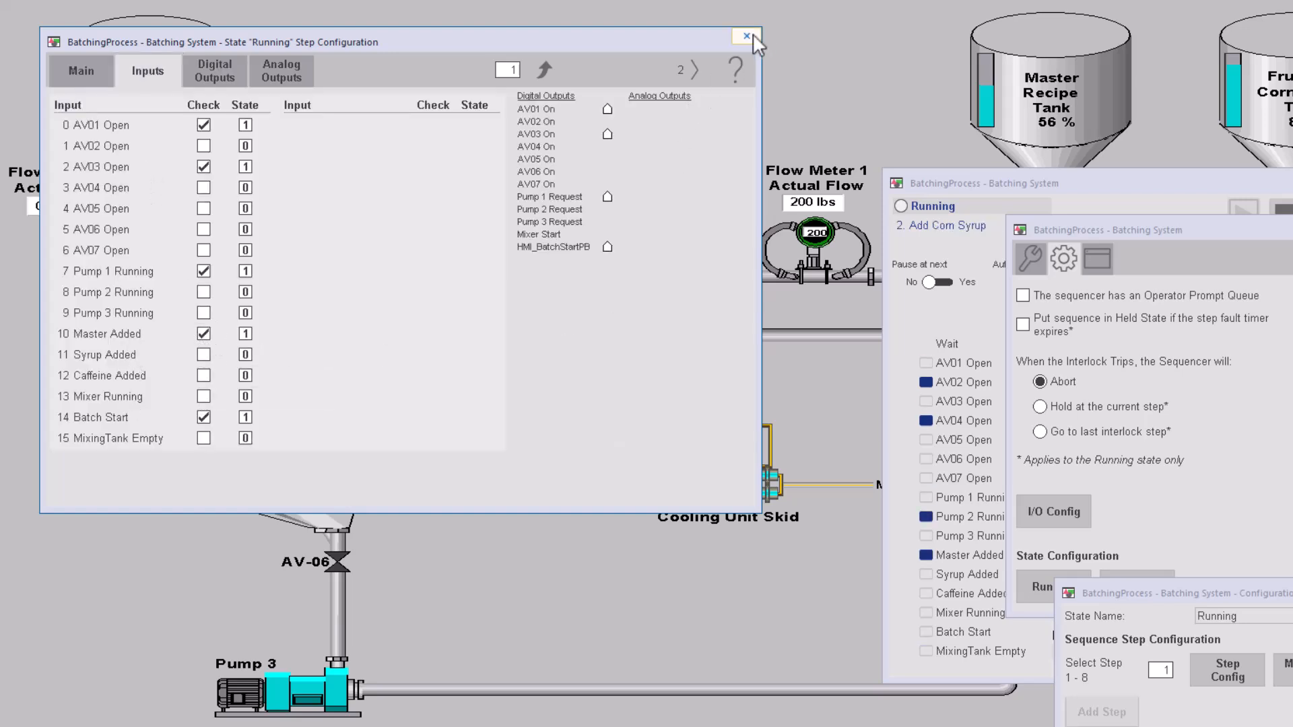
left_click(745, 35)
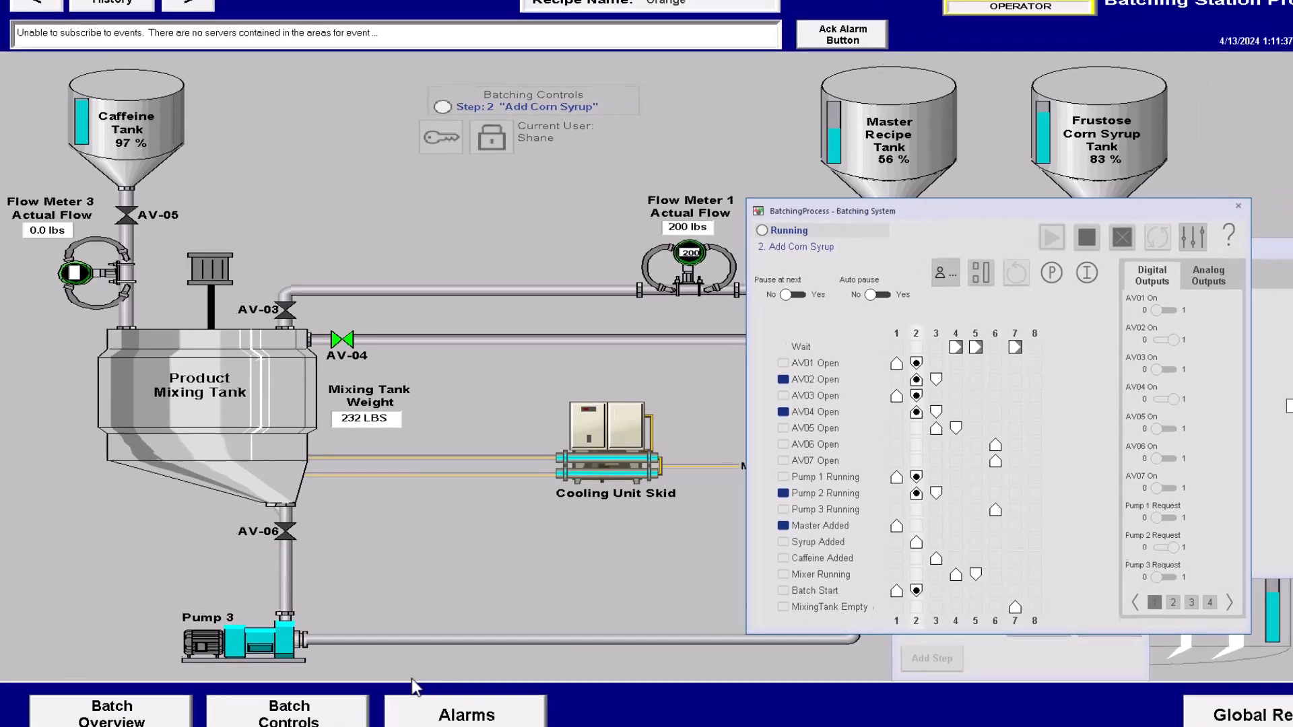
left_click(11, 712)
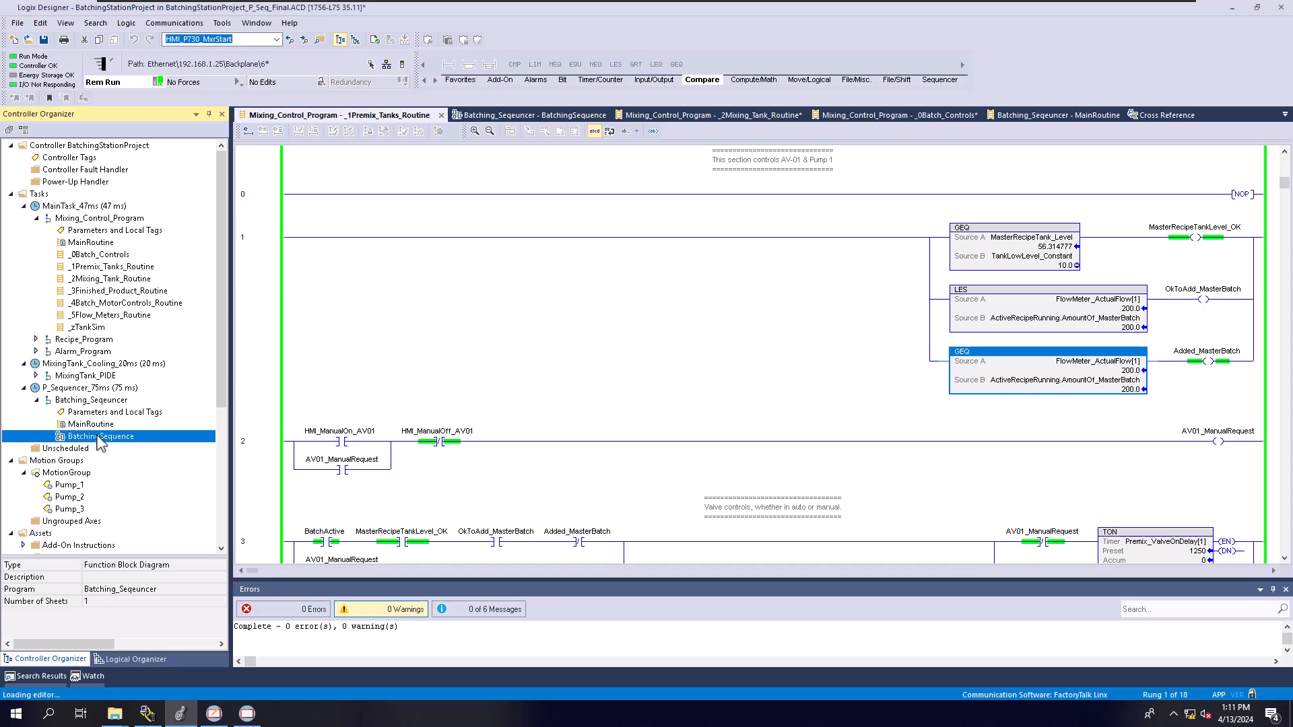
- View the Batching_Sequence FBD and inspect the P_Seq block's Pump1_MAJ.IP and pump inputs
left_click(528, 114)
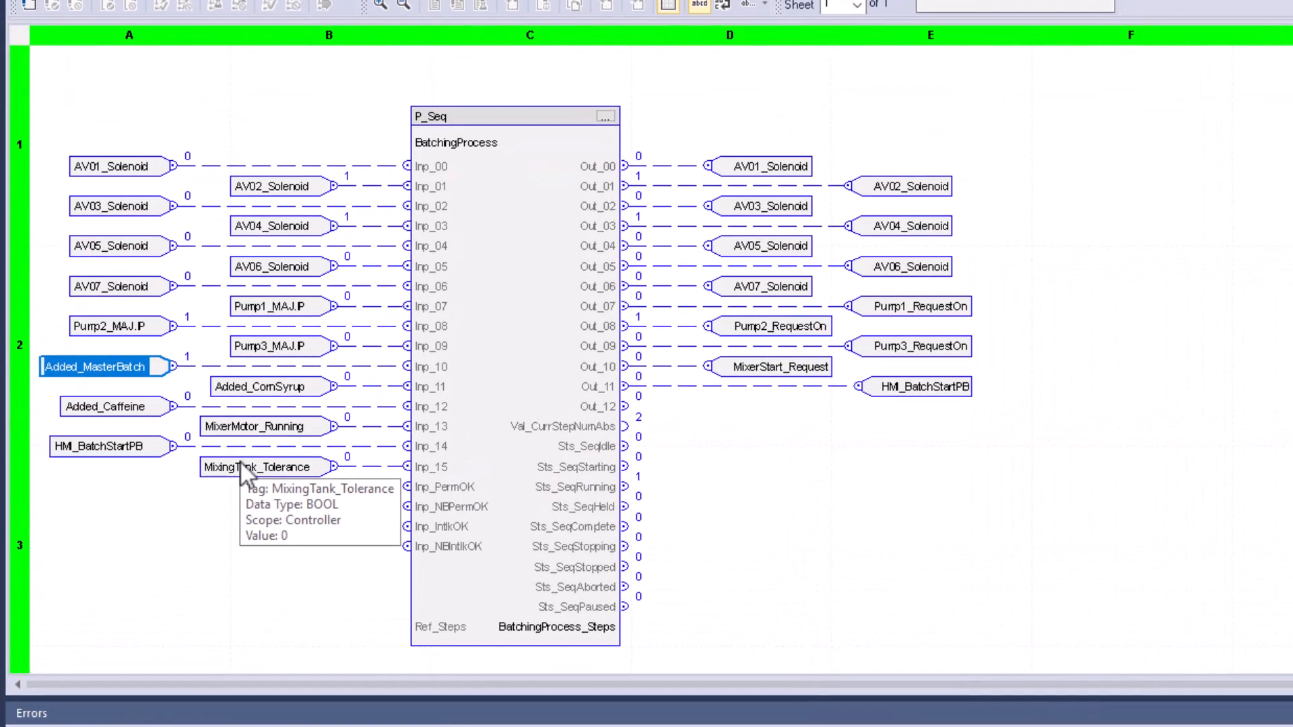
mouse_move(240, 541)
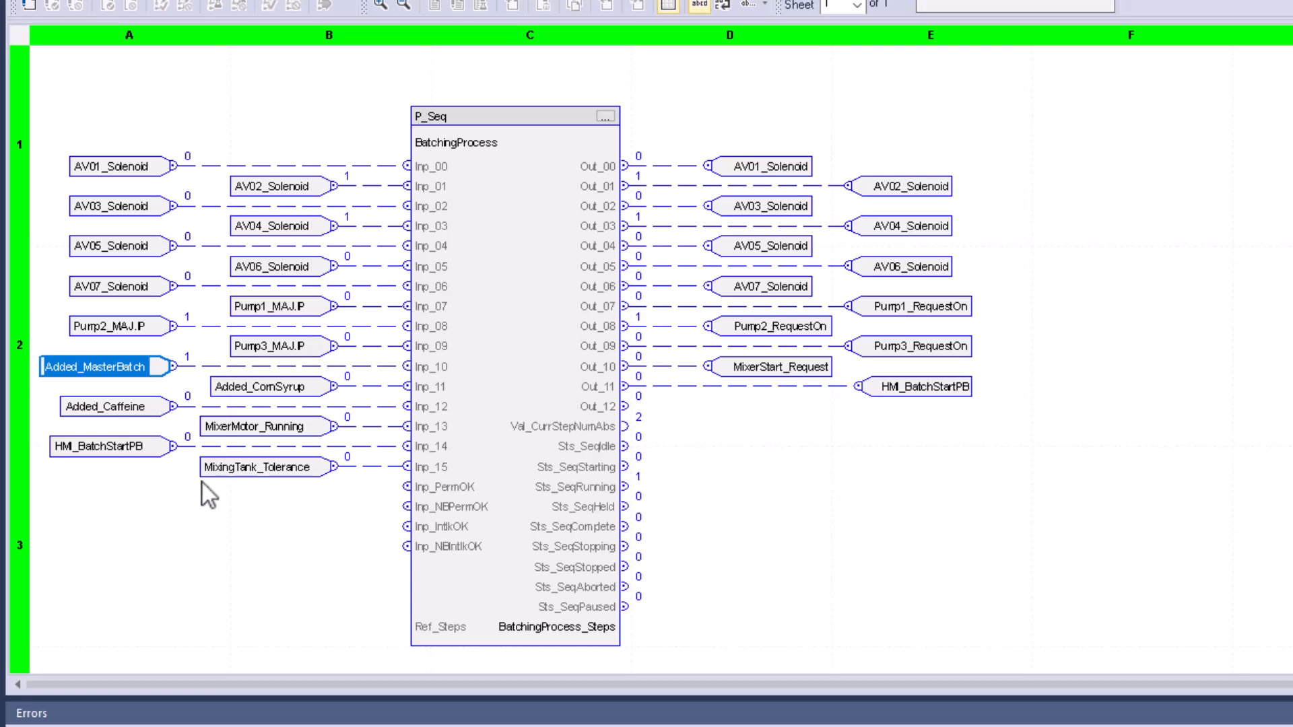
mouse_move(248, 382)
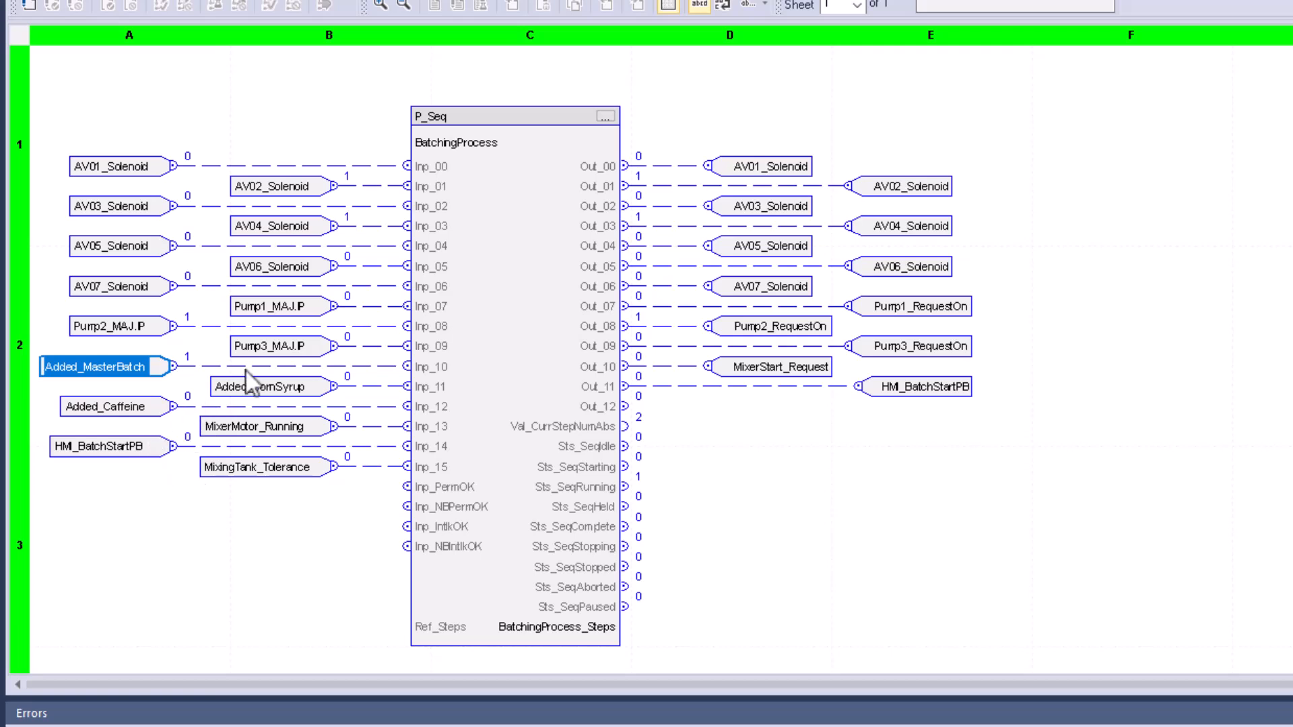
mouse_move(297, 195)
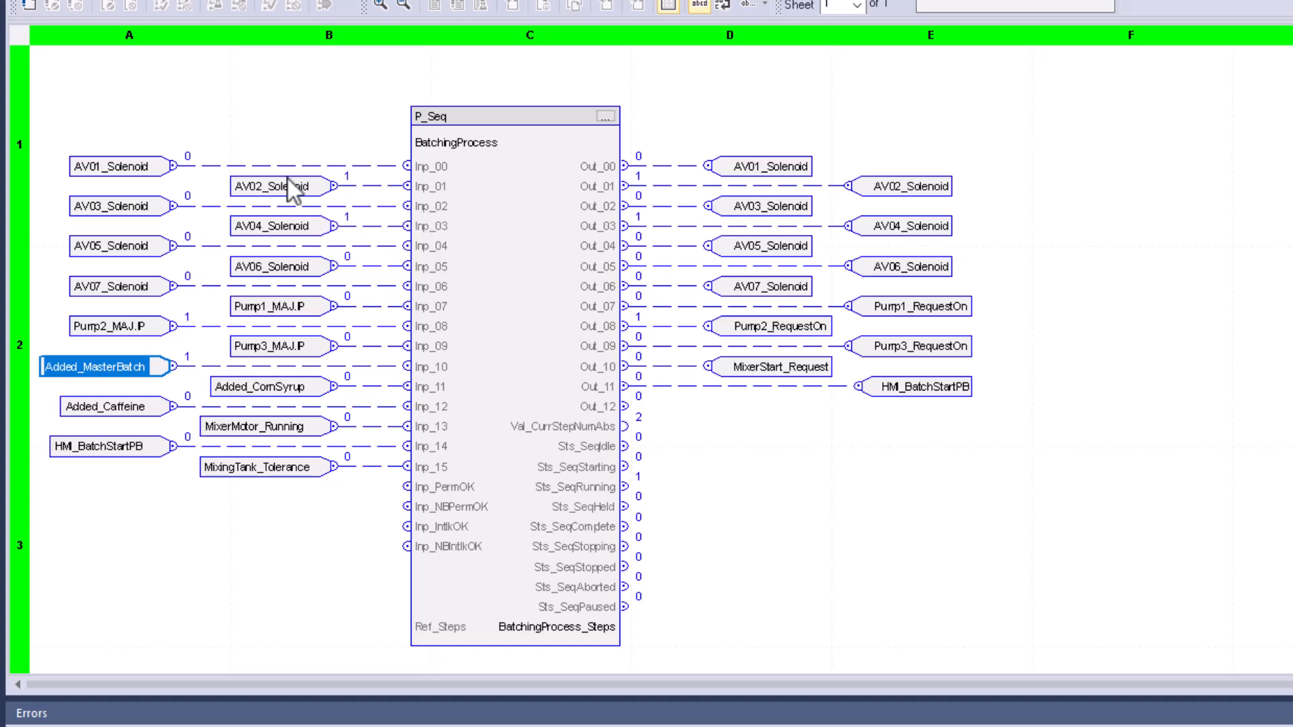
left_click(270, 308)
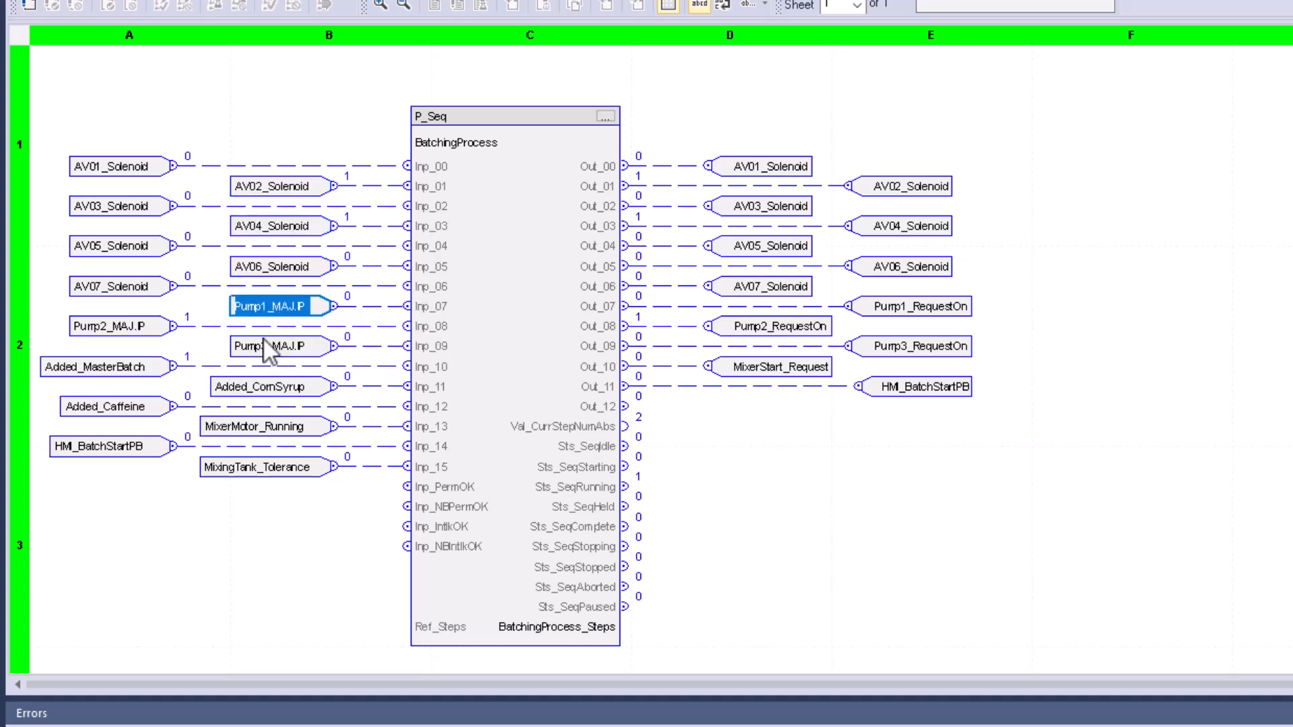
left_click(11, 711)
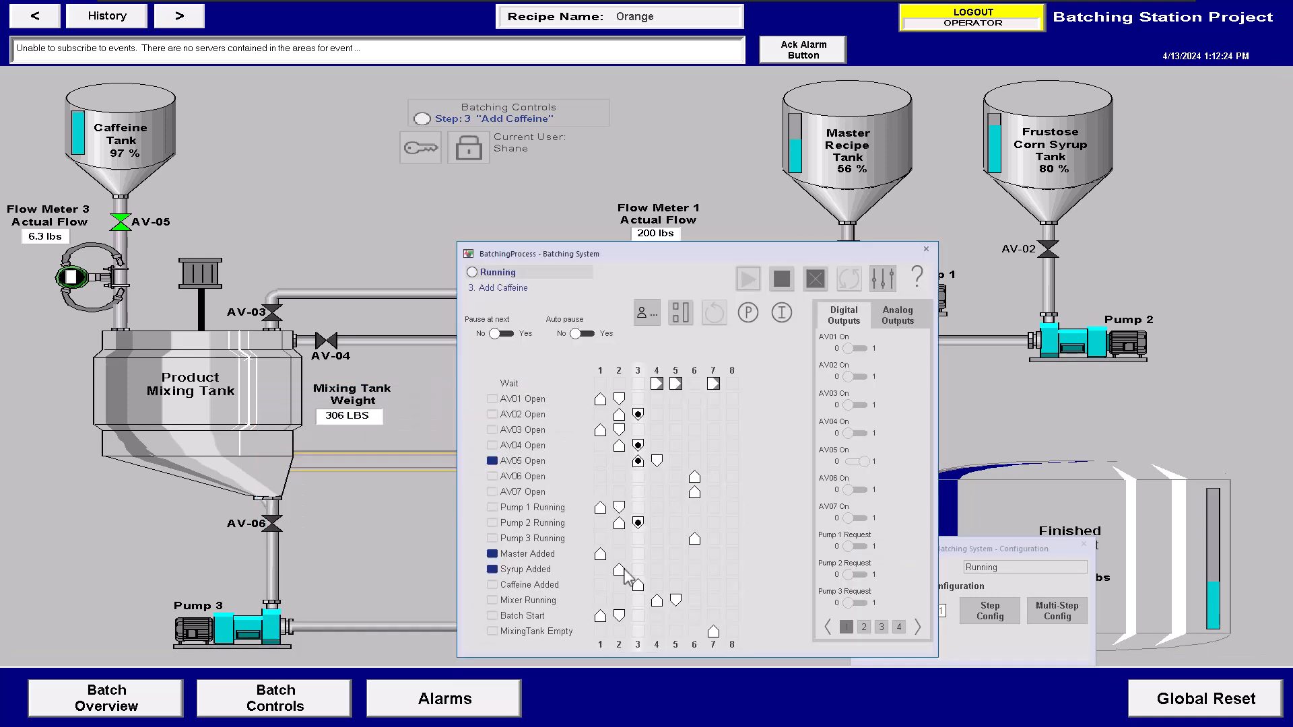
mouse_move(173, 196)
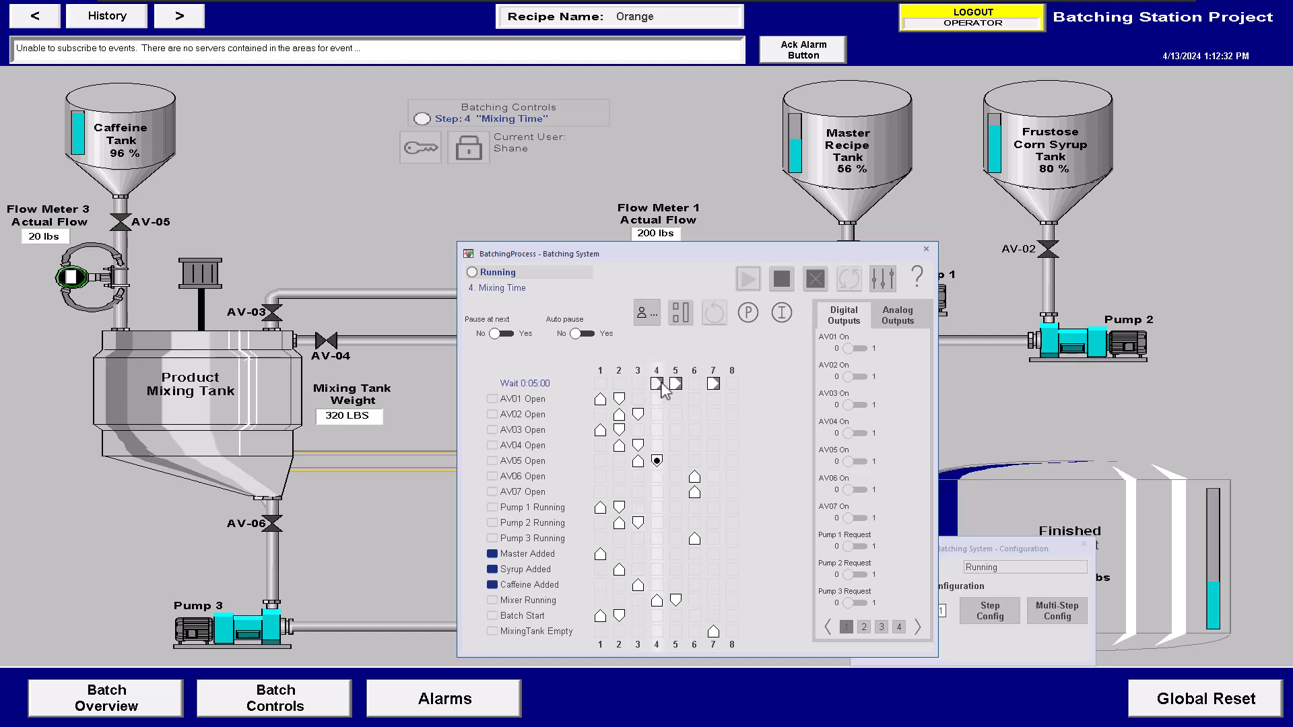
mouse_move(690, 481)
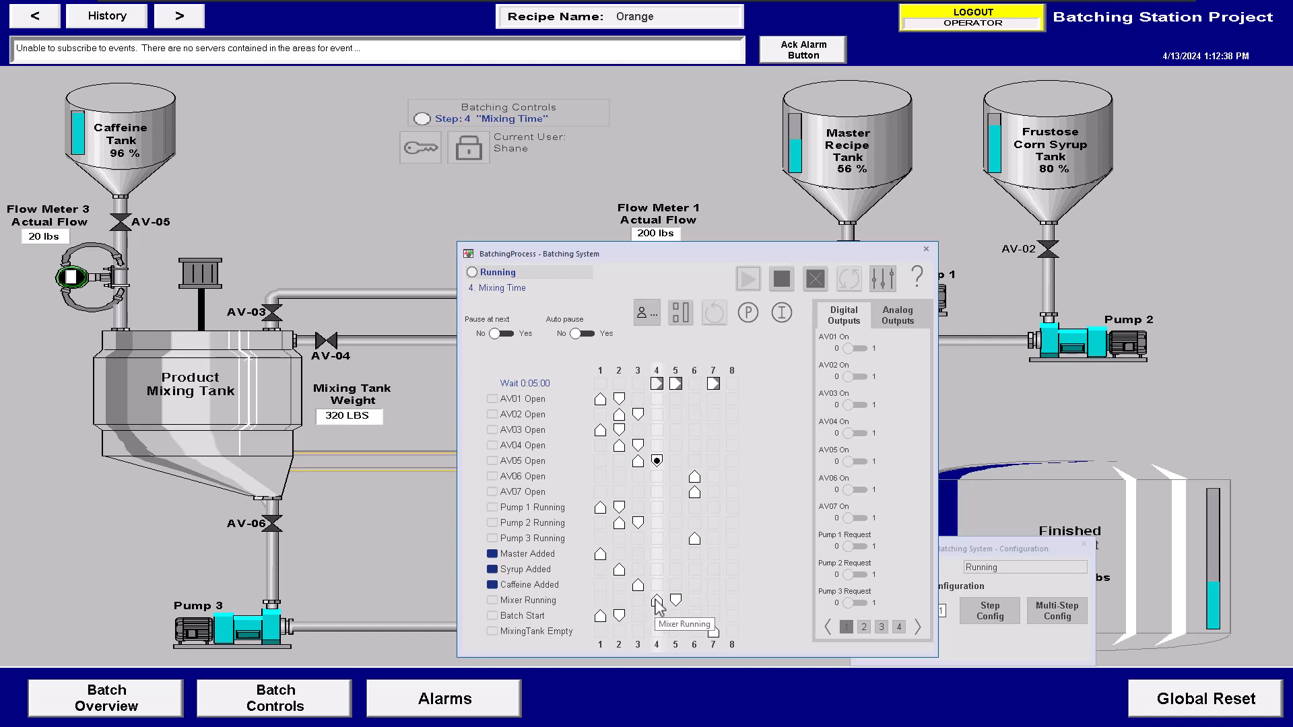
mouse_move(183, 321)
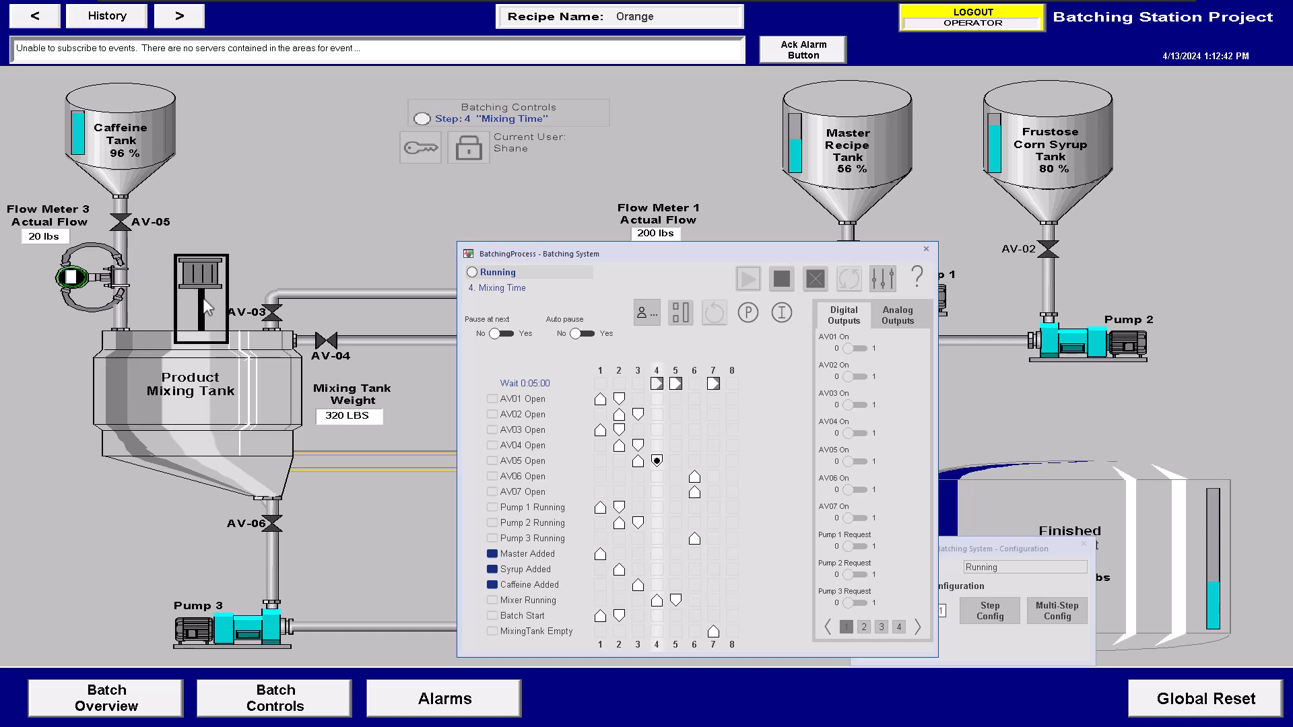
- Cross-reference MixerStart_Request to reach its rung in the batch motor controls routine
left_click(13, 709)
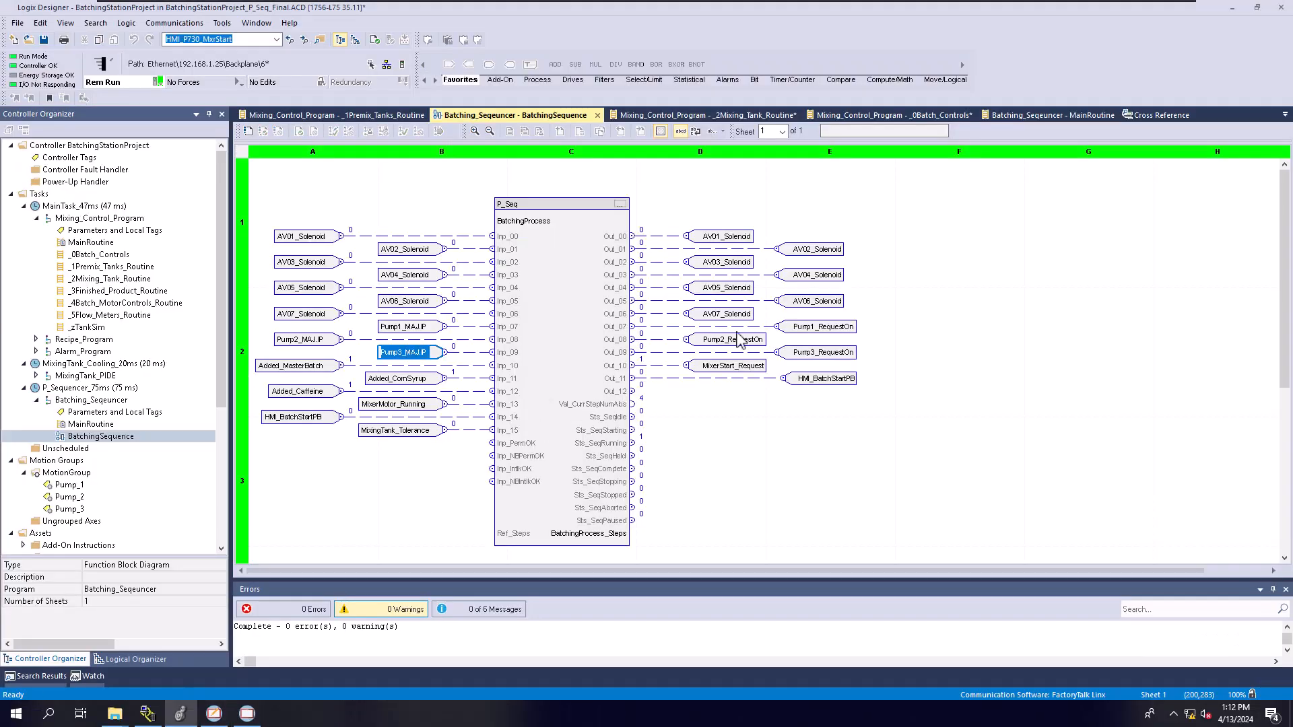
left_click(732, 367)
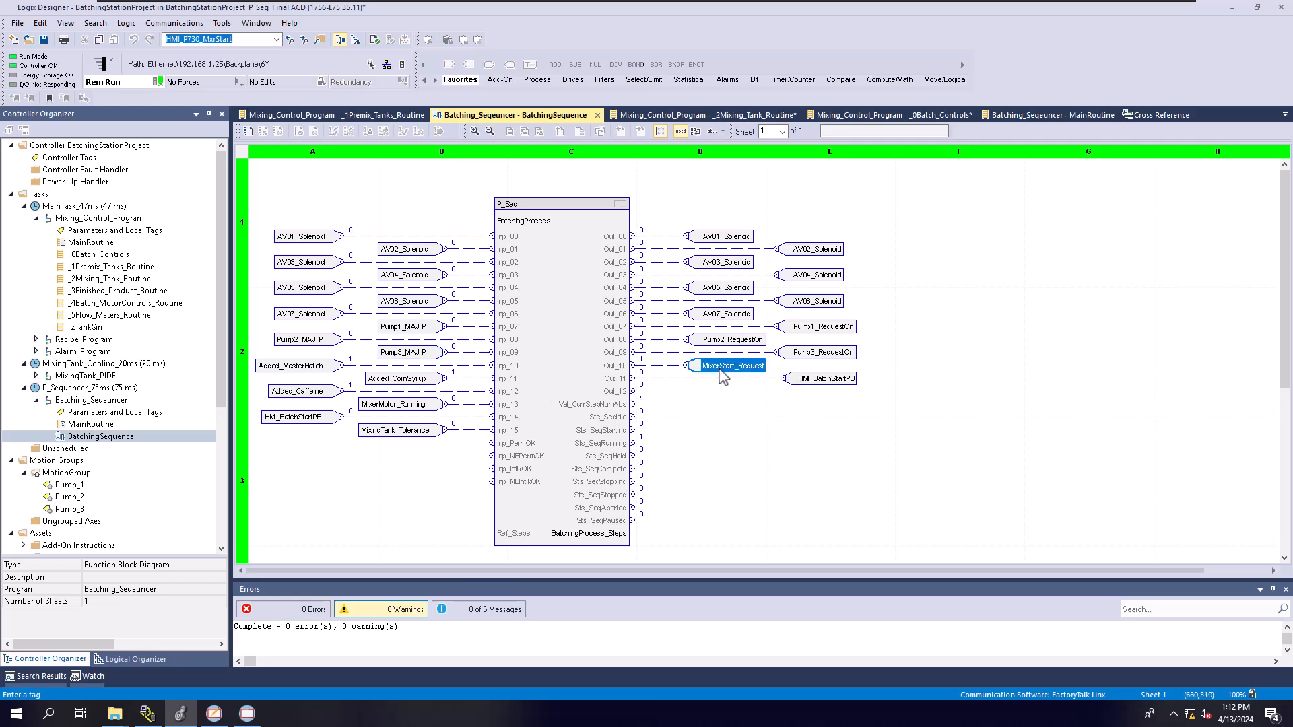
right_click(726, 367)
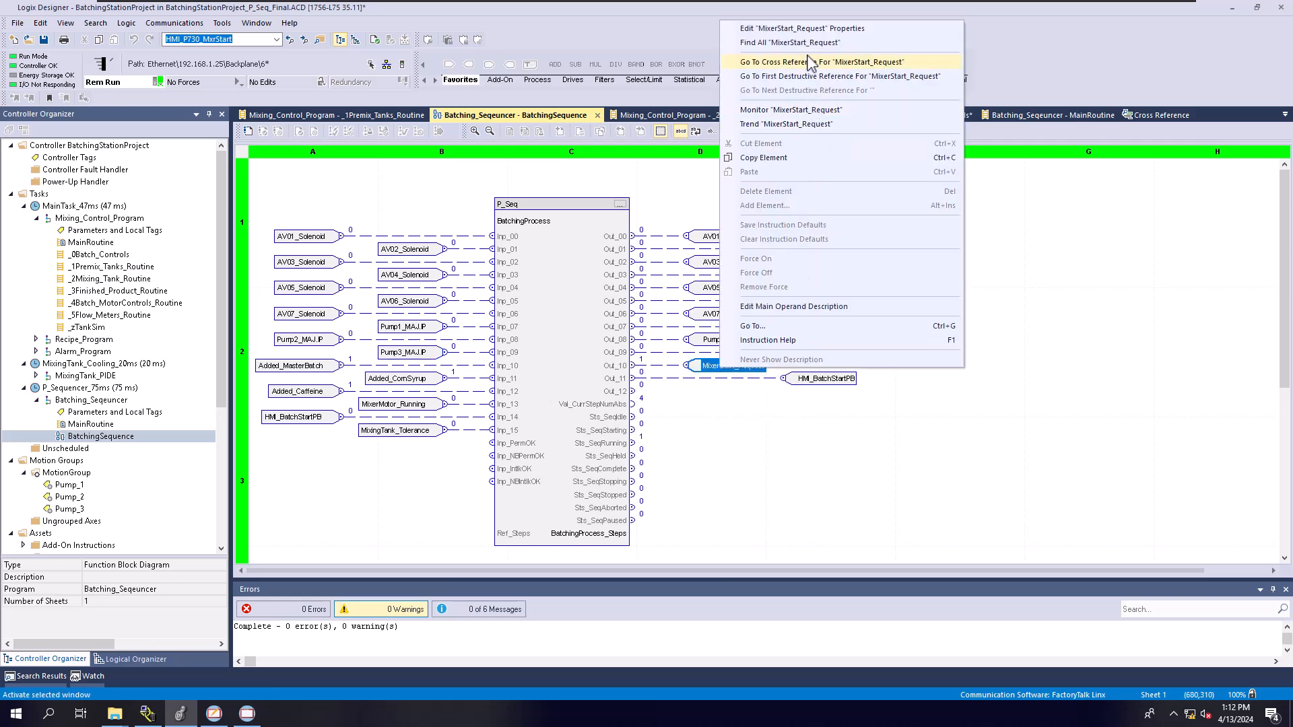
left_click(792, 62)
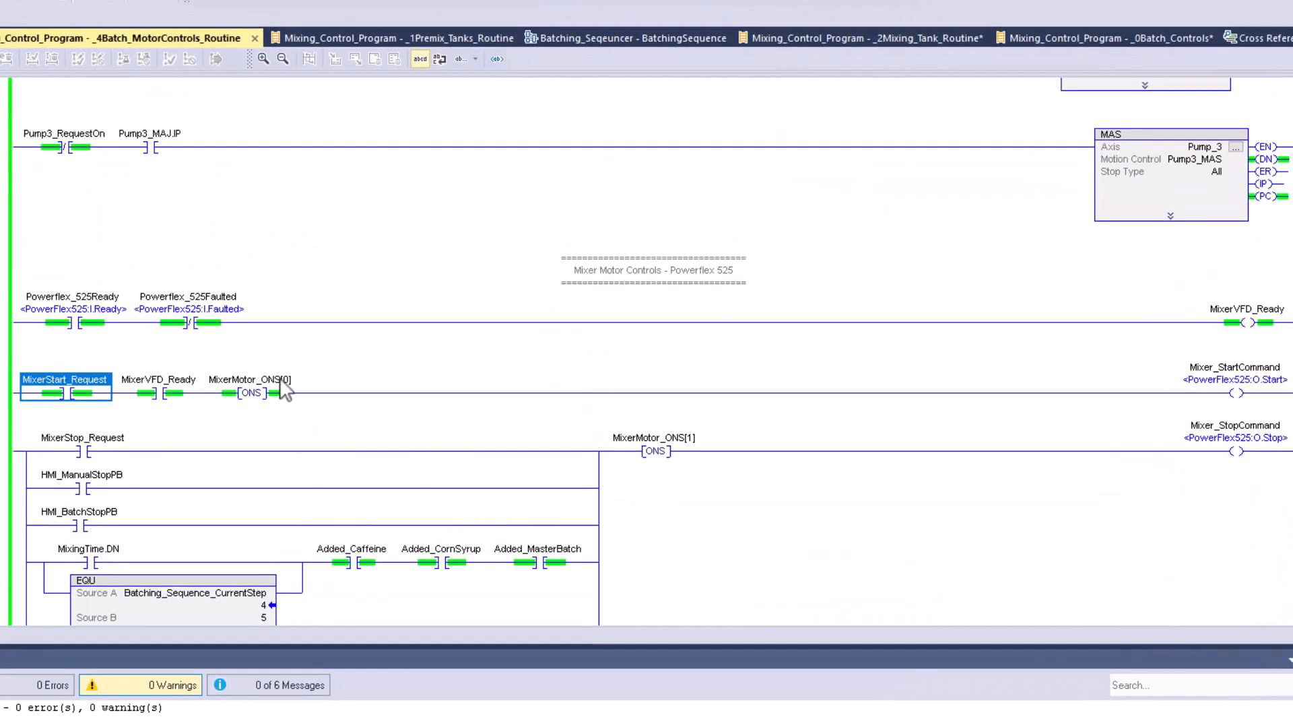
mouse_move(267, 404)
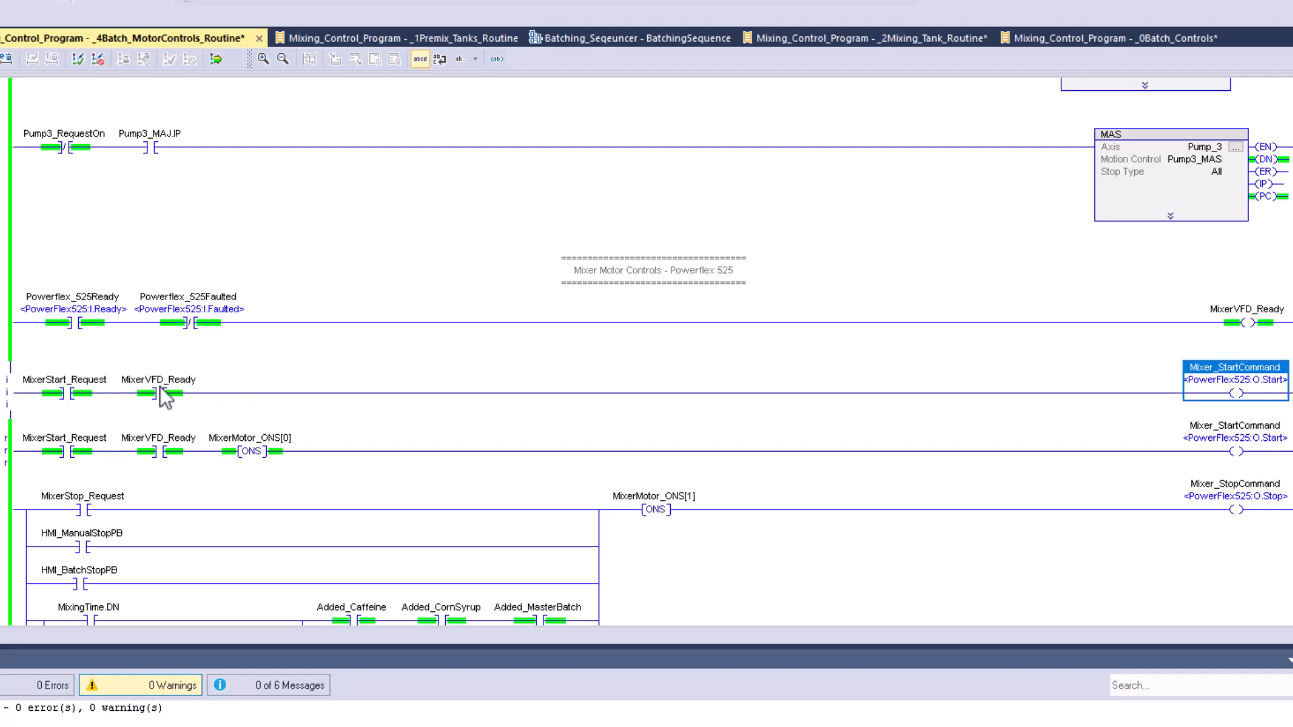
- Add a mixer start rung with an XIC contact on PowerFlex525:I.Active
left_click(143, 391)
type("Power")
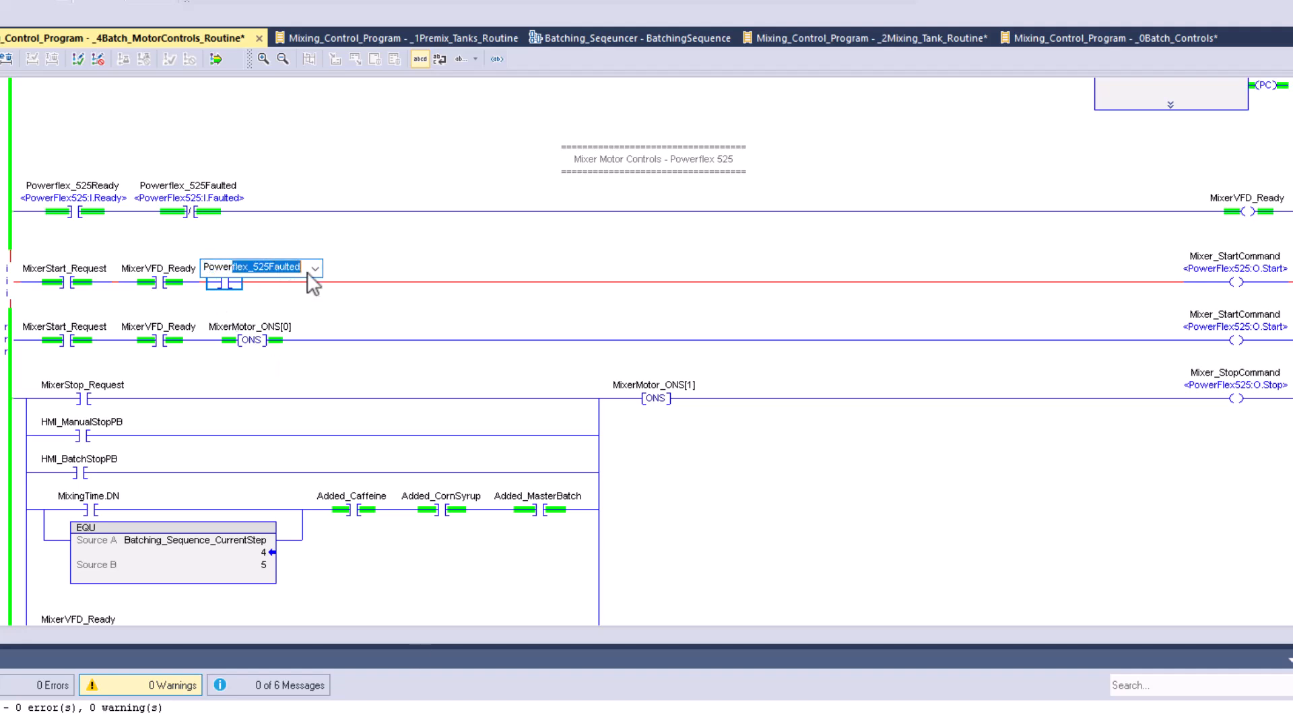
left_click(315, 268)
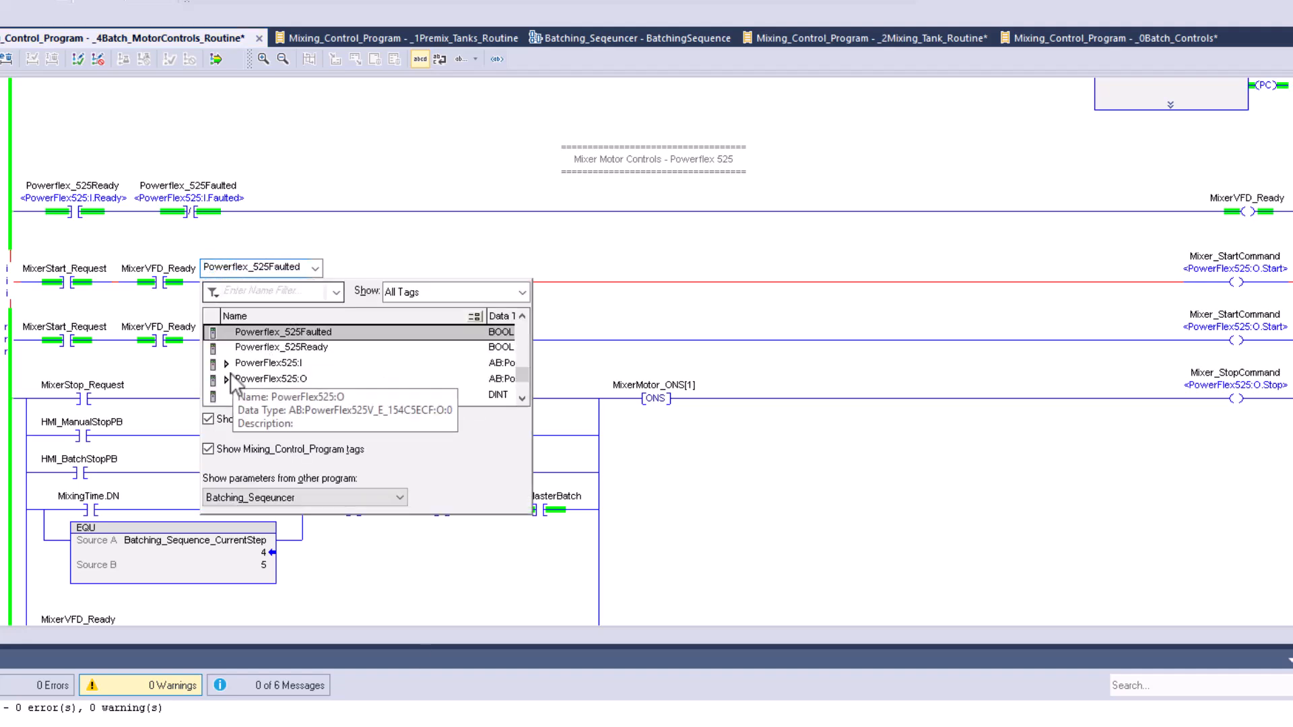
left_click(222, 364)
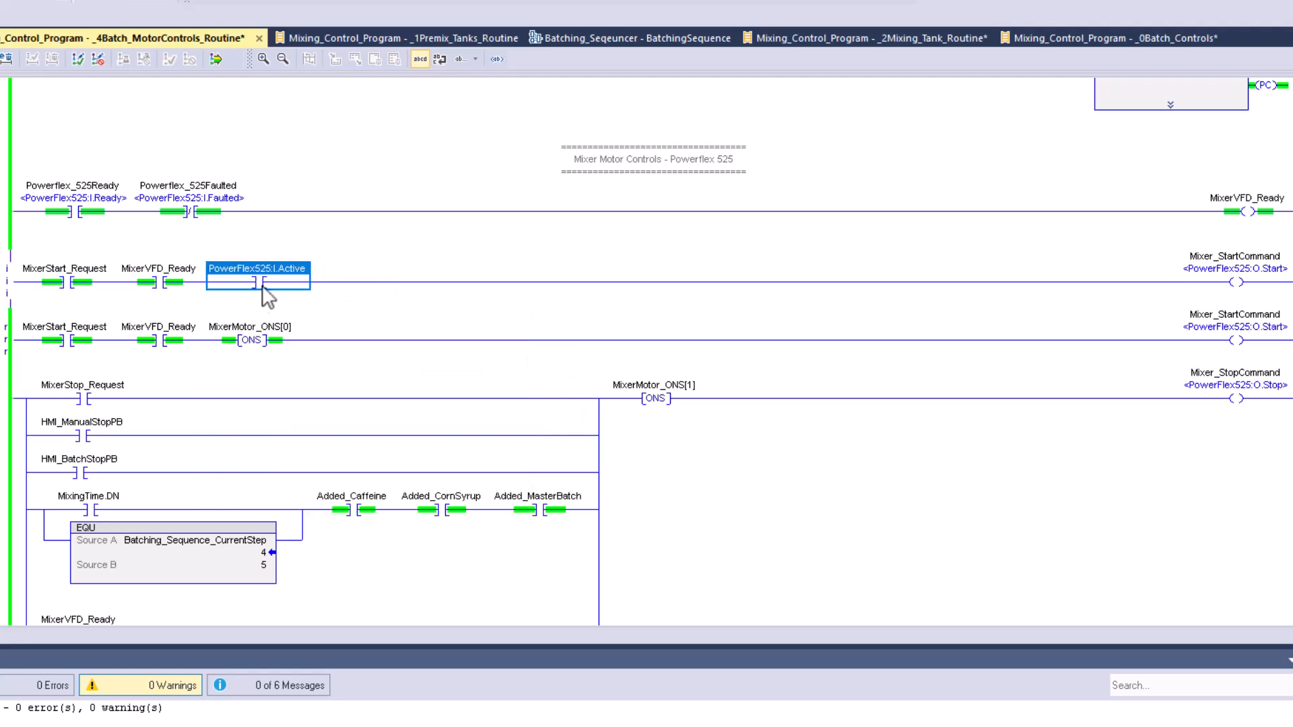
left_click(257, 283)
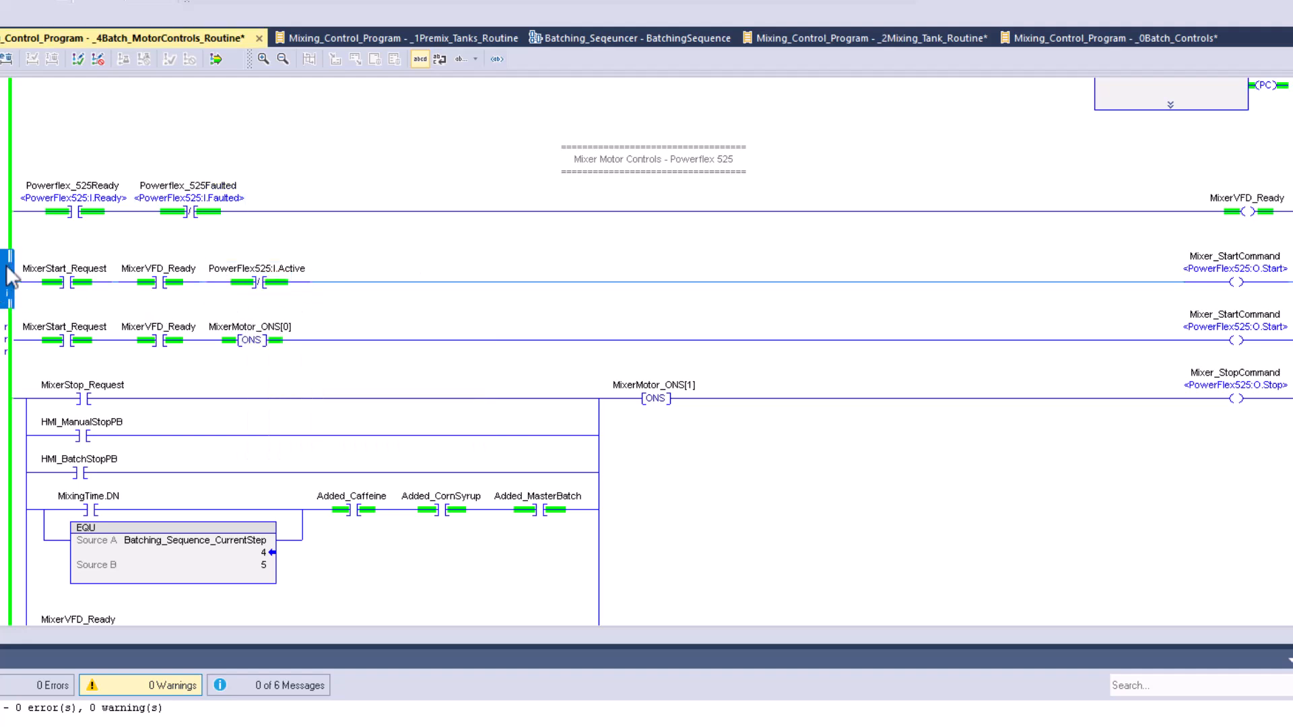
- Finalize all pending edits in the program and confirm with Yes
left_click(213, 58)
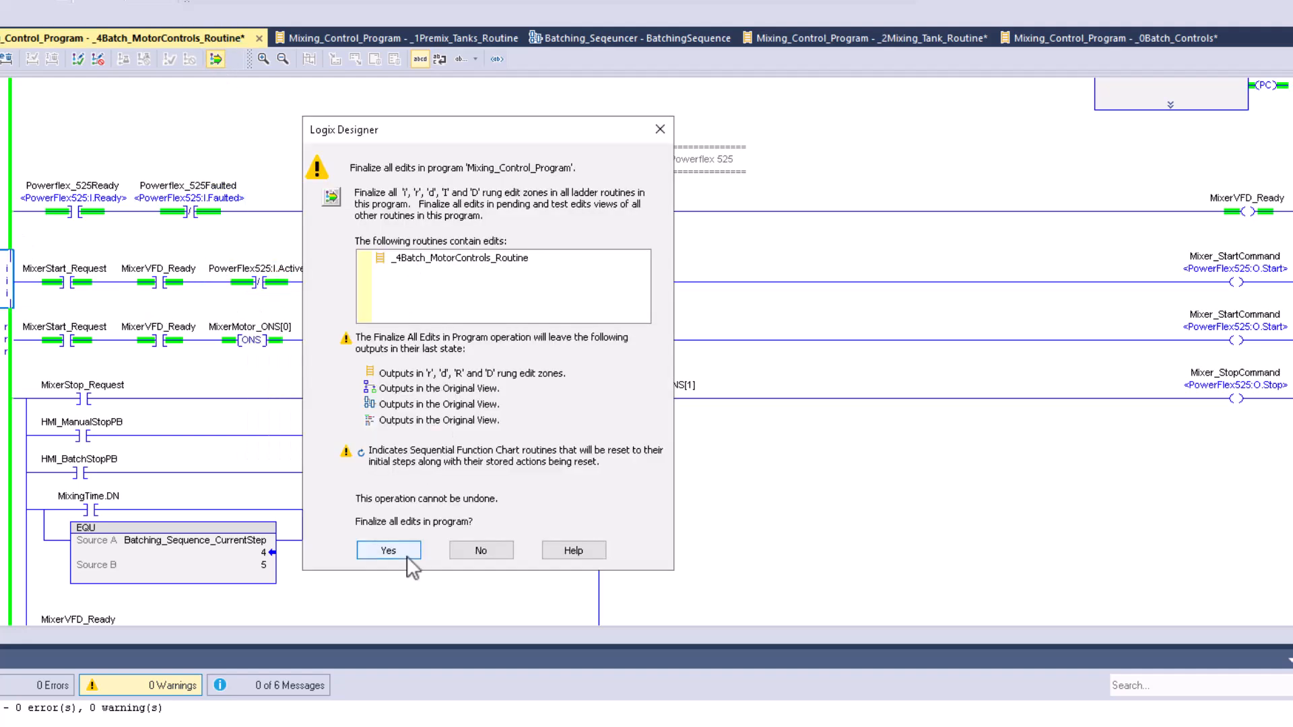
left_click(388, 550)
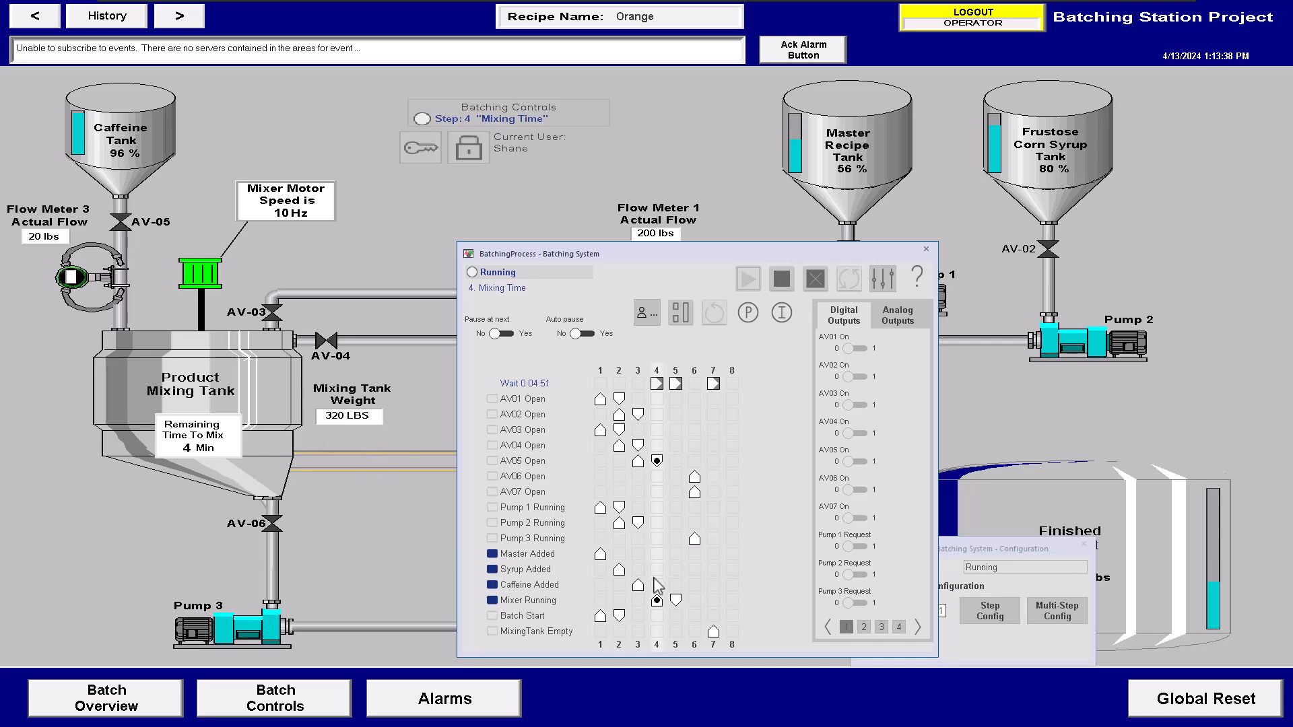
mouse_move(657, 601)
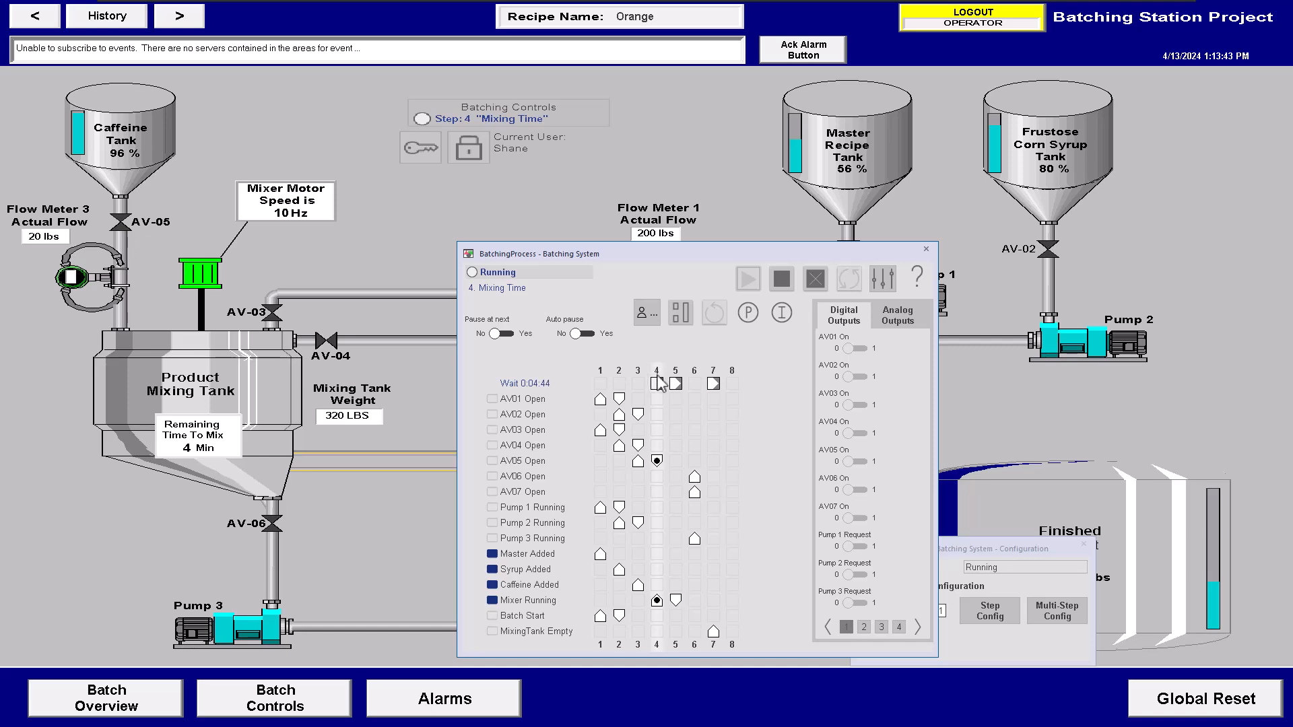
mouse_move(694, 396)
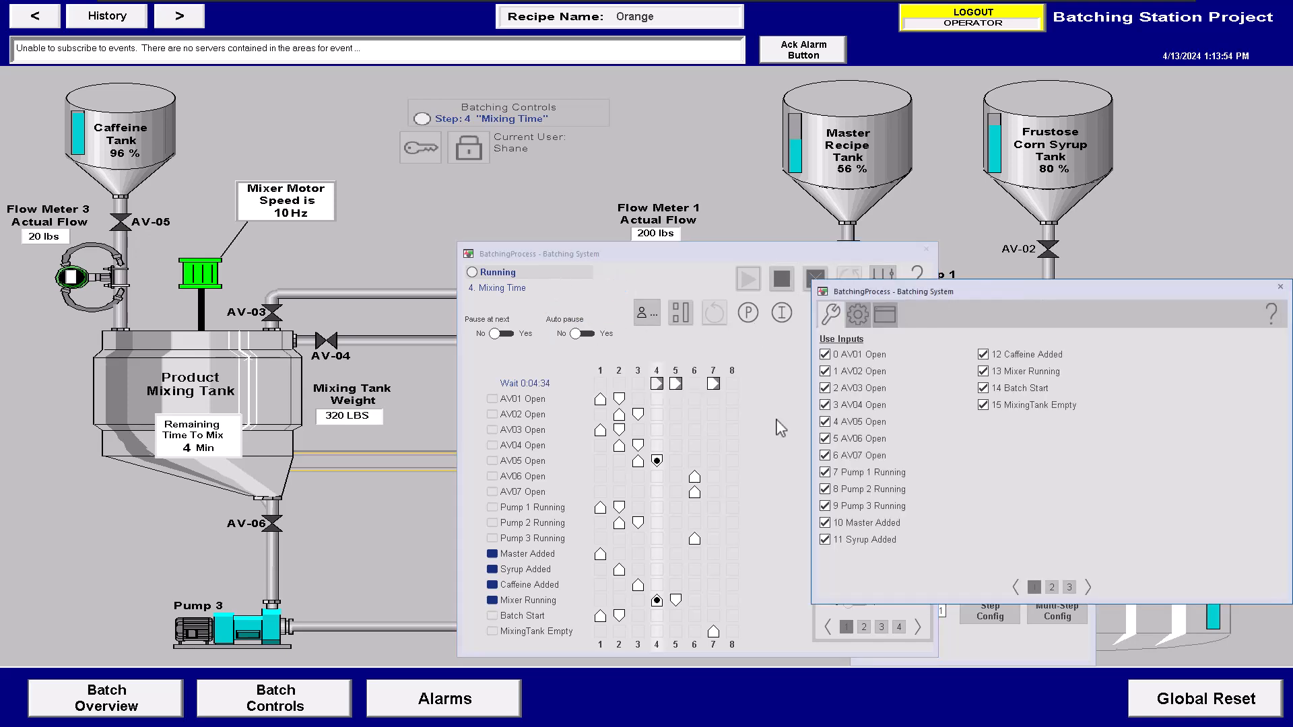
- Select step 4 Mixing Time in the Running state settings and bring up its configuration
left_click(856, 315)
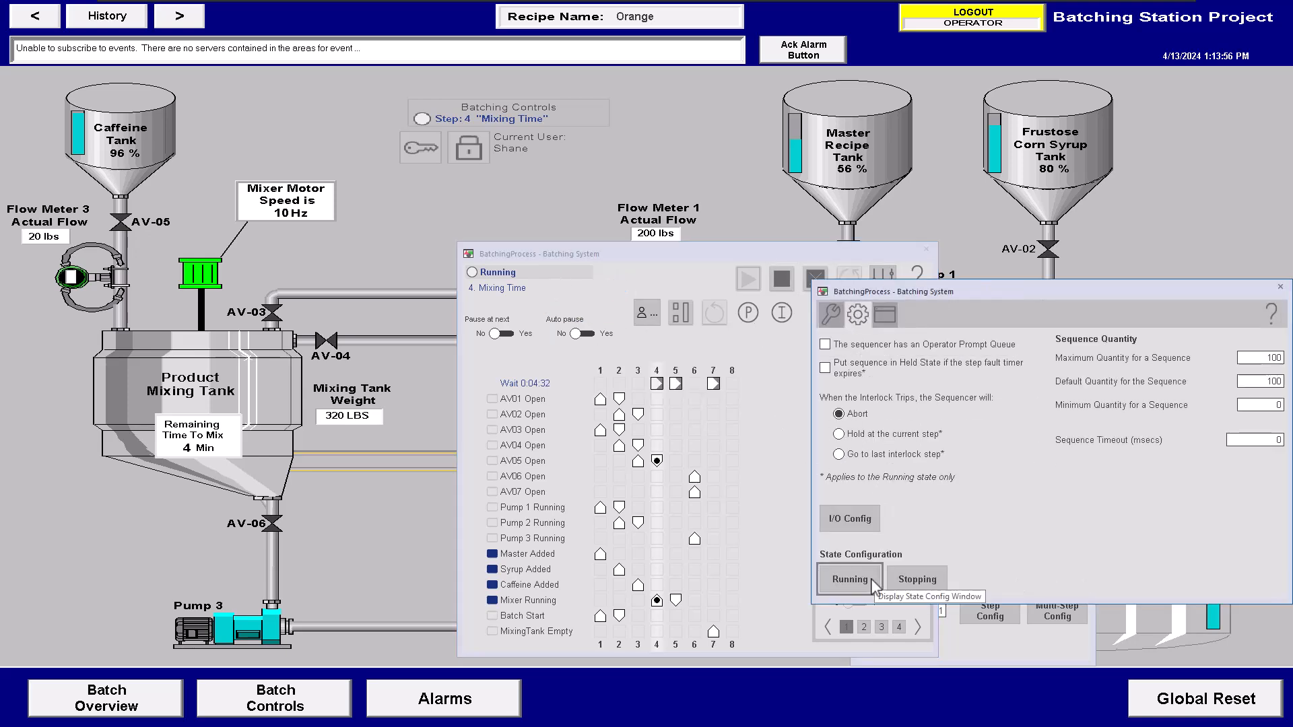
left_click(849, 579)
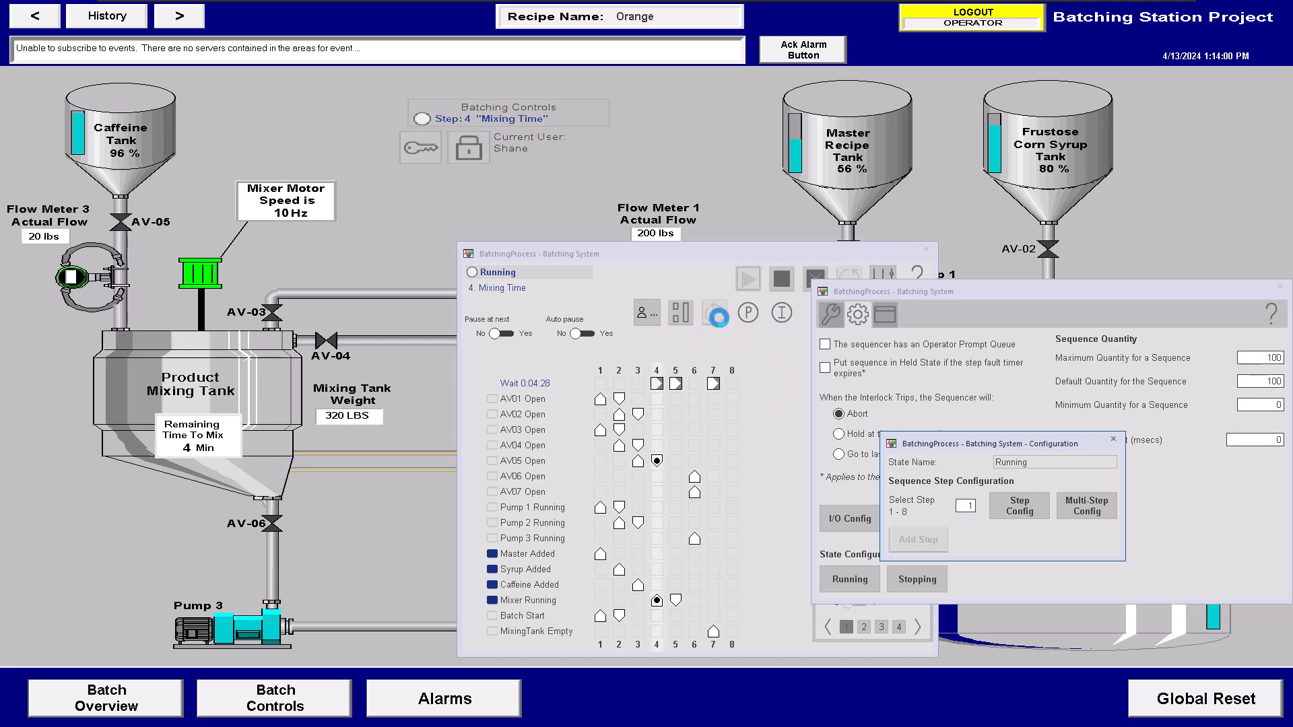
left_click(1018, 505)
type("3")
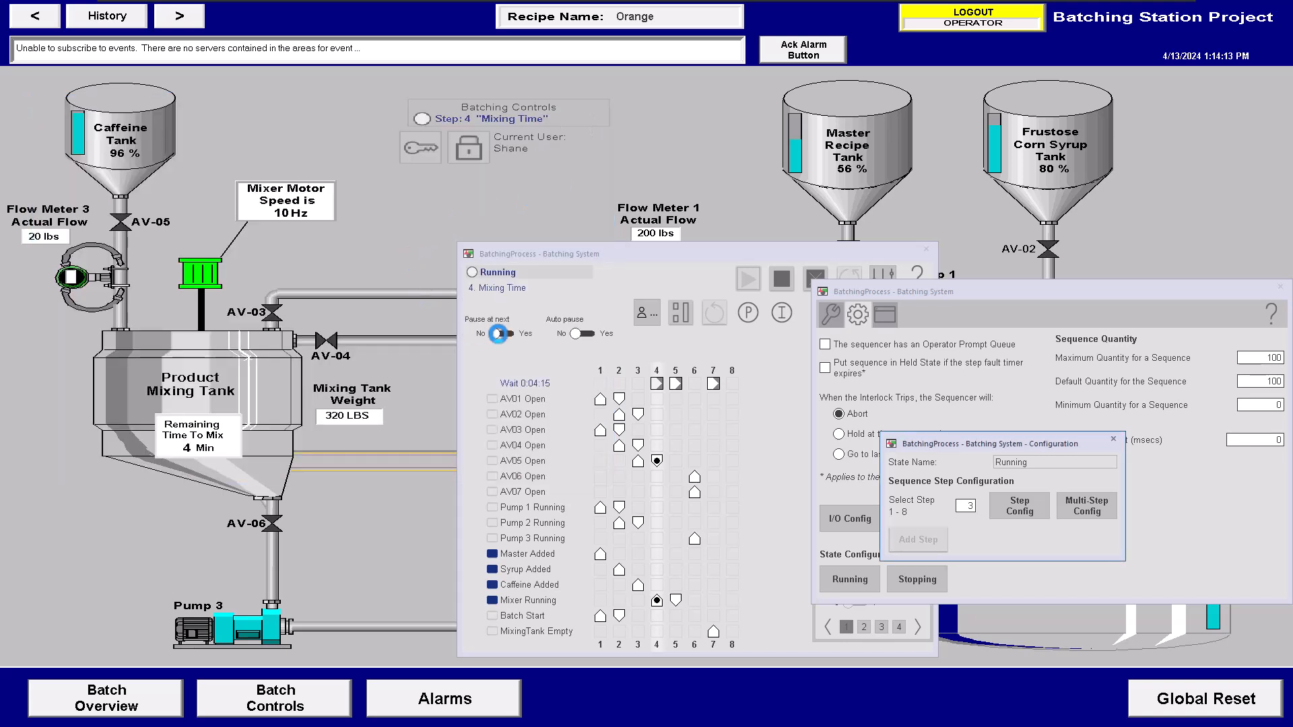
left_click(1019, 505)
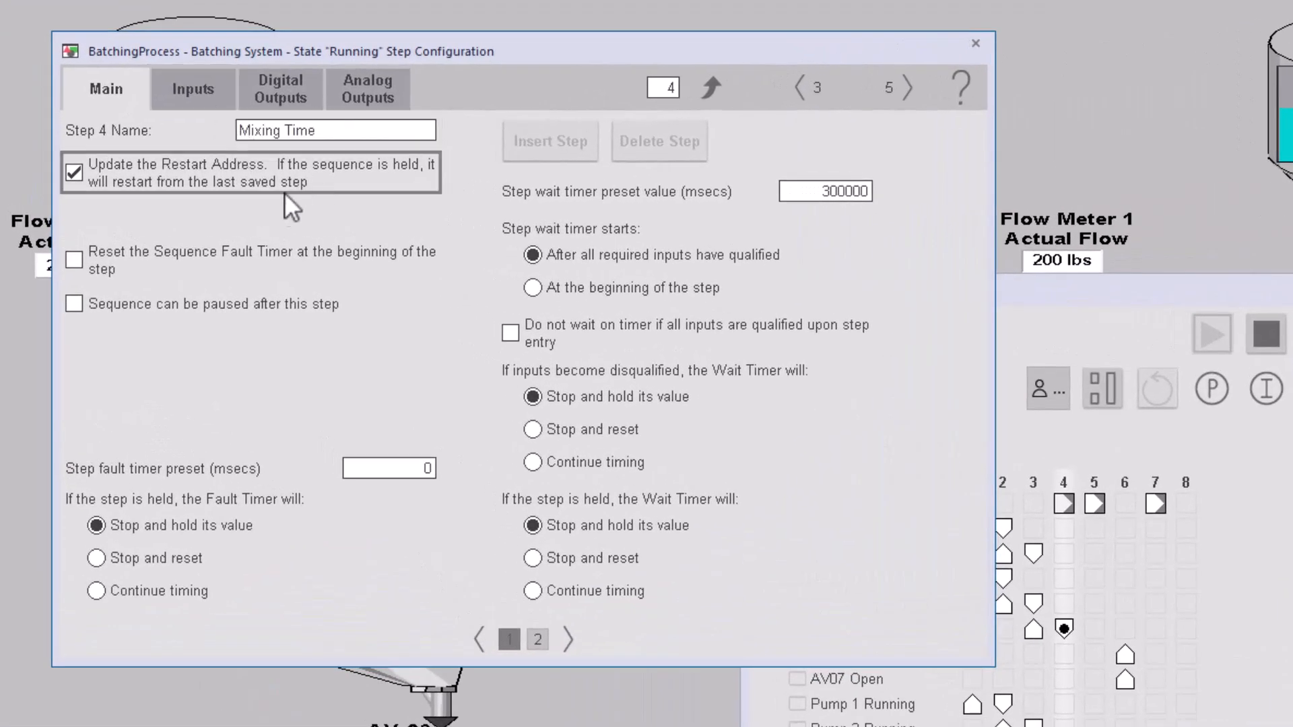
mouse_move(541, 223)
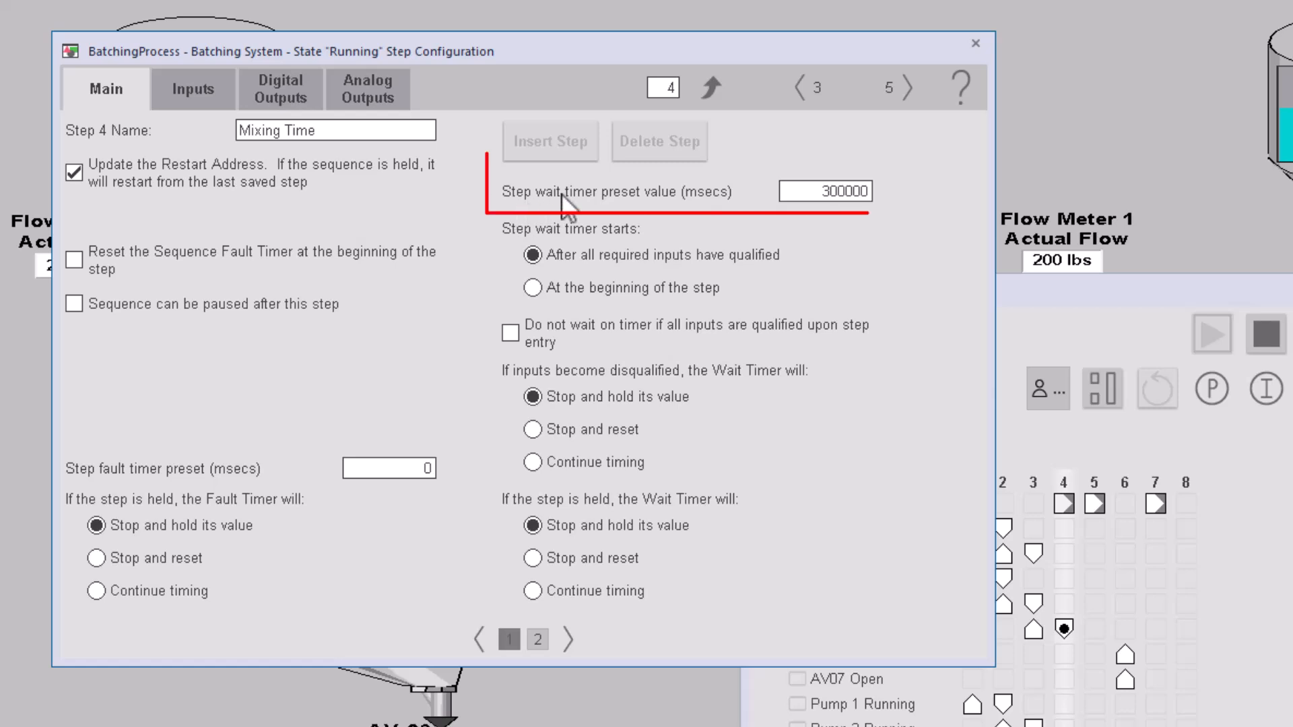
- Review step 4's 300000 ms wait timer, inputs and outputs, then show page 2 Step Branching
left_click(827, 191)
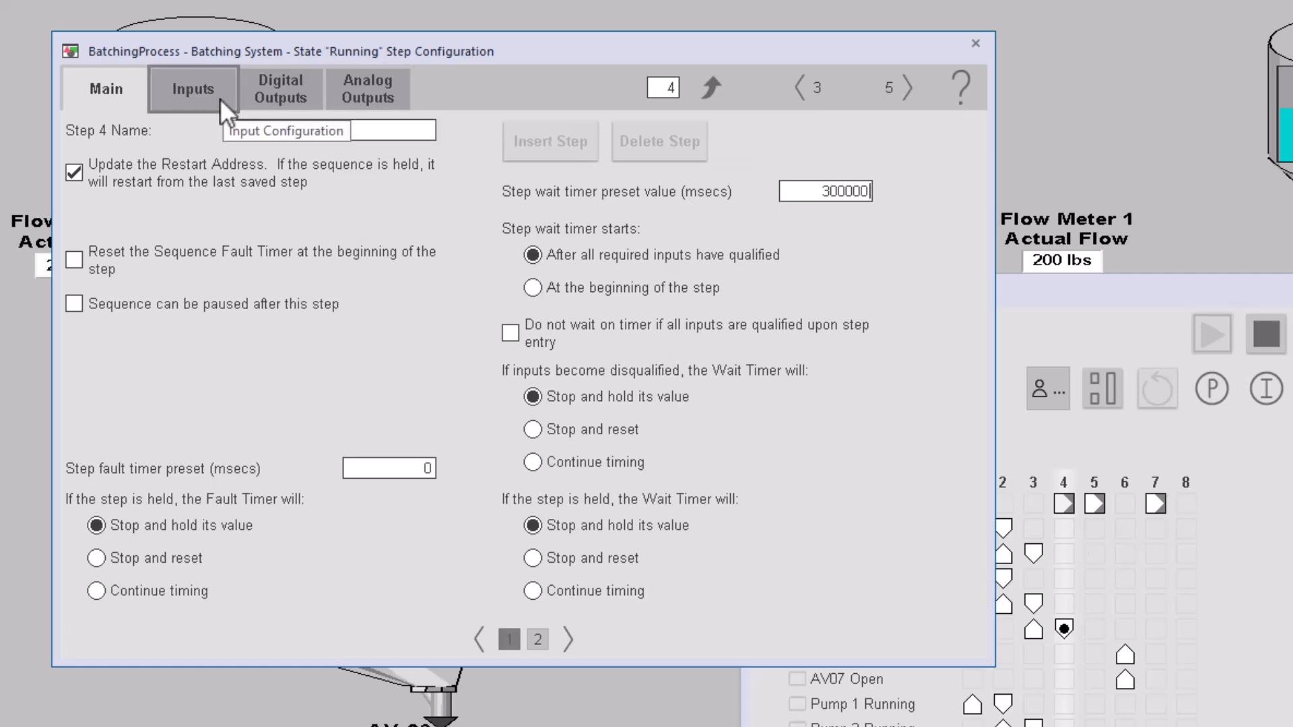
left_click(193, 89)
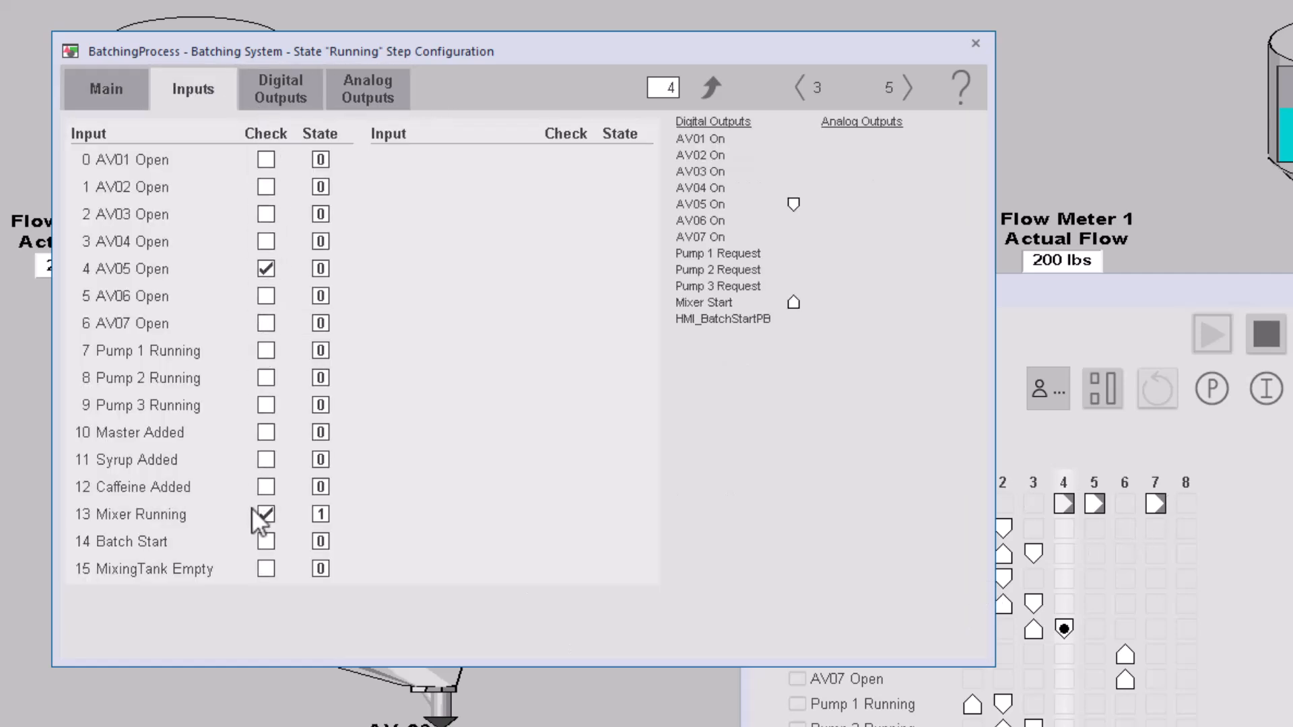
left_click(279, 89)
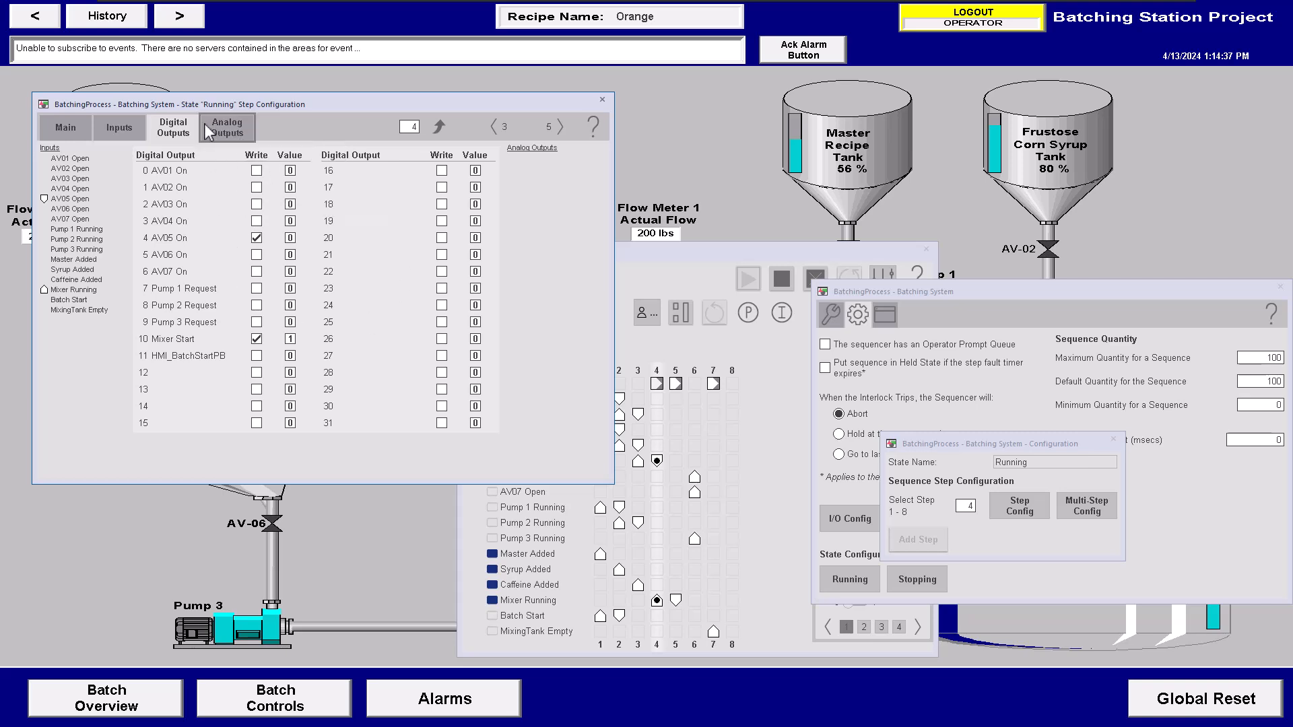
mouse_move(105, 139)
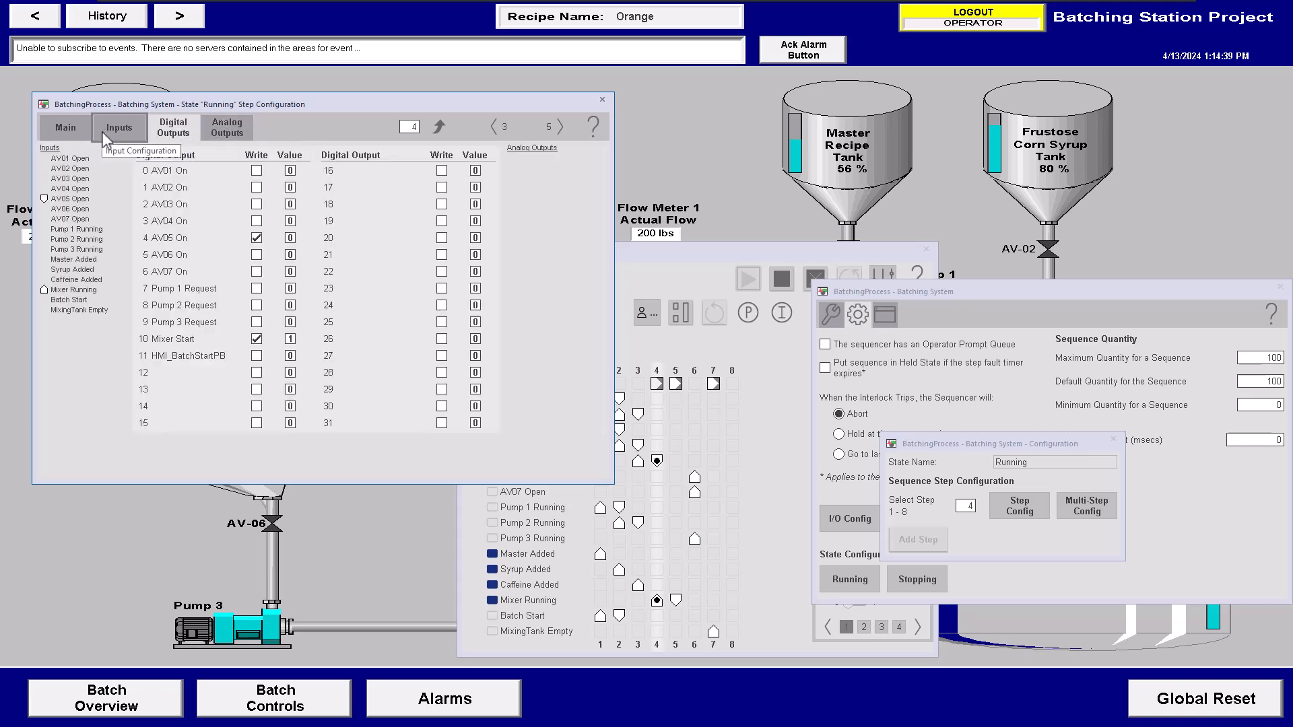
left_click(64, 127)
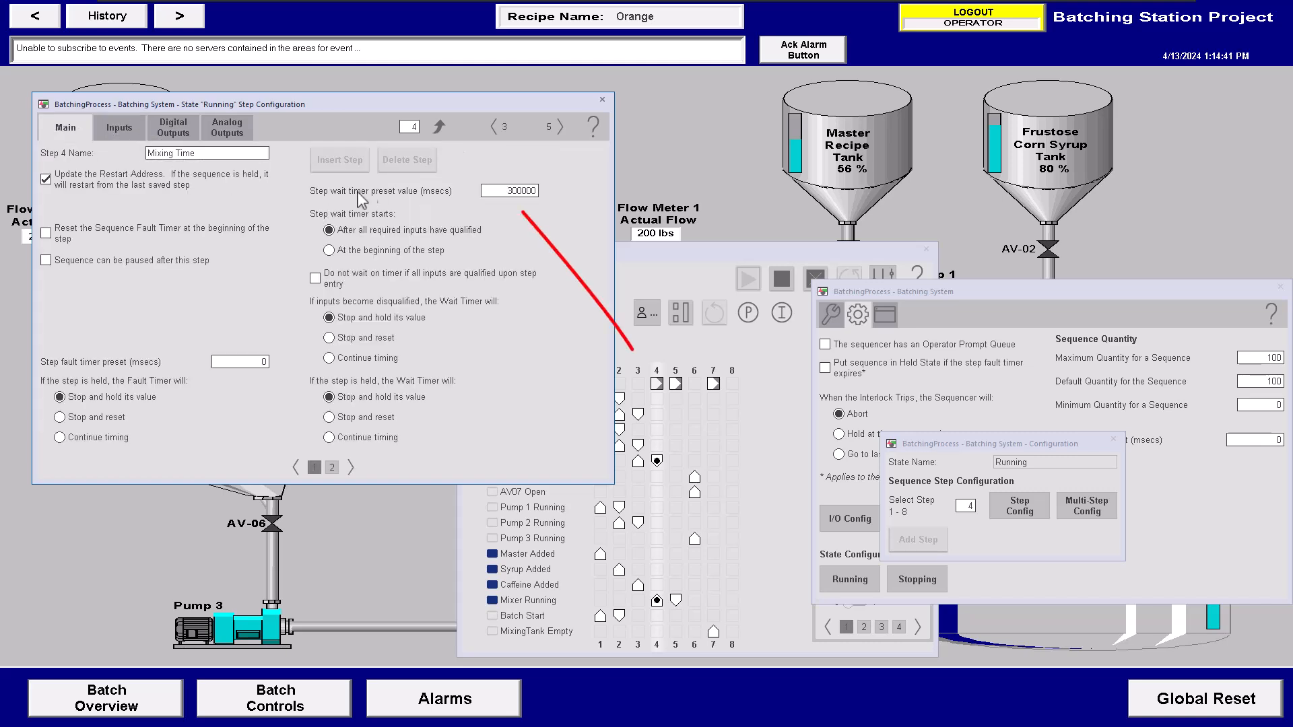
left_click(329, 229)
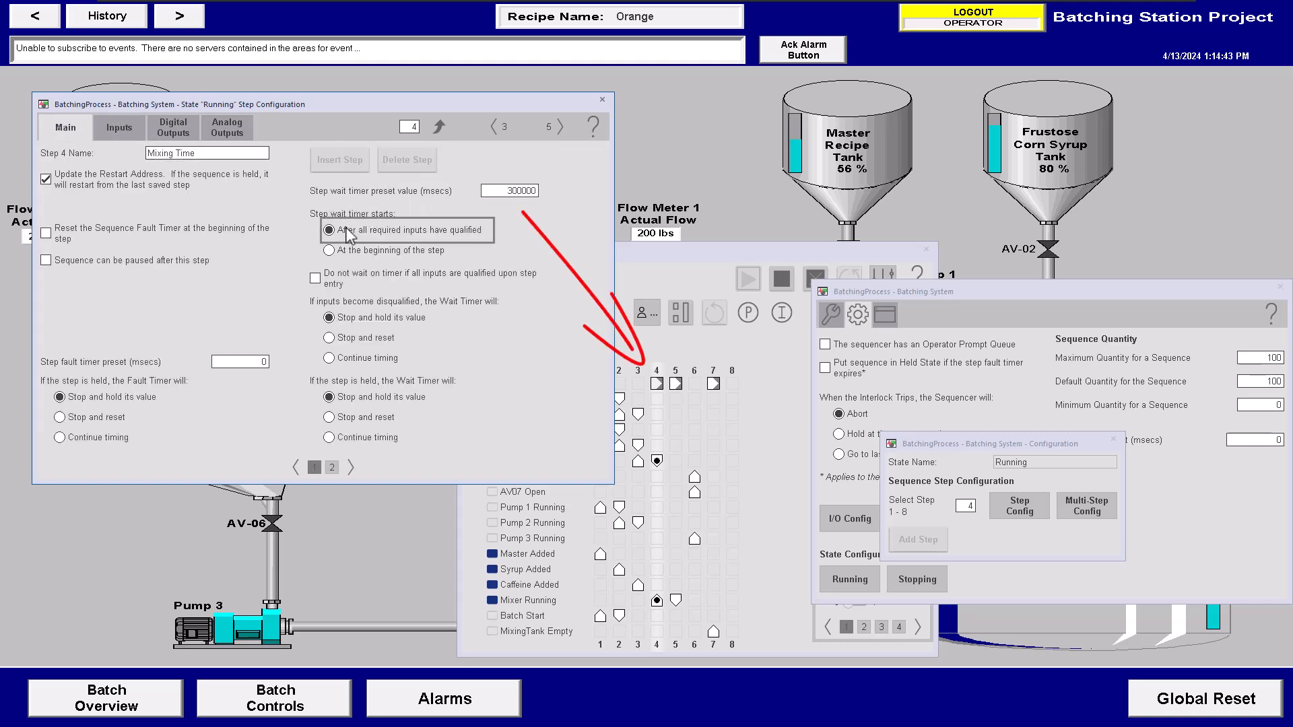
left_click(509, 191)
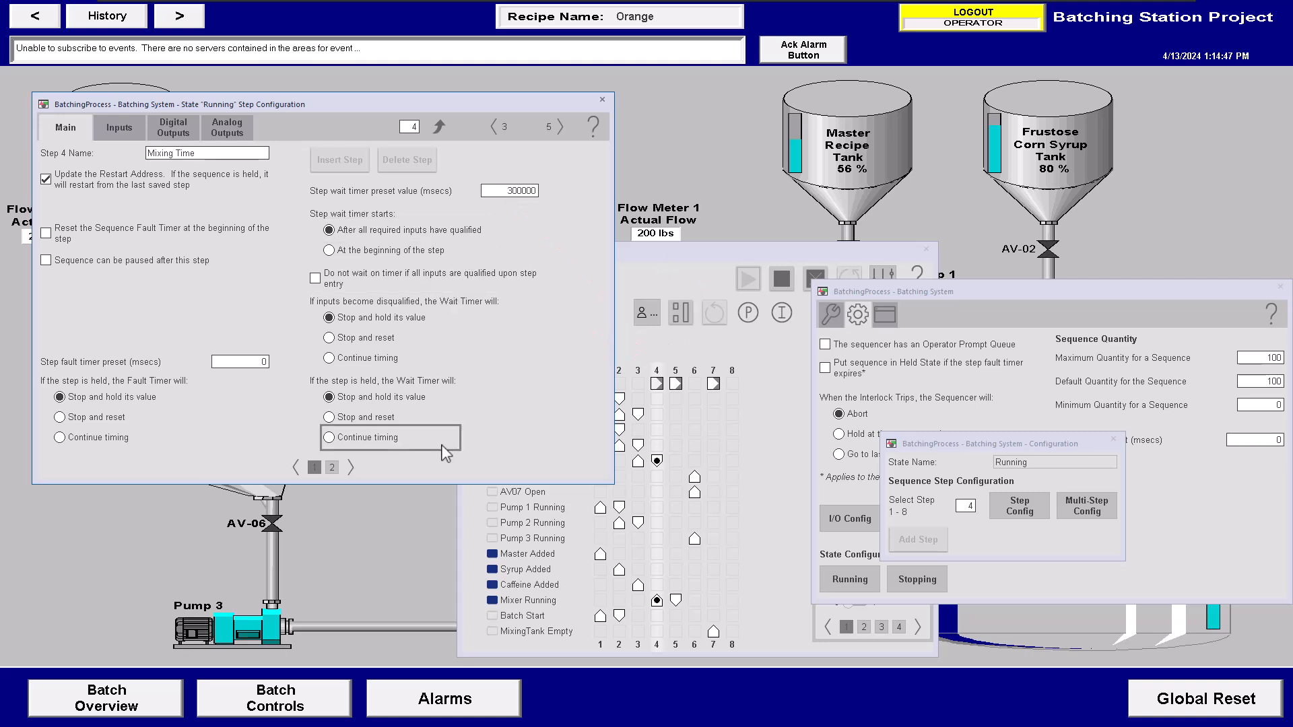
left_click(314, 468)
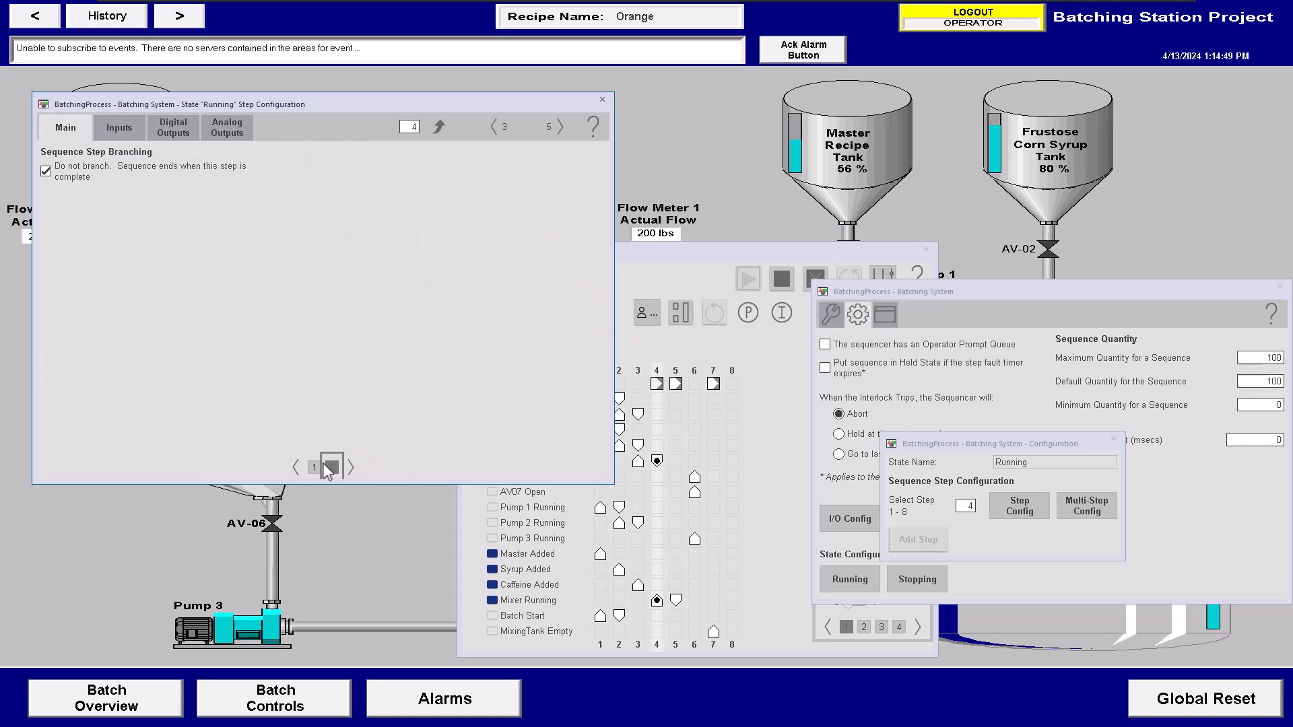
- Force the step 4 Mixing Time timer to qualify, advancing to Settle Time, and cancel the step 5 force prompt
left_click(333, 467)
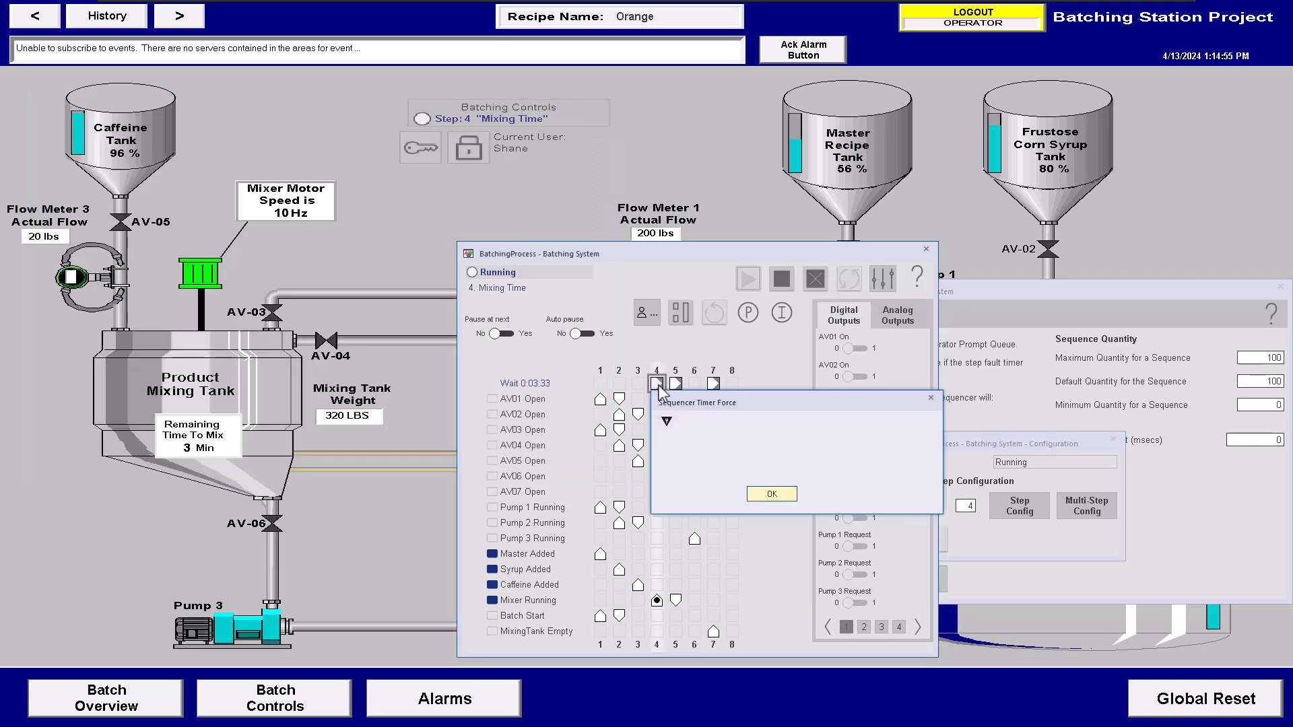
left_click(770, 493)
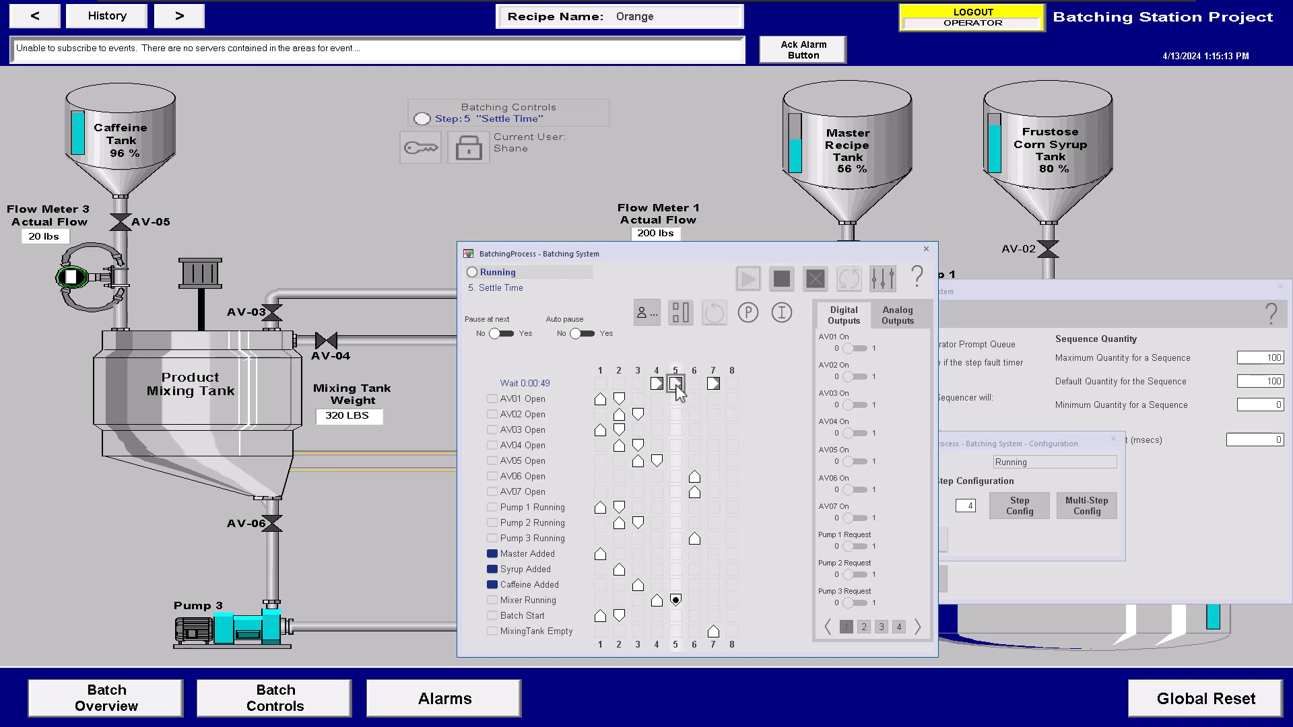
left_click(675, 385)
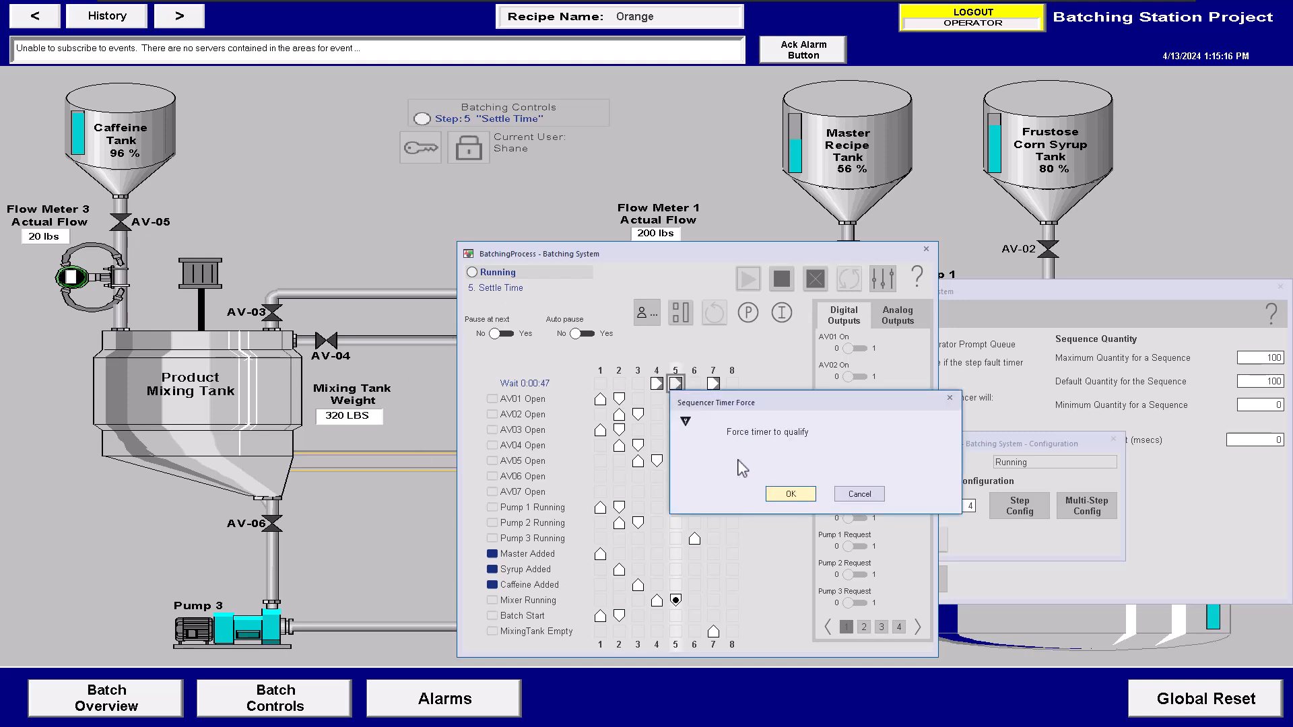
left_click(791, 493)
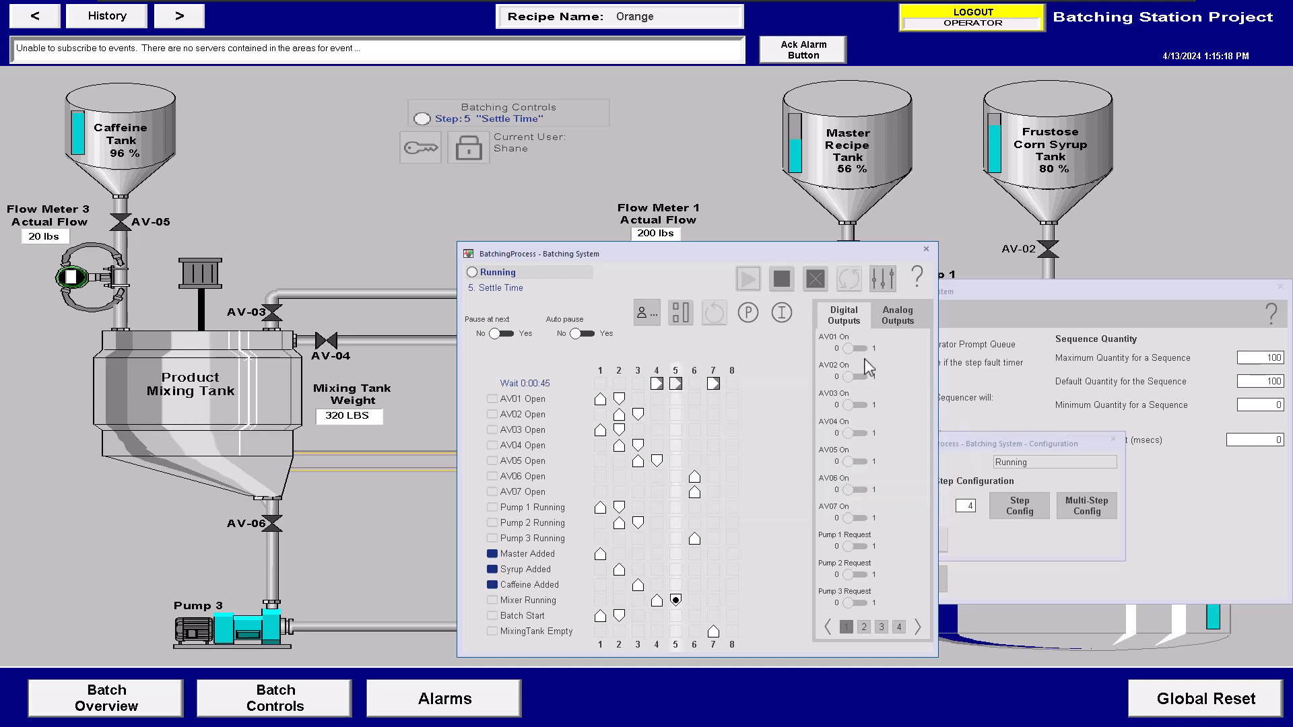
mouse_move(974, 432)
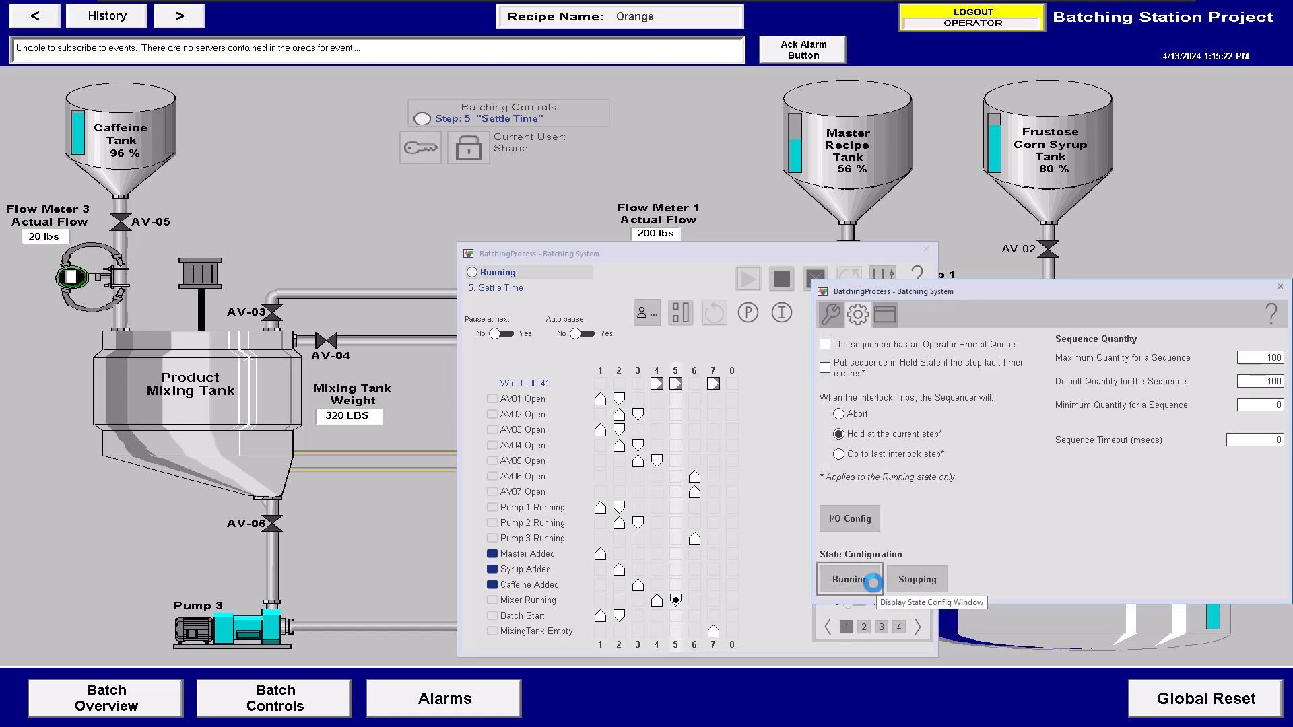
- Confirm step 5 Settle Time's 60000 ms wait timer in Step Config, then close the window
left_click(850, 580)
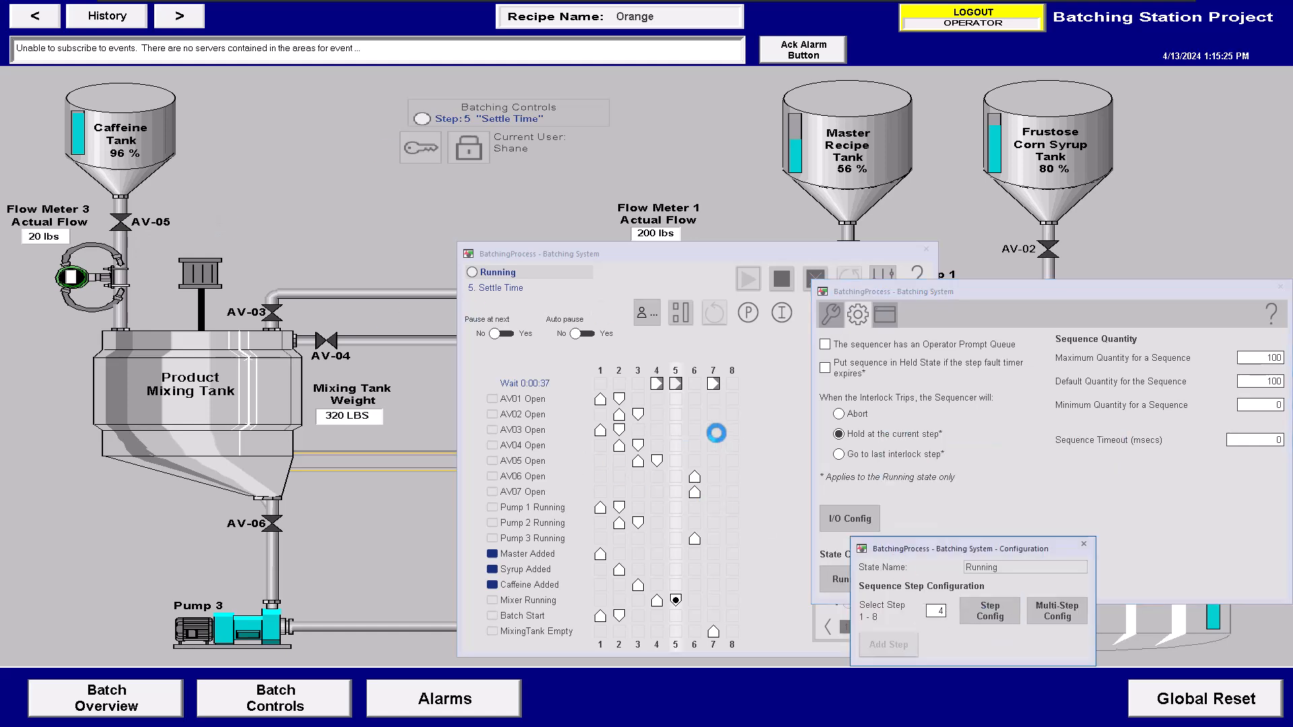
left_click(989, 612)
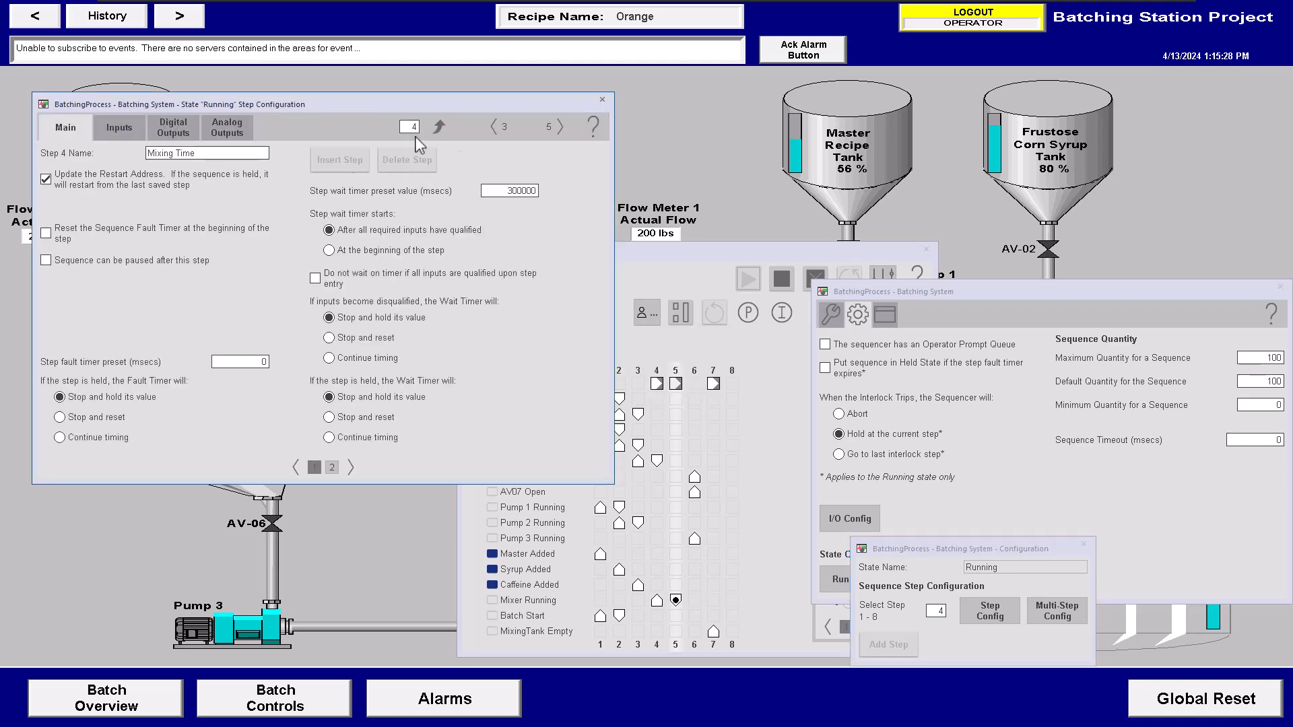
left_click(600, 100)
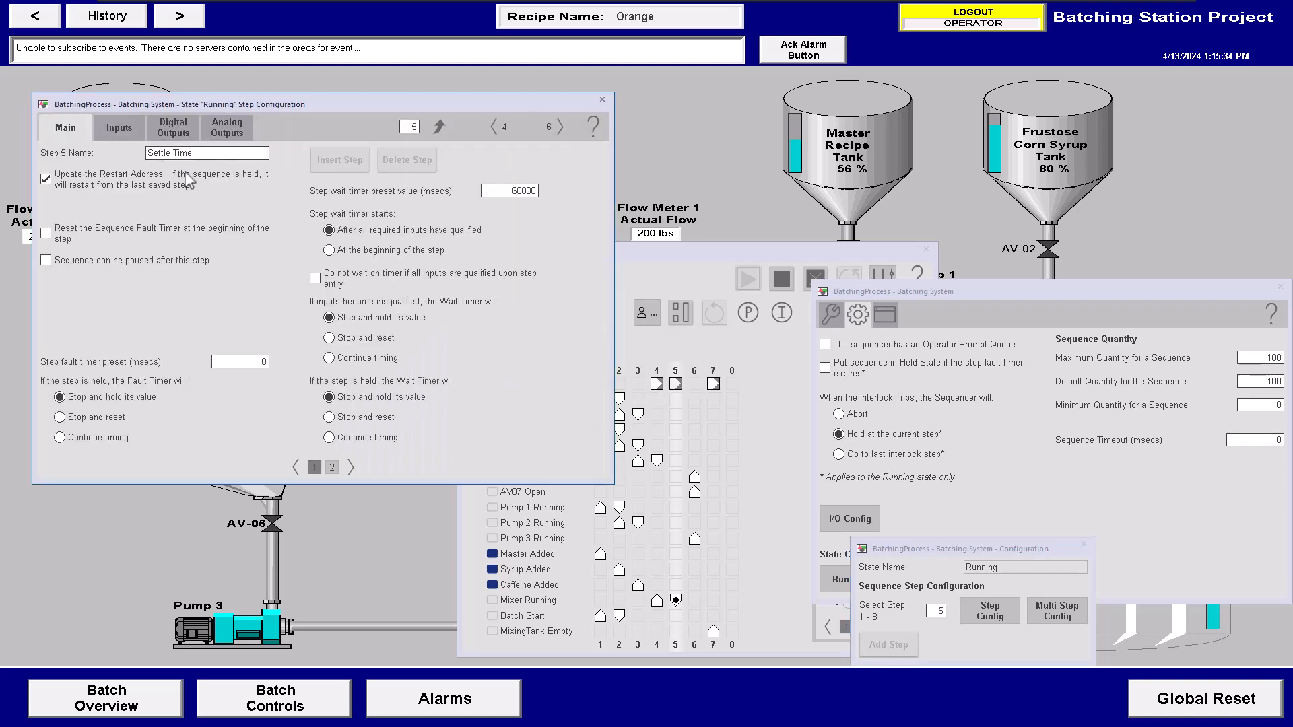
left_click(510, 192)
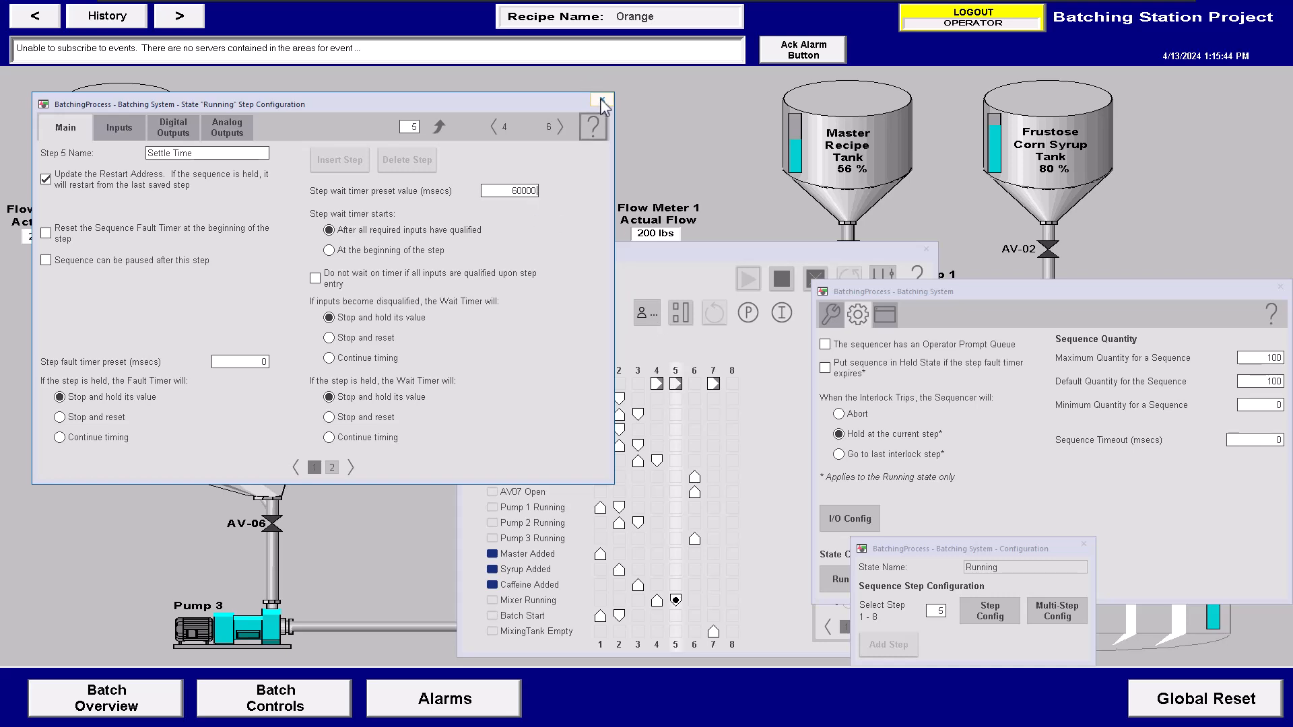
left_click(600, 105)
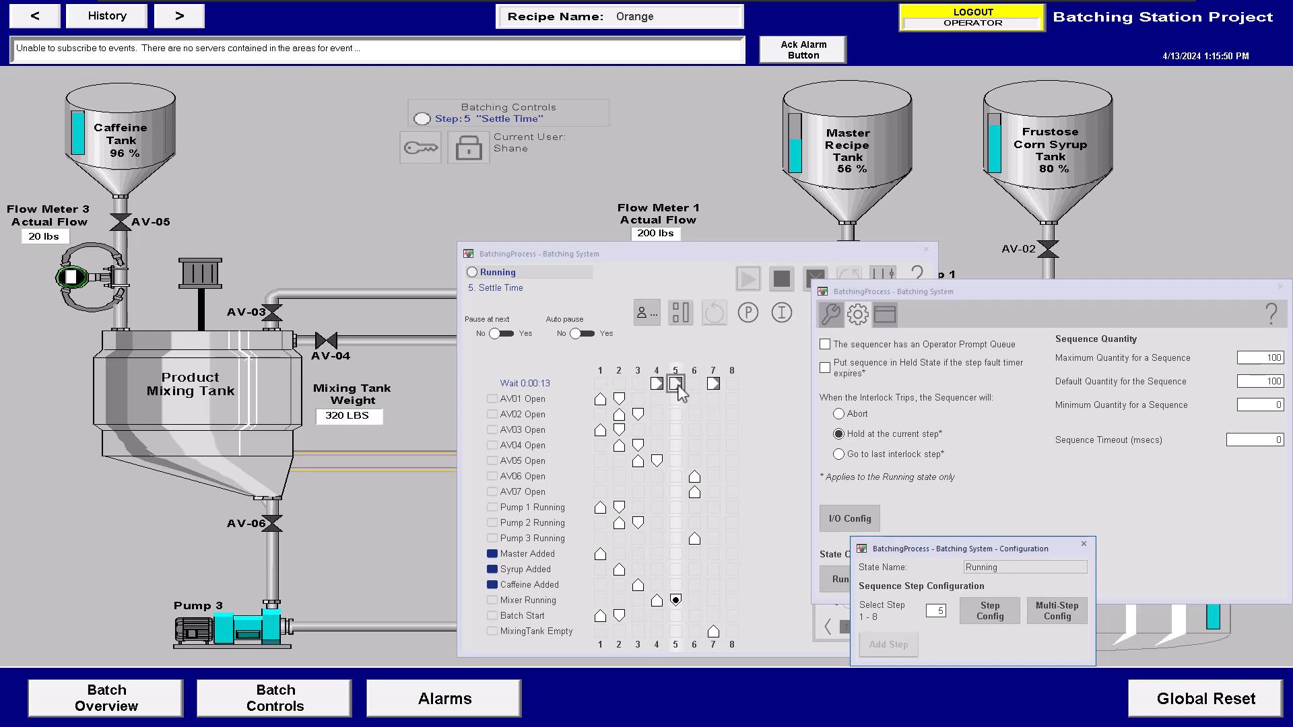
mouse_move(685, 405)
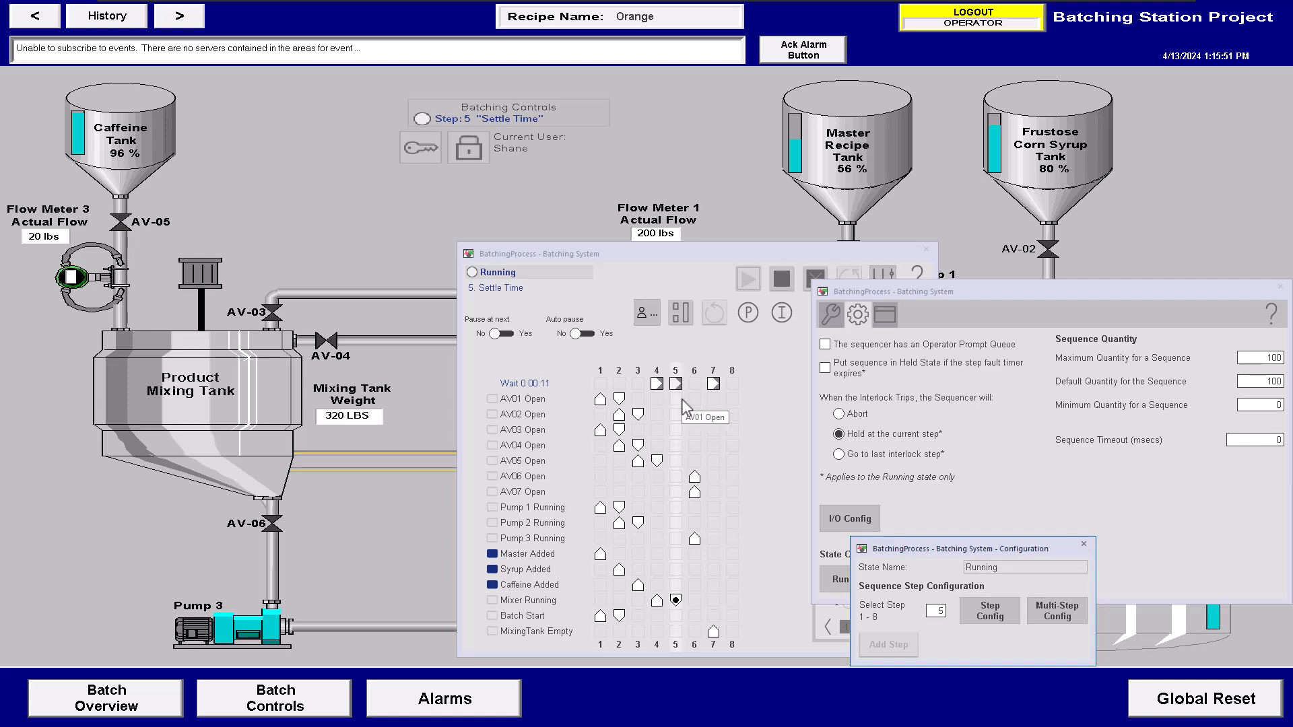
mouse_move(698, 459)
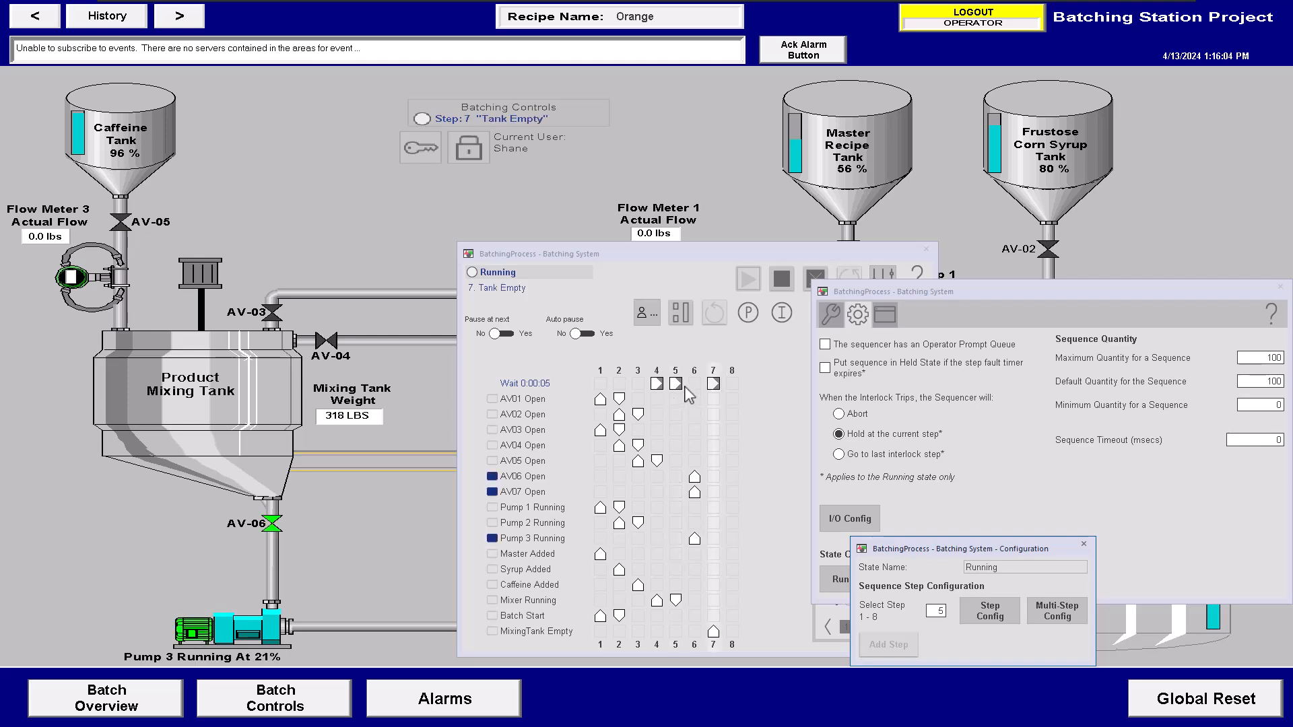
mouse_move(714, 563)
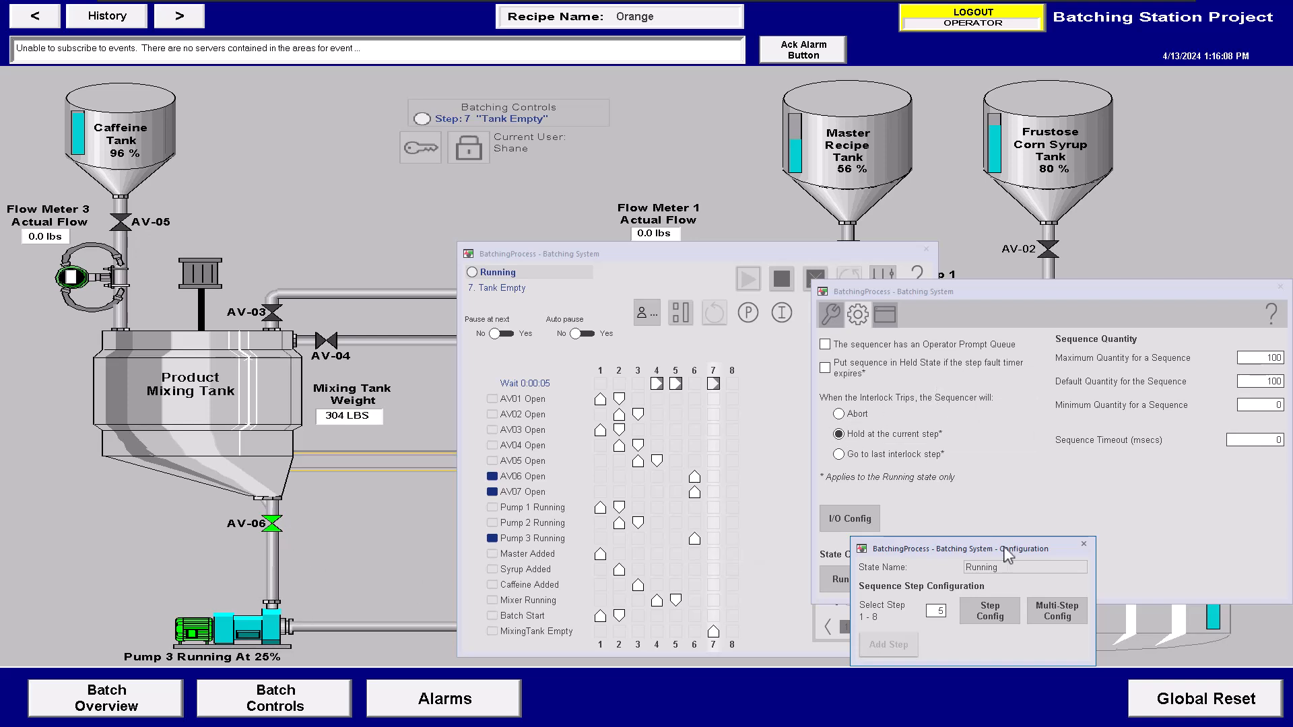
- Close the Running configuration and Batching System settings, then force the step 7 Tank Empty timer to qualify
left_click(1083, 543)
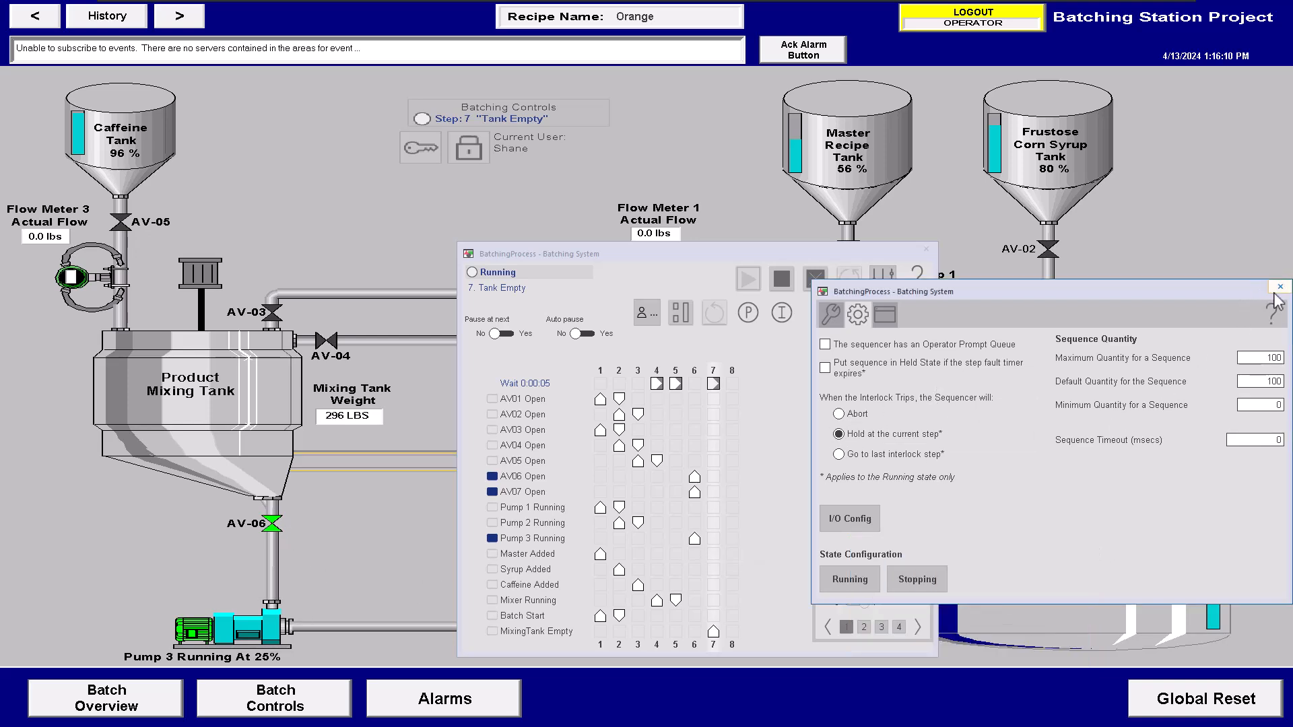
left_click(1280, 304)
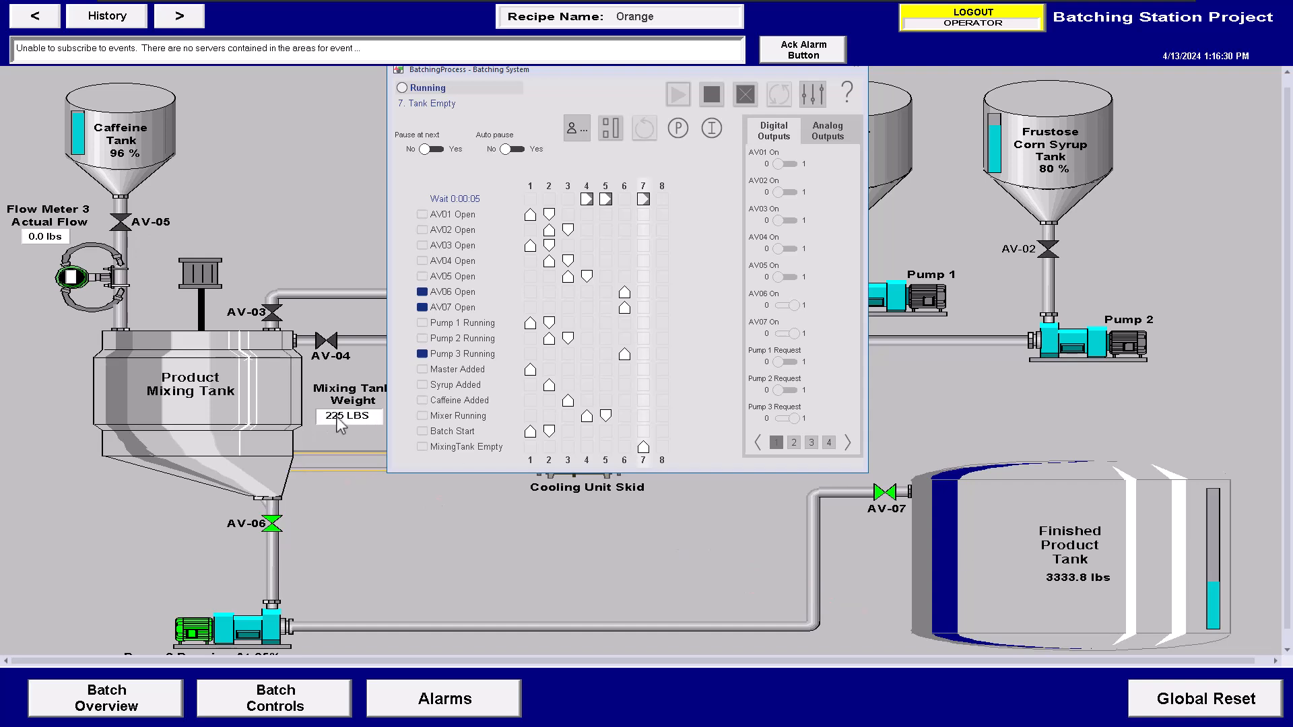
mouse_move(1064, 606)
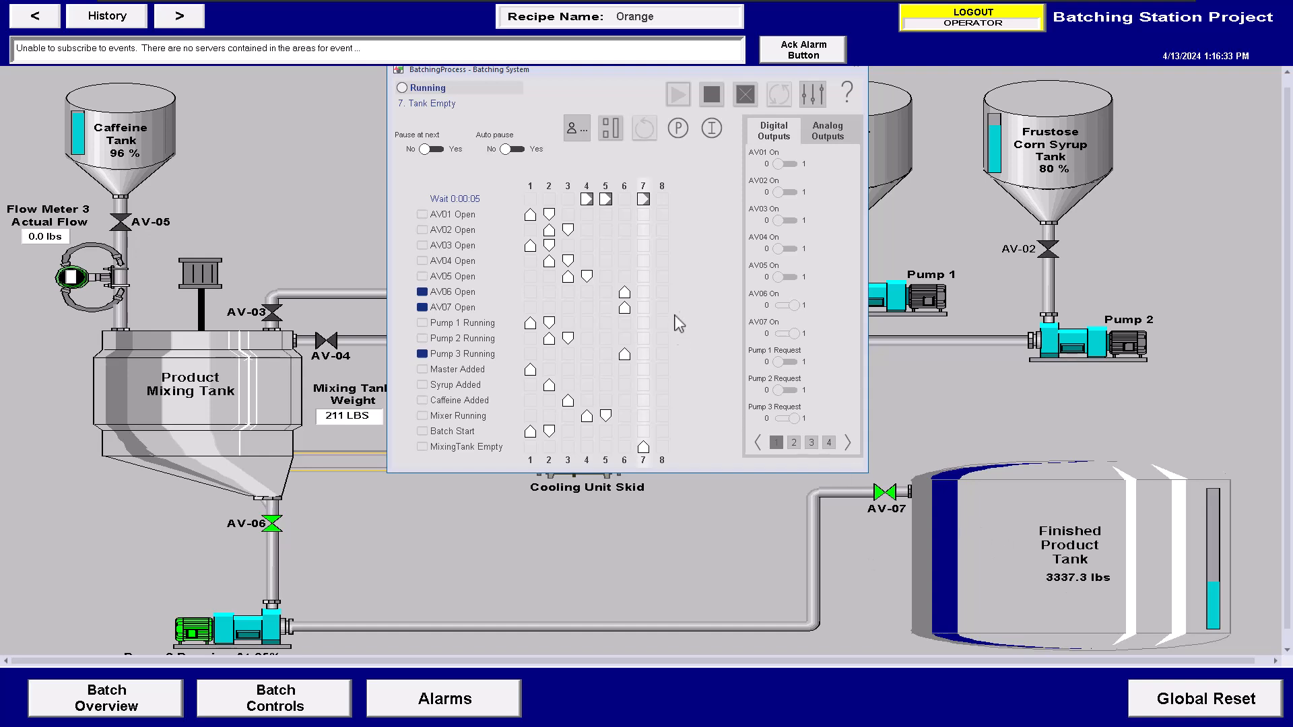
mouse_move(638, 214)
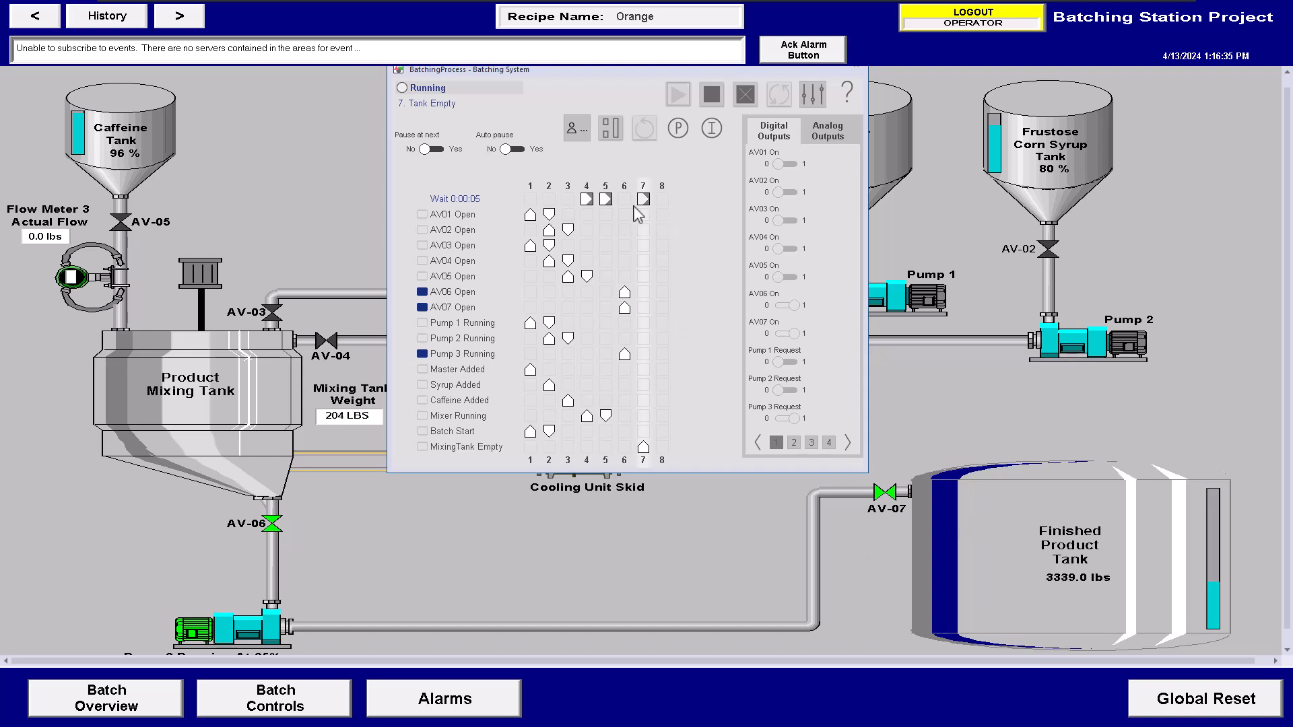
mouse_move(641, 453)
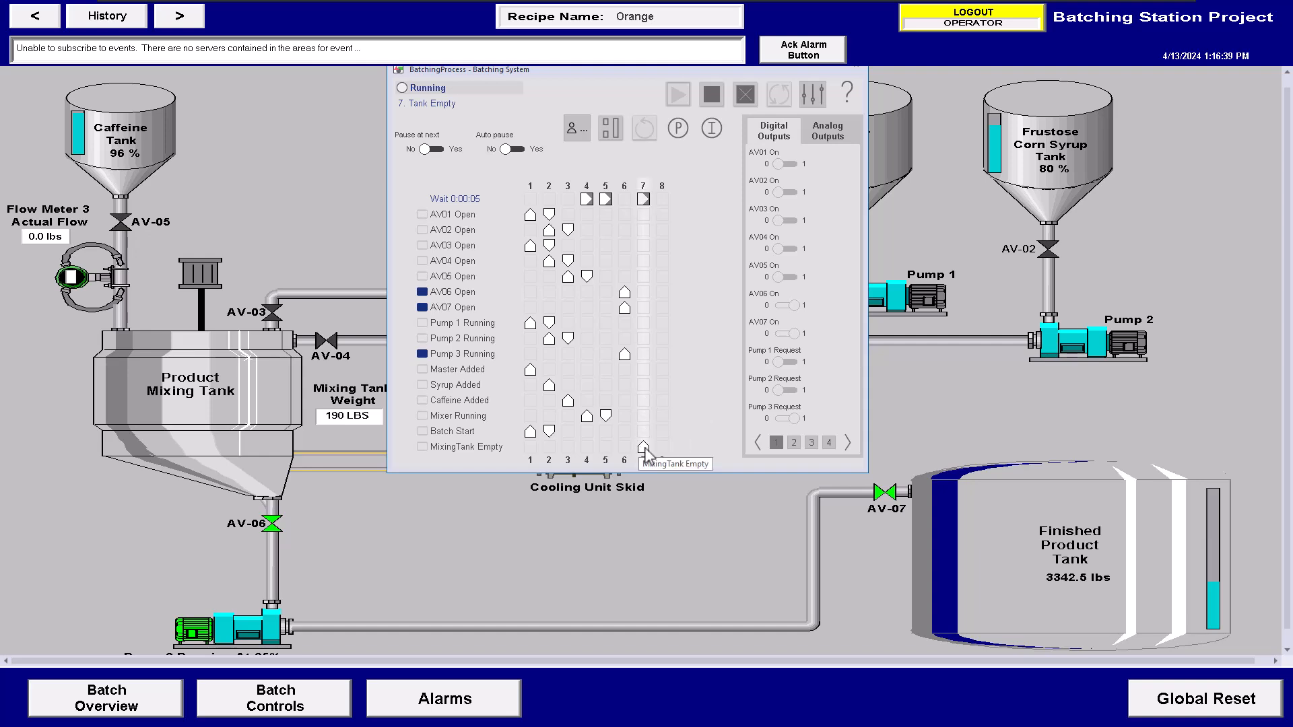
mouse_move(648, 448)
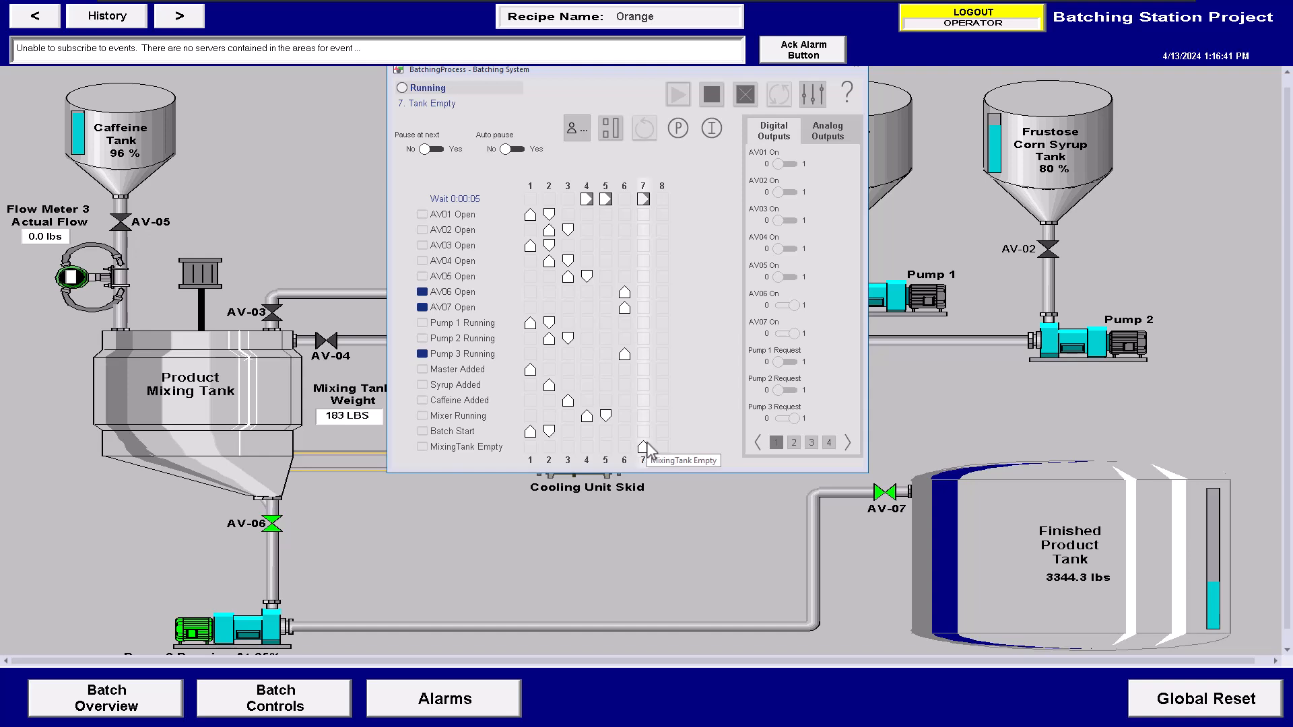
mouse_move(687, 420)
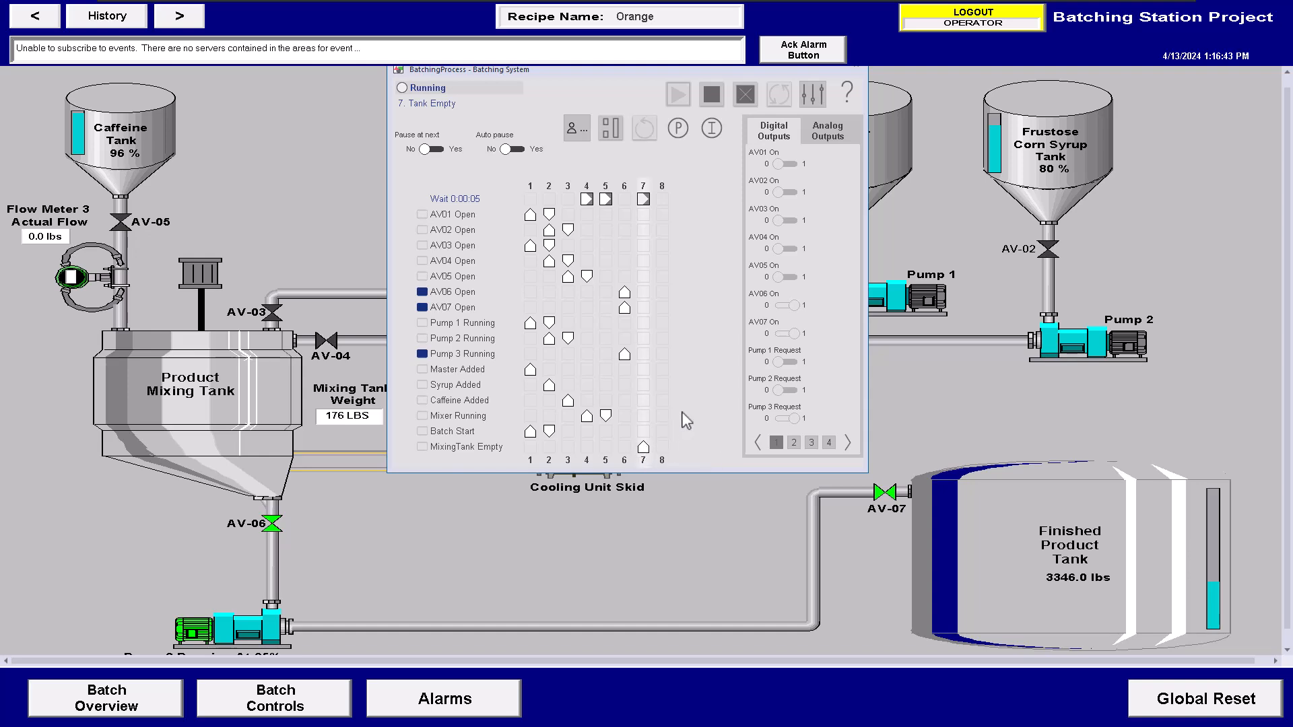
mouse_move(711, 267)
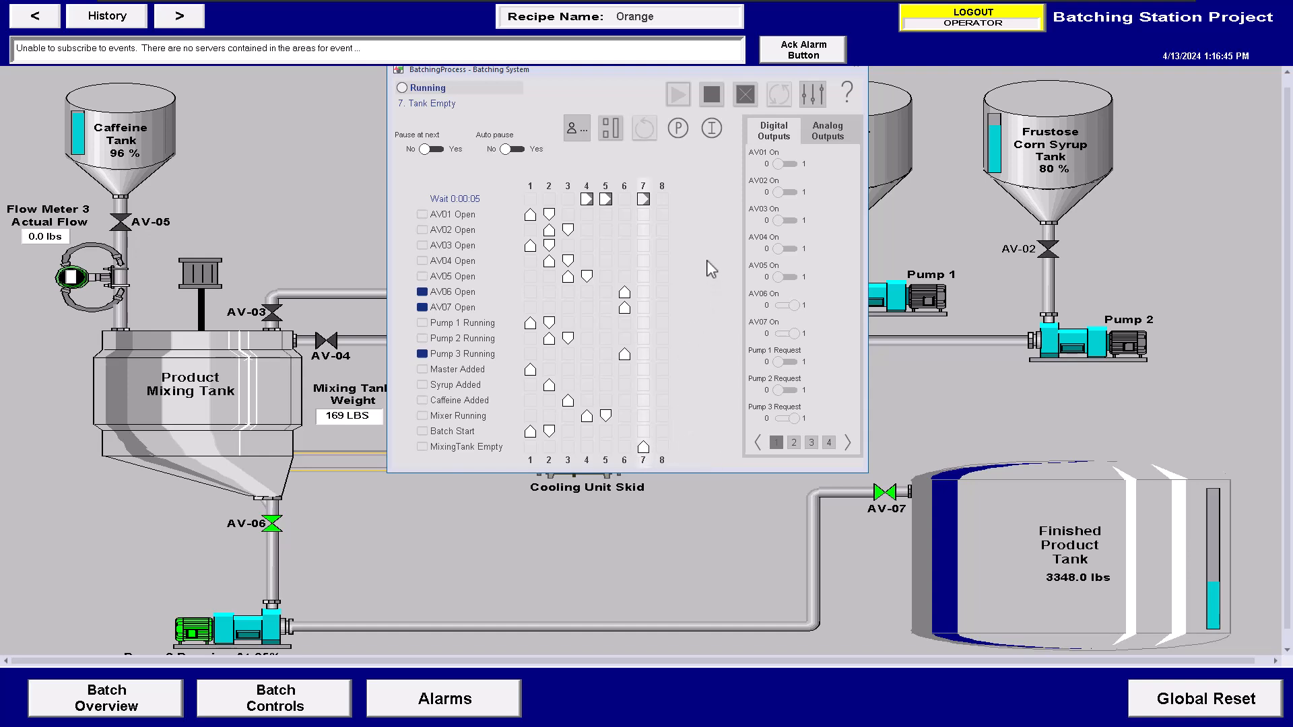
mouse_move(729, 267)
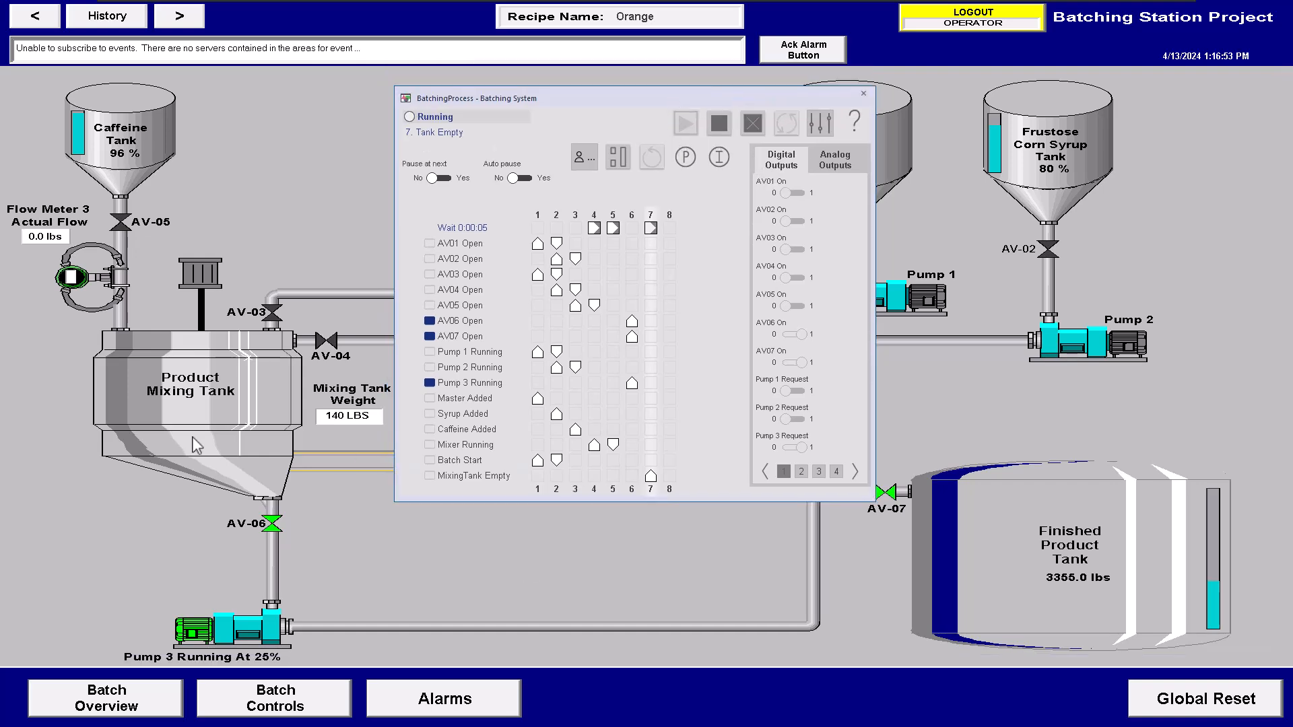
mouse_move(344, 434)
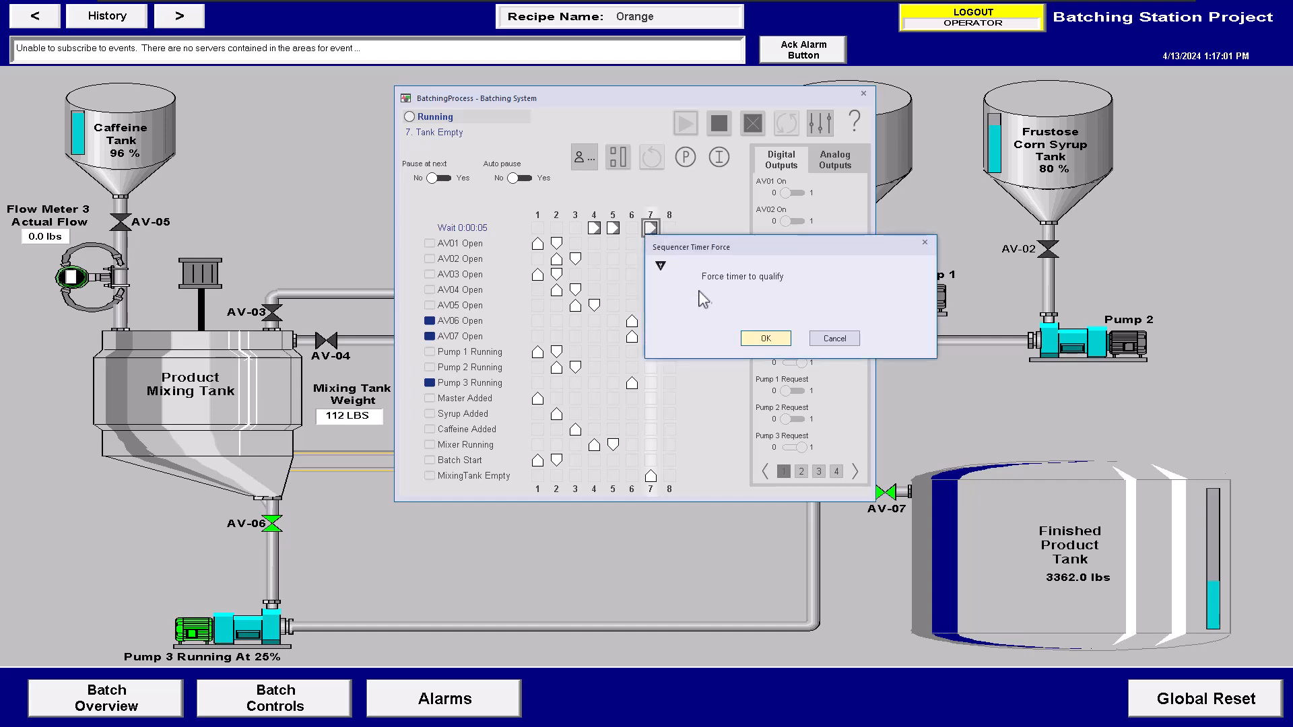
left_click(766, 338)
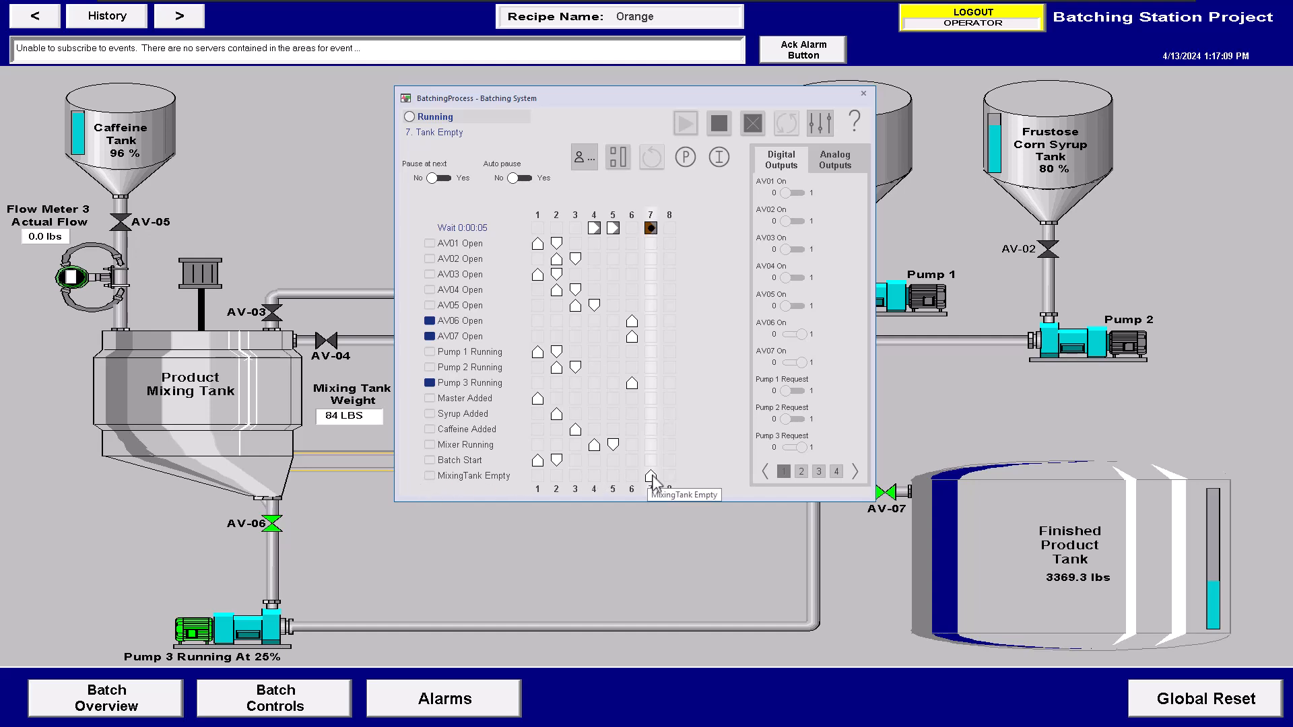
mouse_move(697, 292)
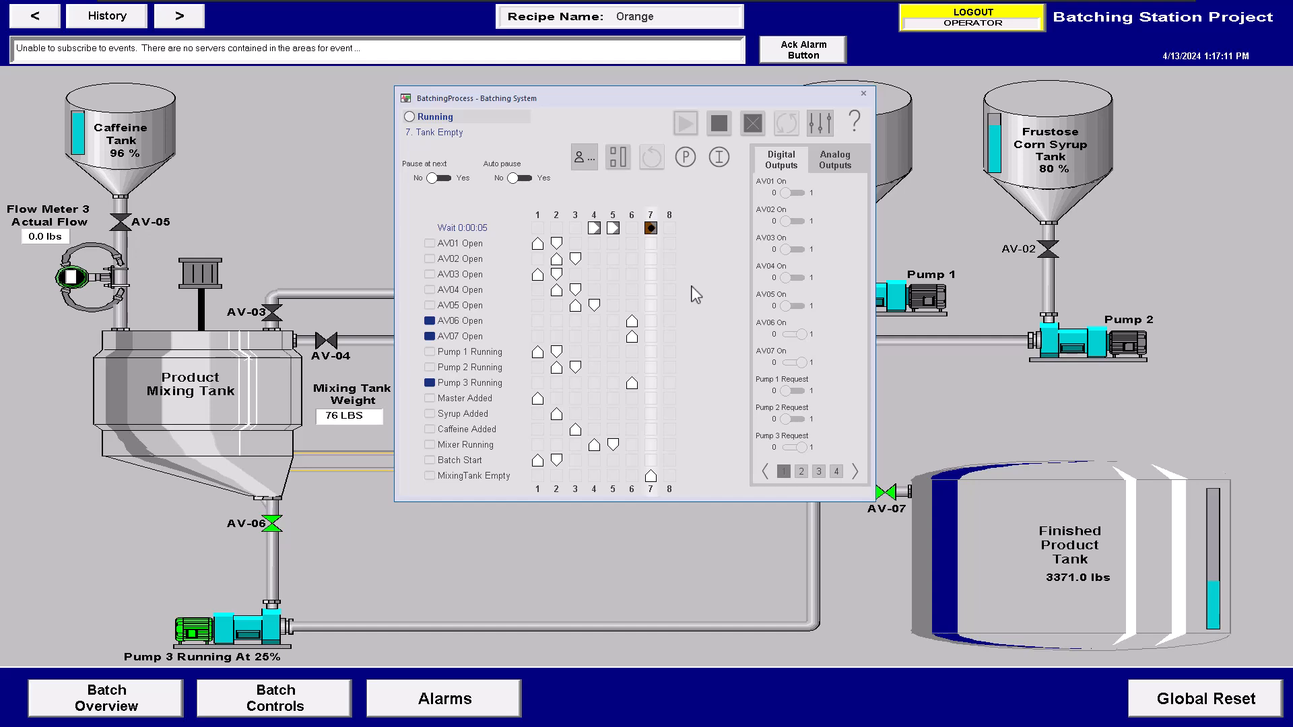
mouse_move(697, 466)
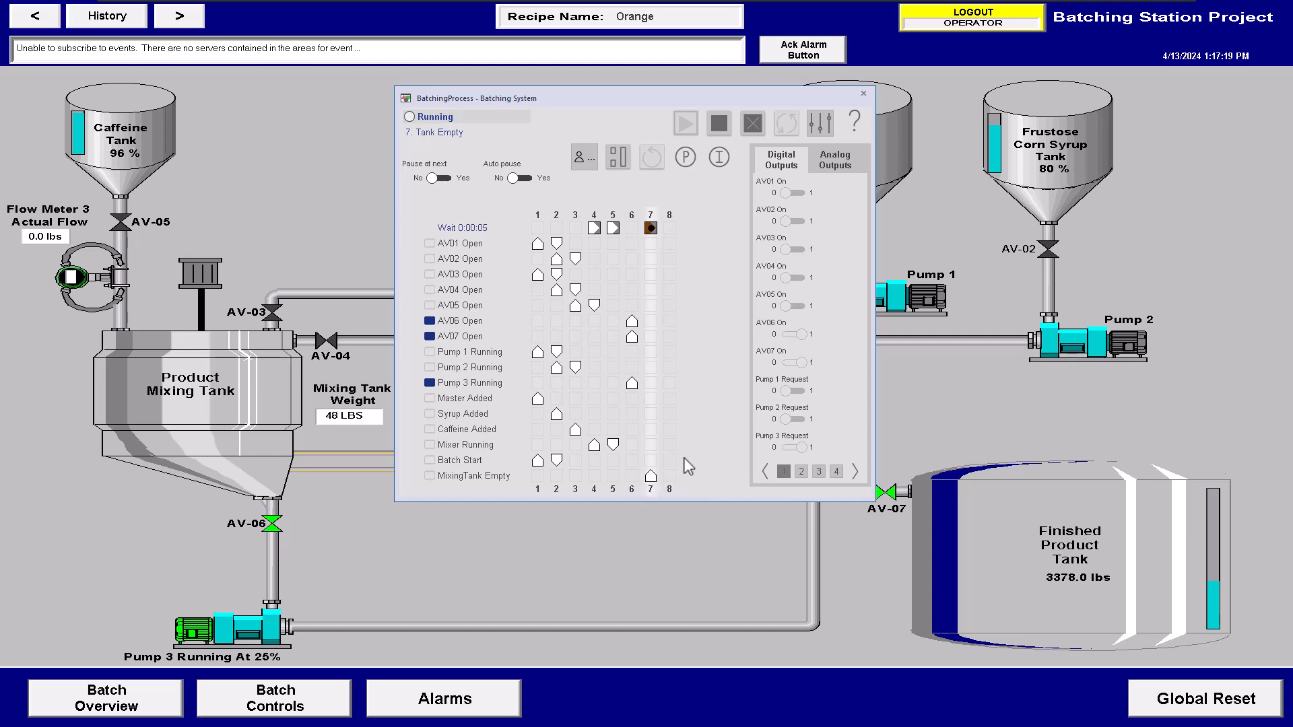
mouse_move(714, 391)
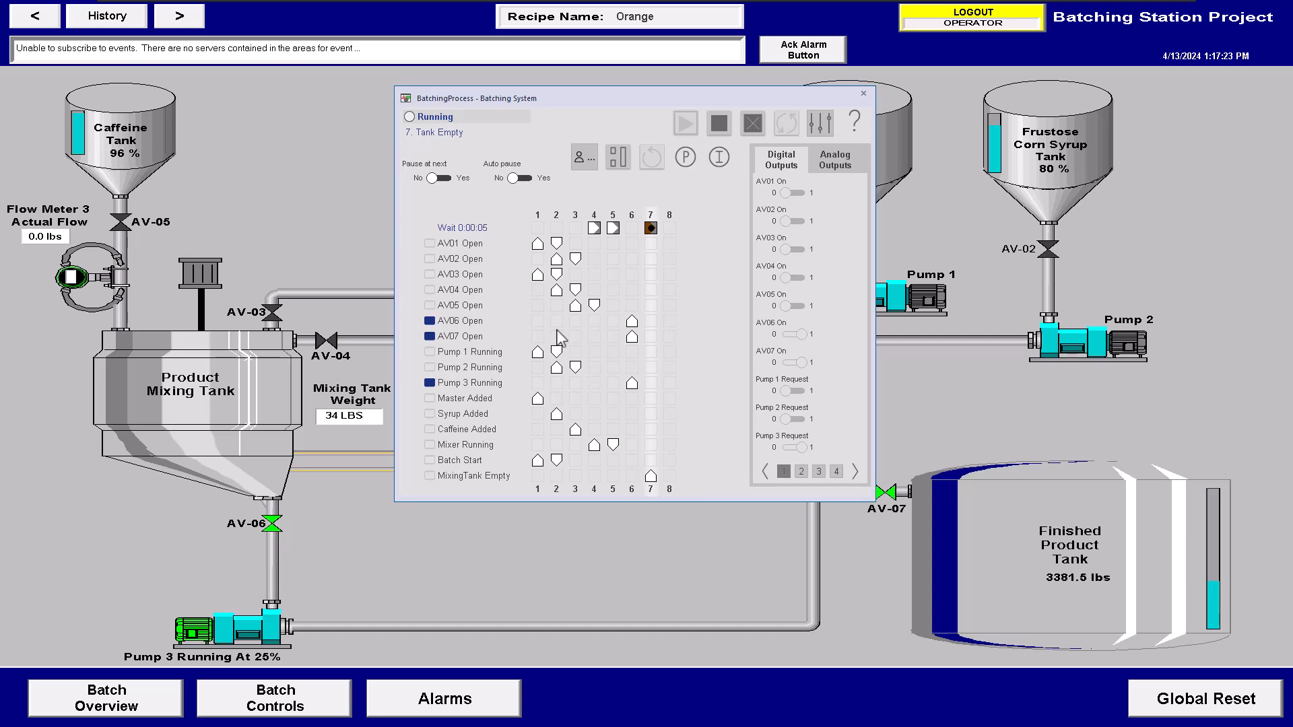
mouse_move(648, 469)
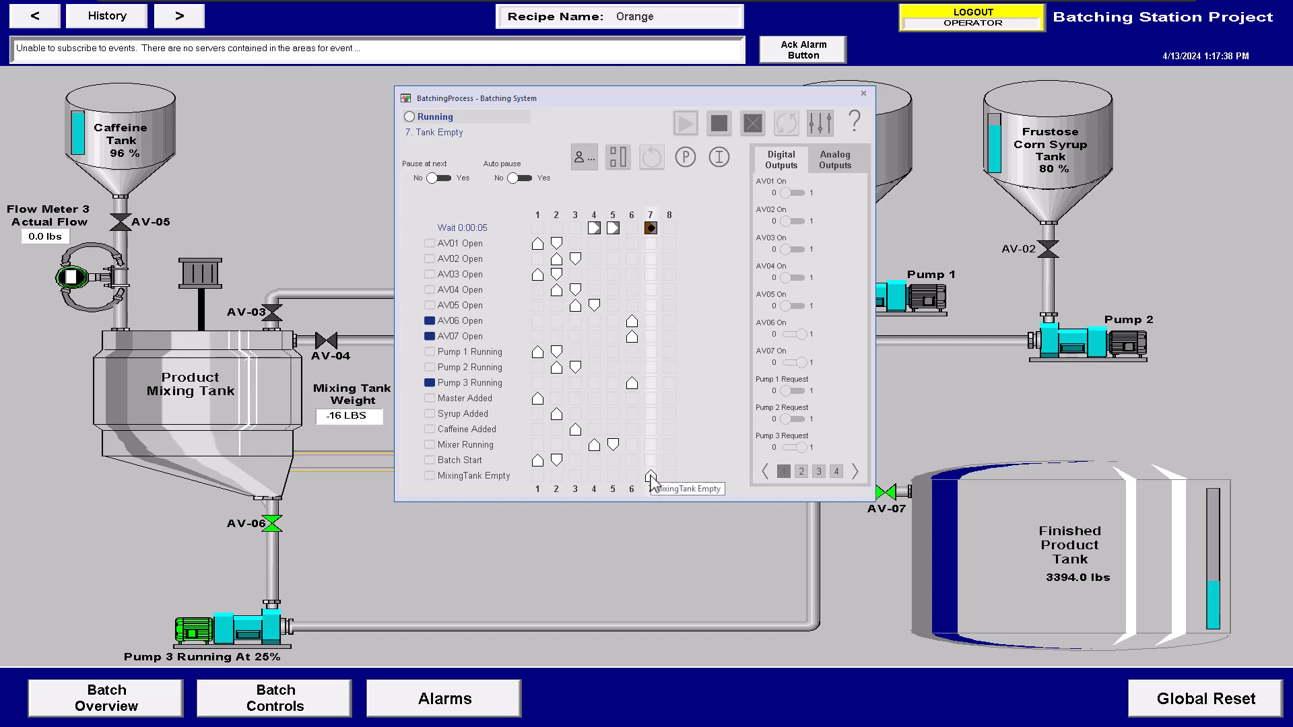
left_click(11, 711)
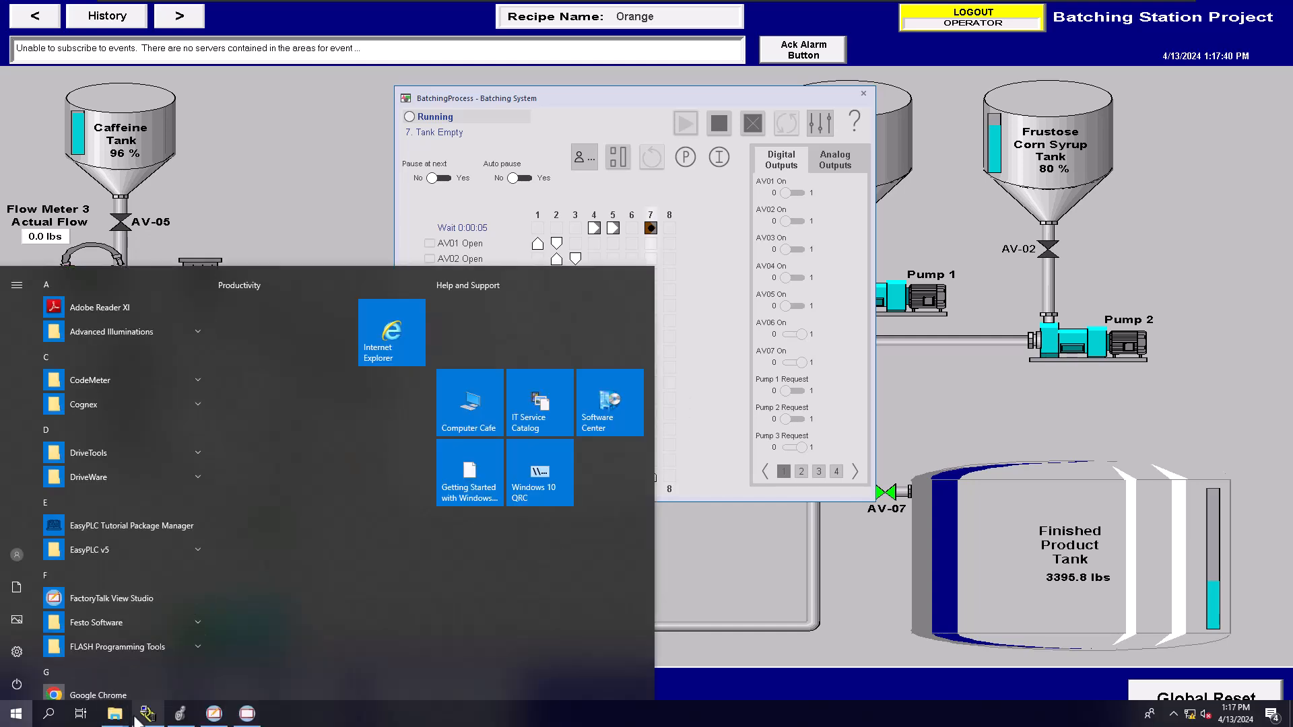
- Switch to Logix Designer and review _2Mixing_Tank_Routine and _4Batch_MotorControls_Routine logic around MixingTank_Tolerance
left_click(141, 714)
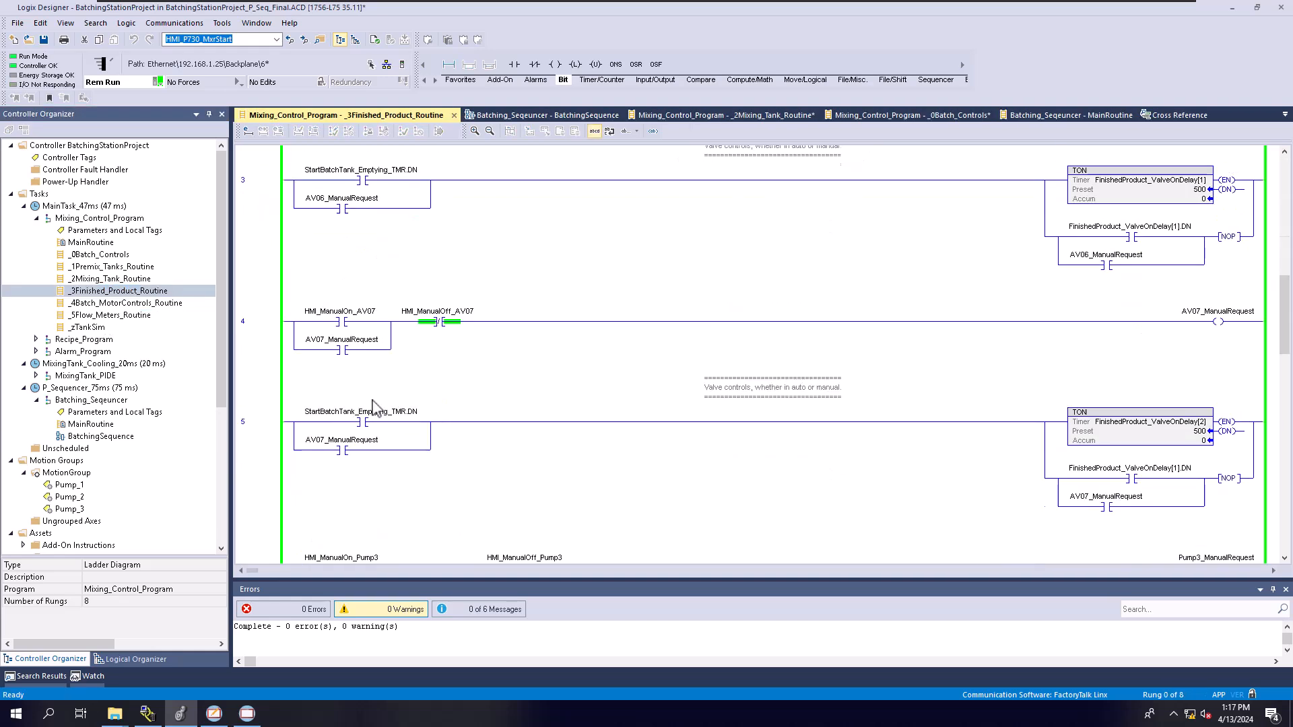
scroll("down", 3)
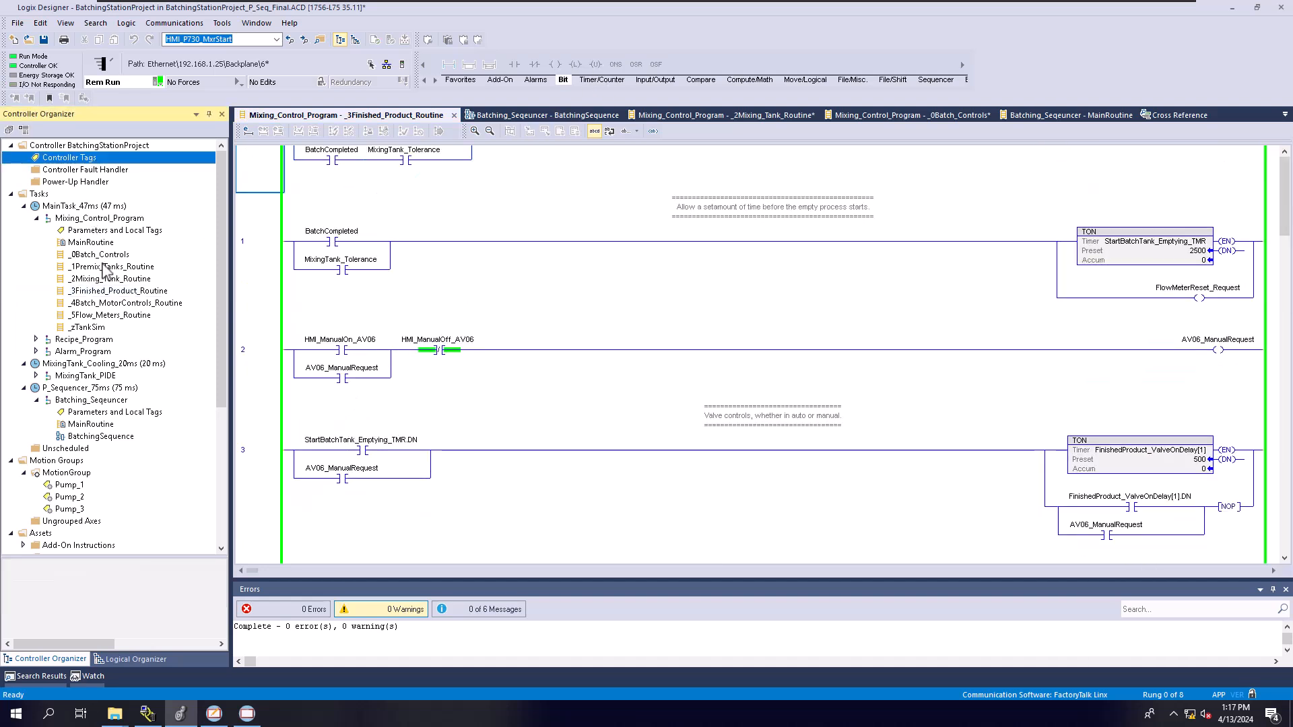
left_click(728, 115)
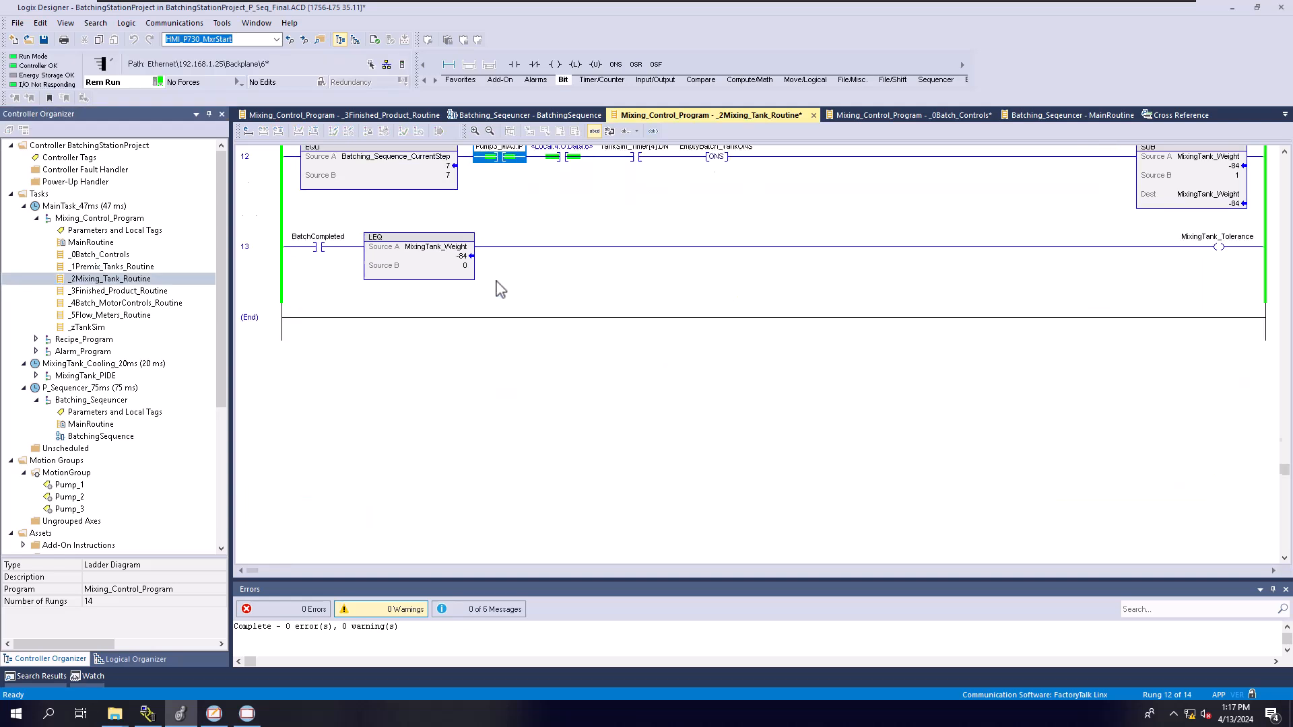
left_click(118, 291)
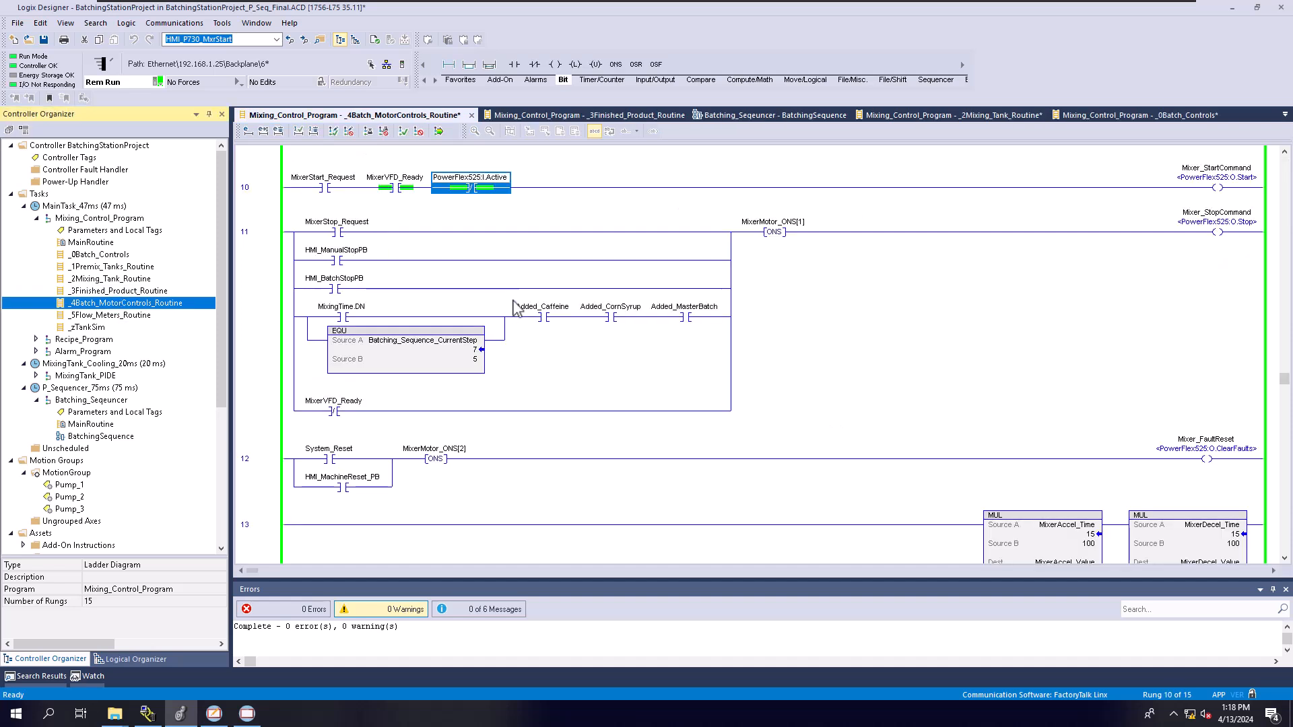
scroll("down", 3)
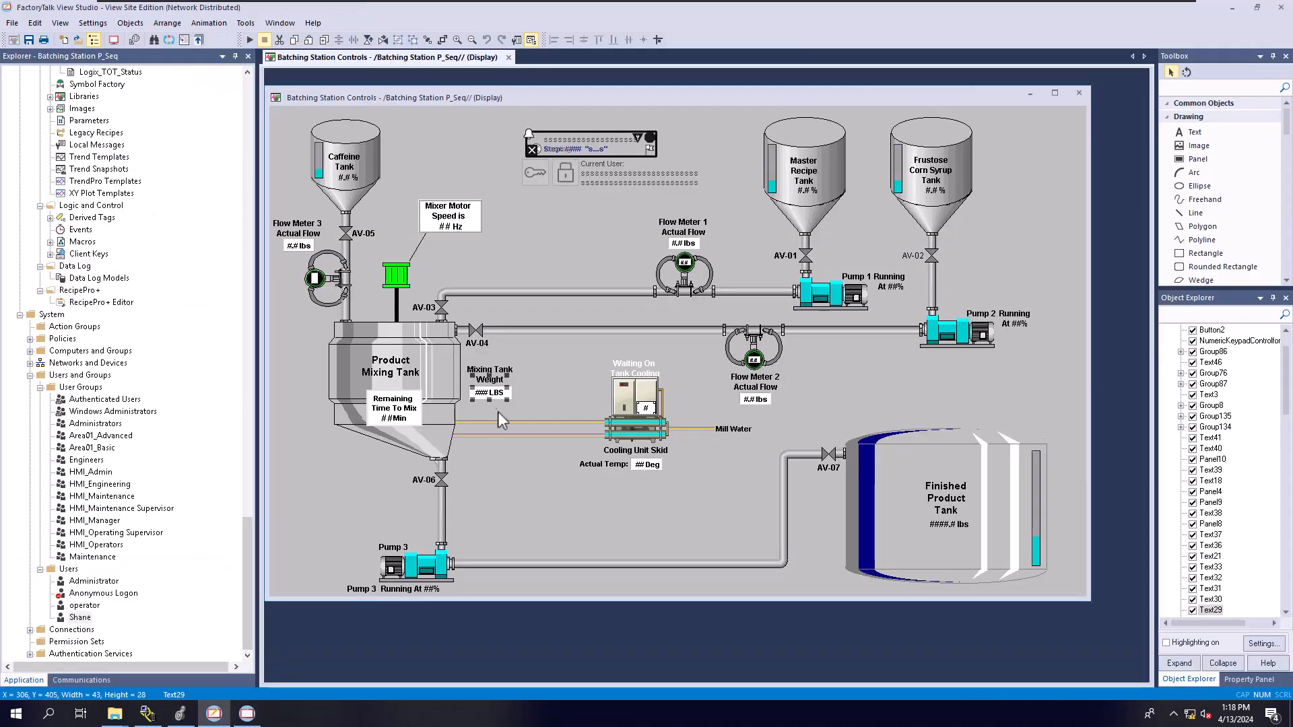
right_click(501, 421)
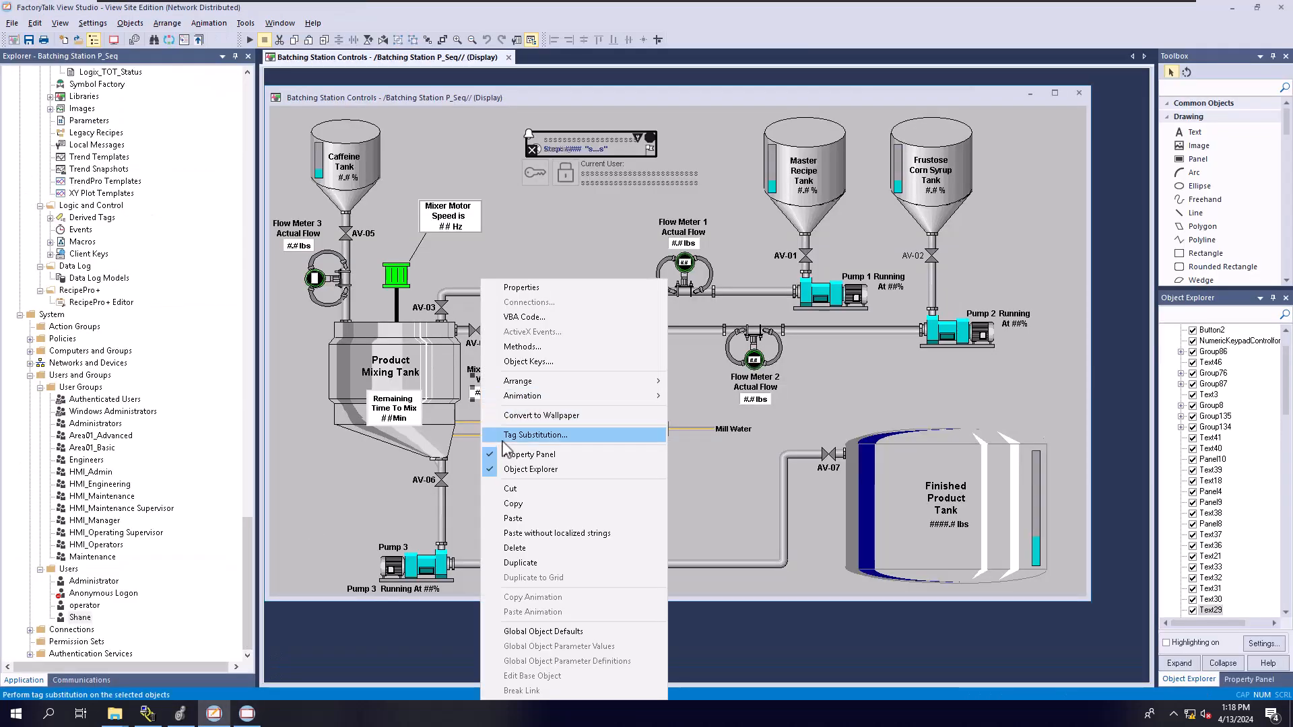
left_click(536, 433)
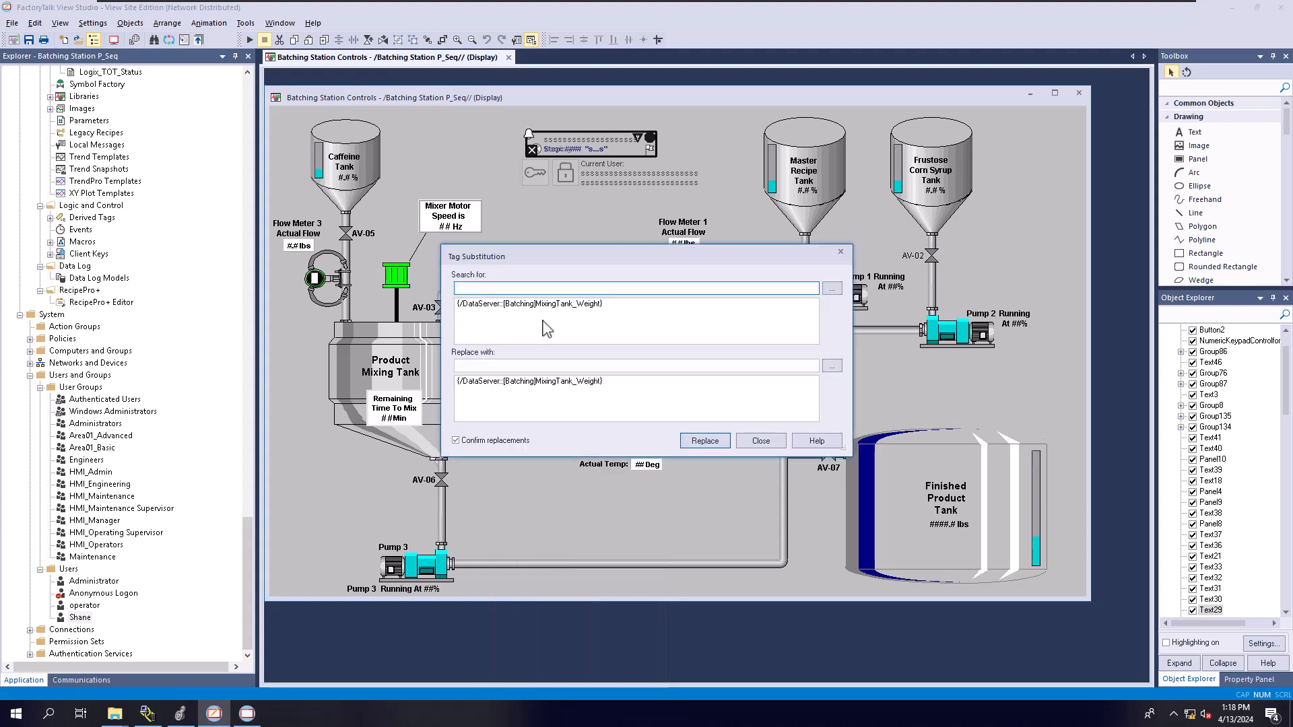
mouse_move(567, 339)
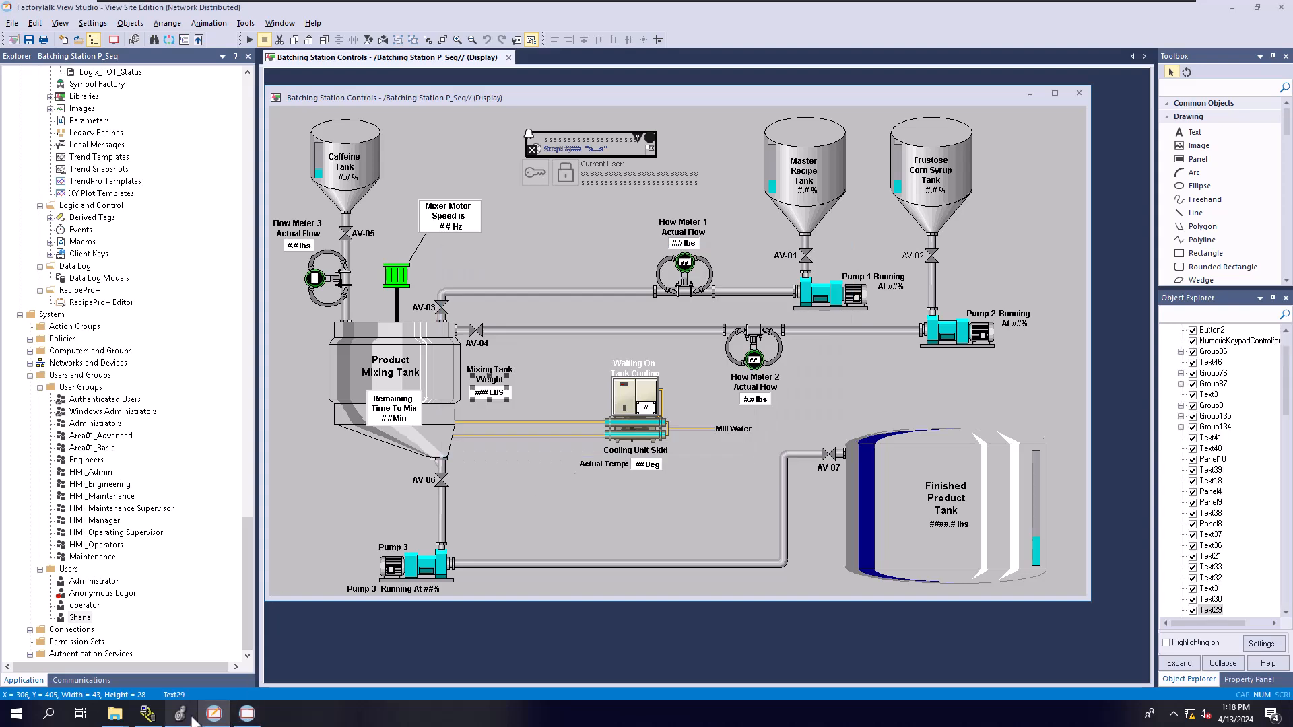
- Cross-reference MixingTank_Weight and jump to its SUB instruction on rung 12 of the Mixing Tank routine
left_click(147, 714)
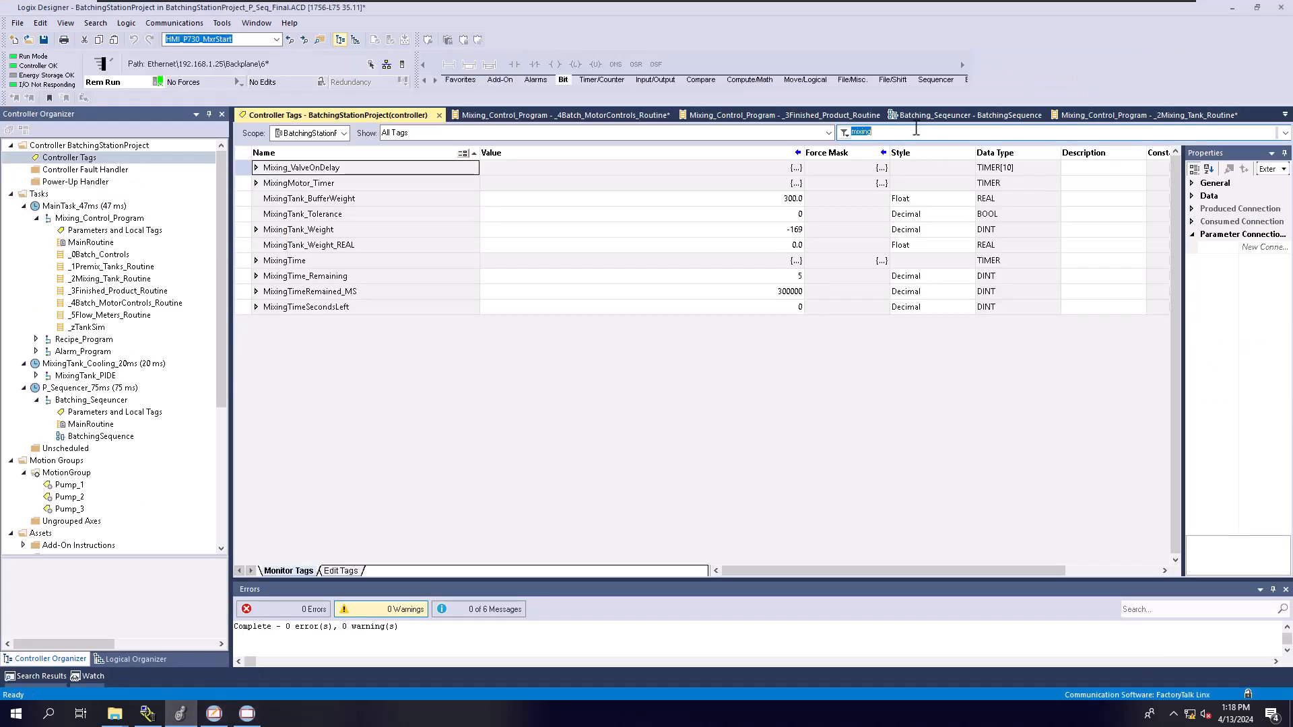
left_click(299, 229)
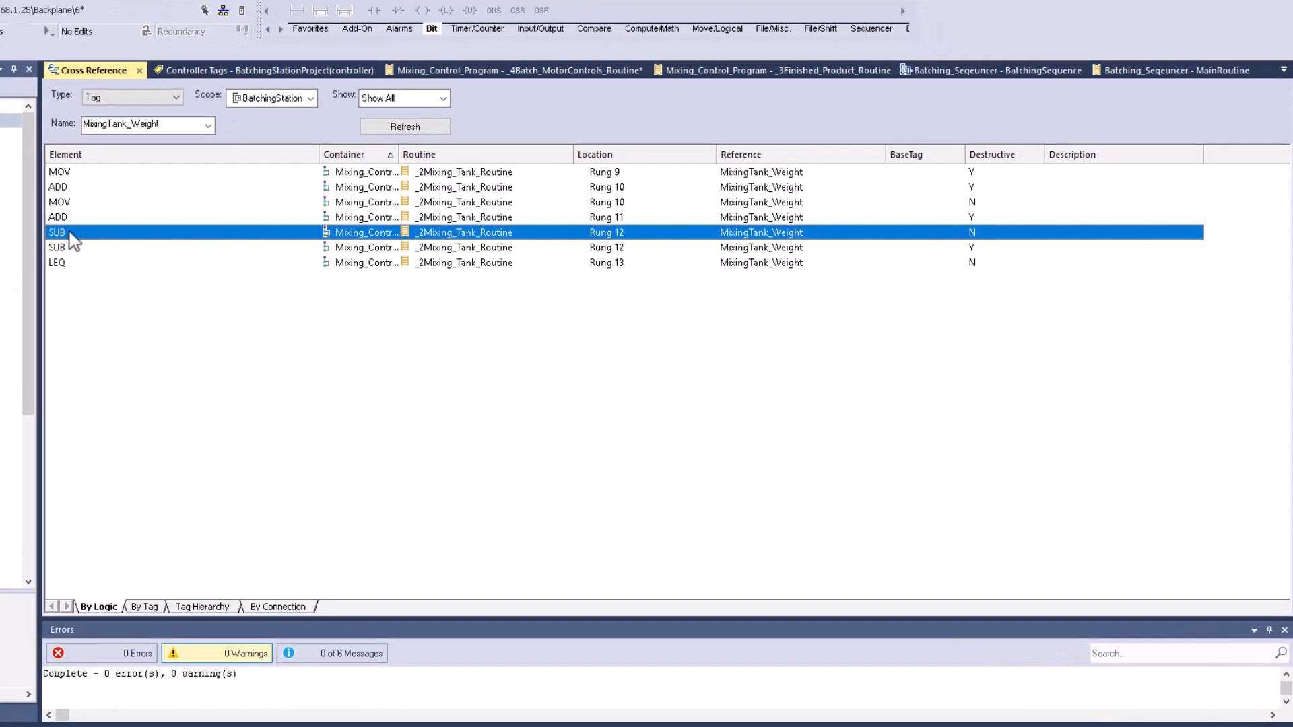
double_click(55, 232)
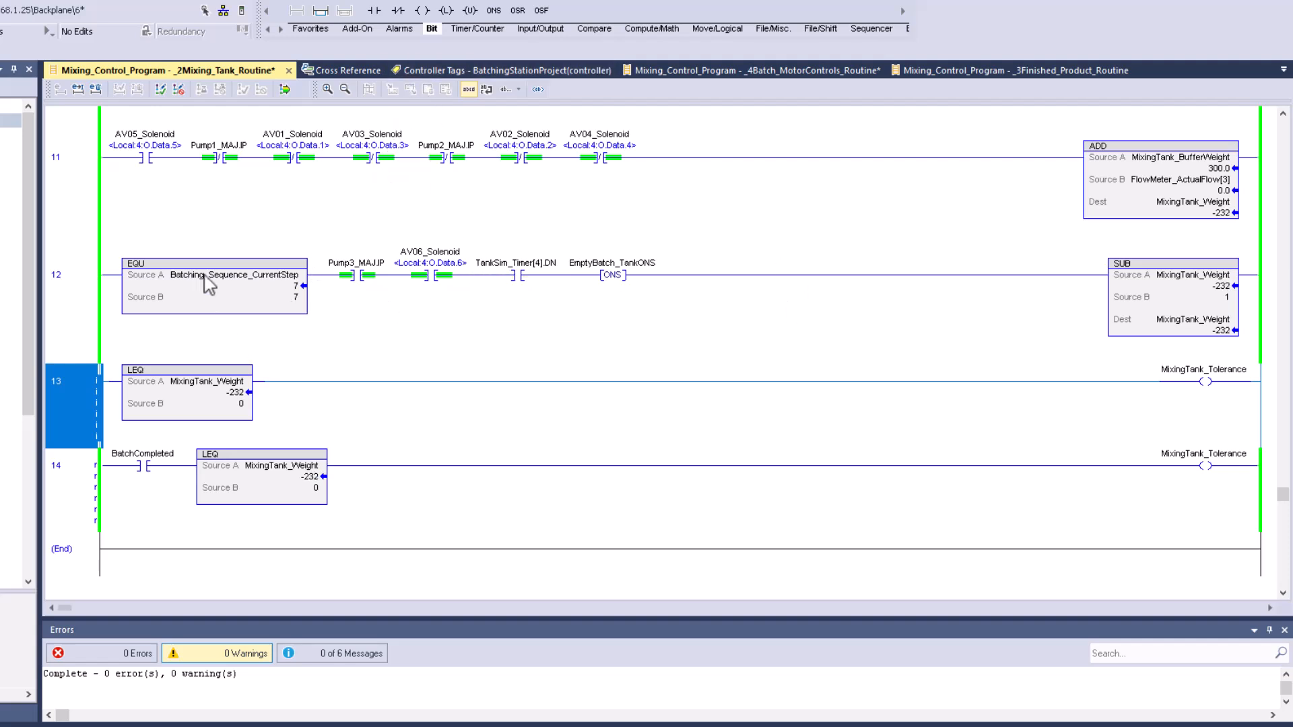
- Paste an EQU Batching_Sequence_CurrentStep = 7 condition into rung 13 ahead of the LEQ
right_click(202, 284)
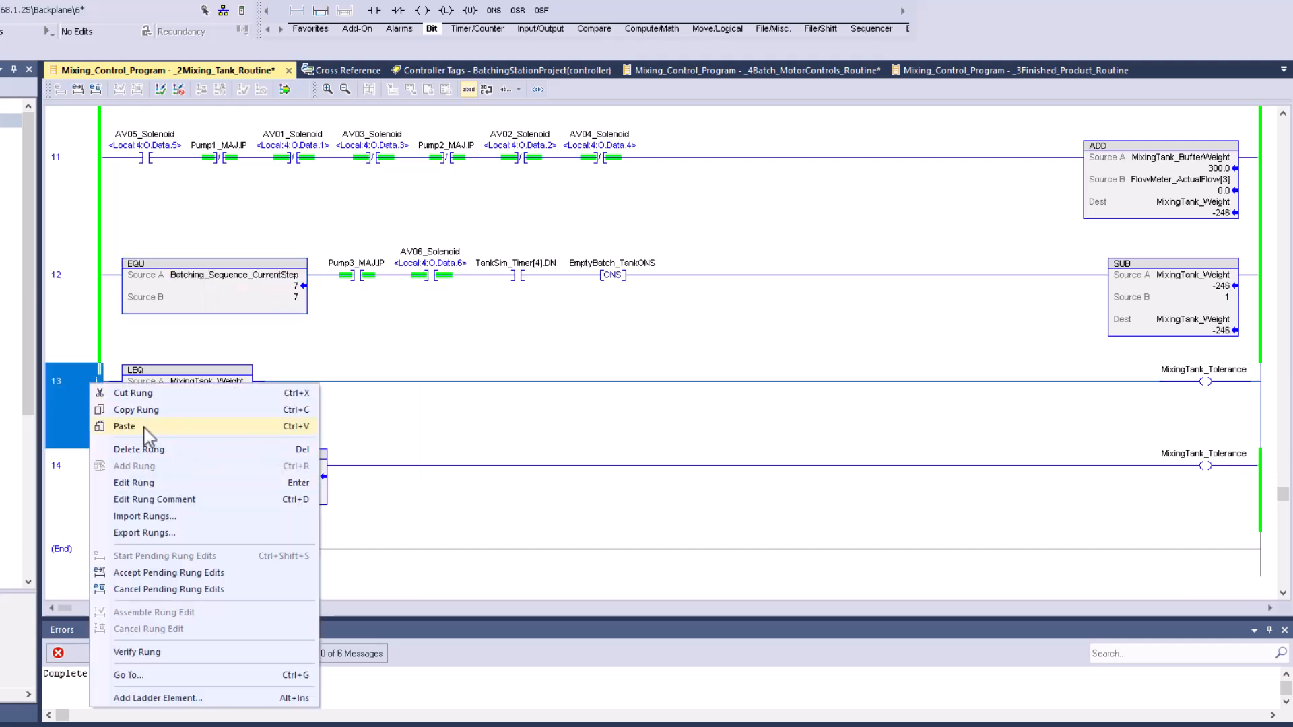
left_click(124, 426)
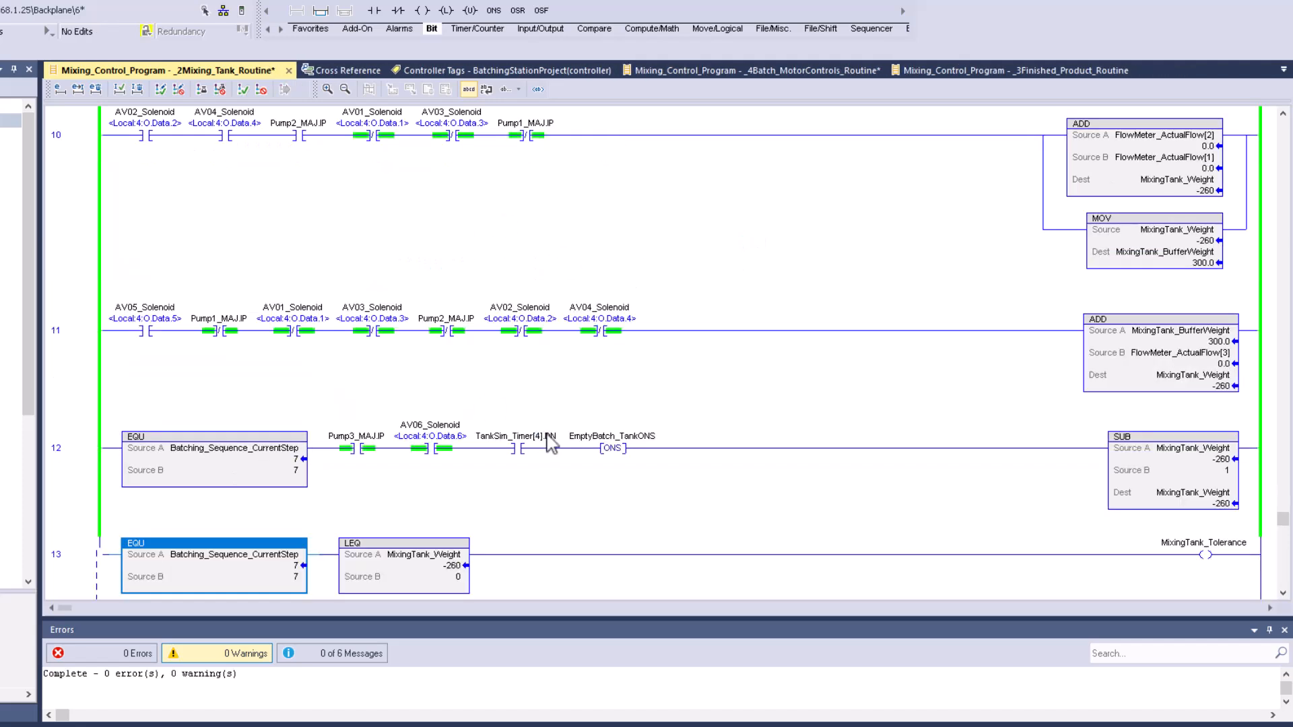
scroll("down", 3)
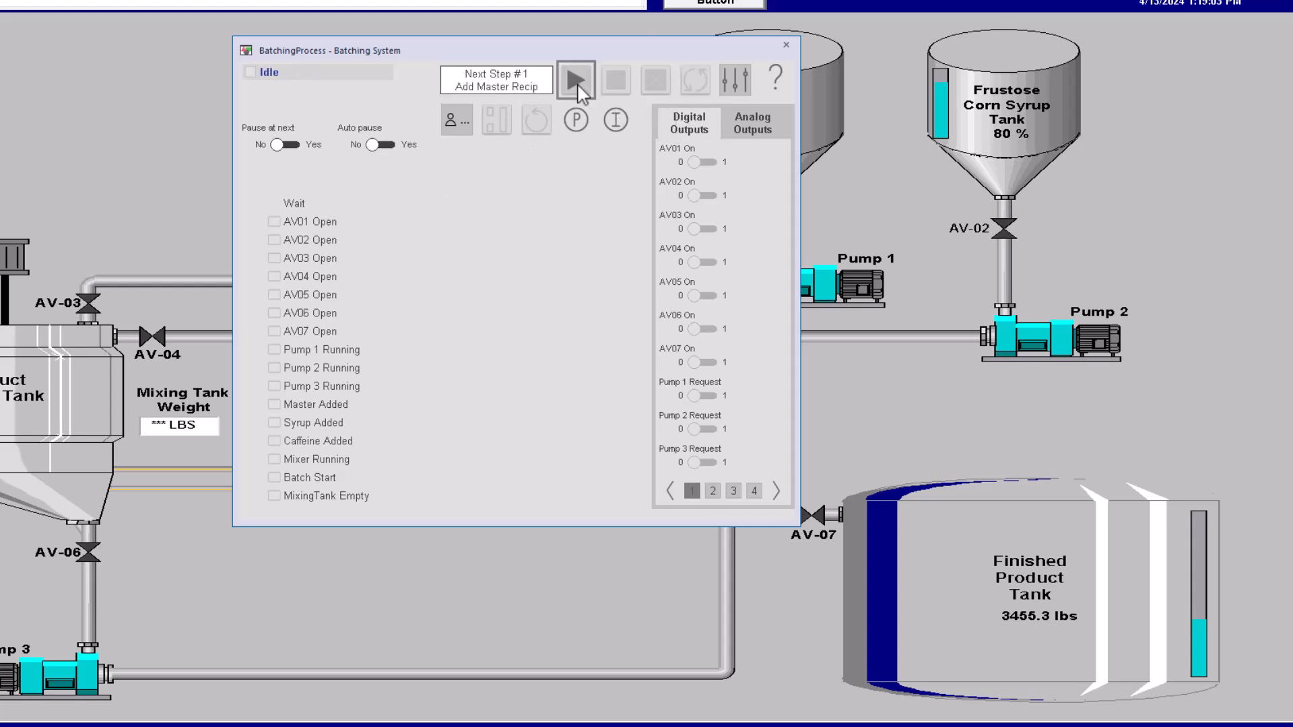
- Start the BatchingProcess sequence again from step 1, Add Master Recipe, then return to Logix Designer's sequencer
left_click(575, 79)
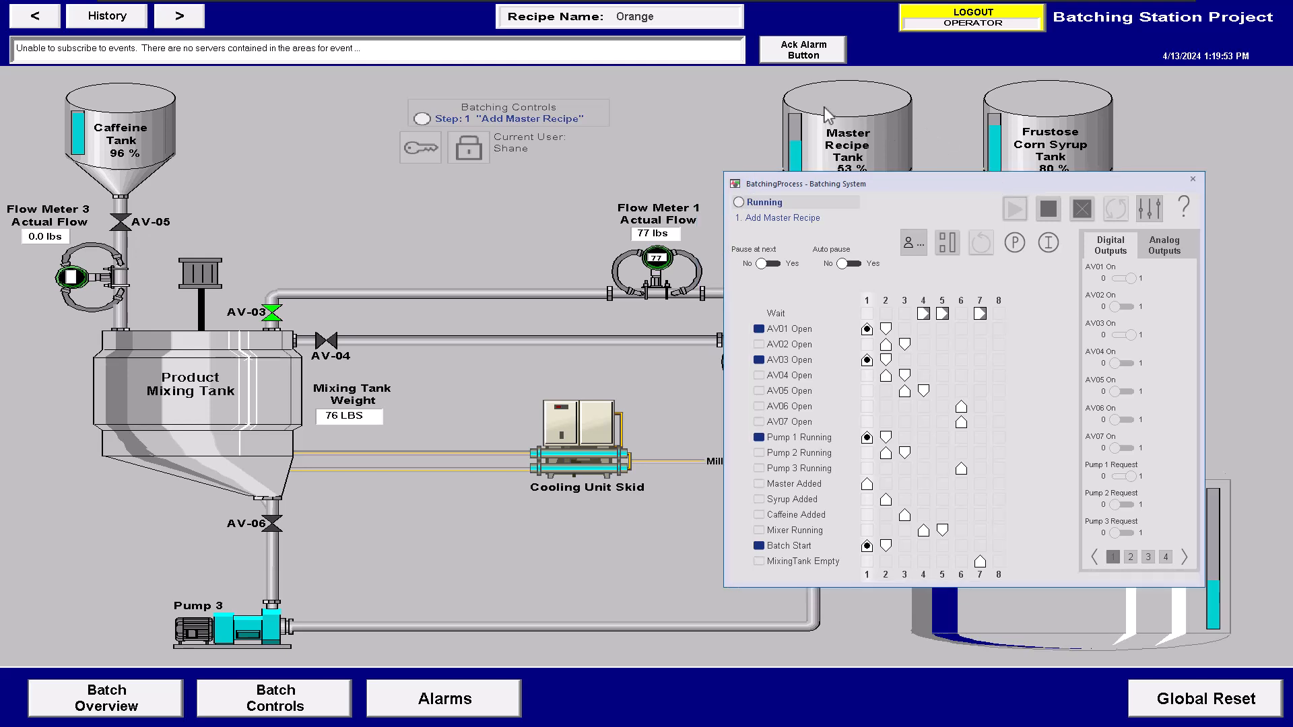
mouse_move(423, 338)
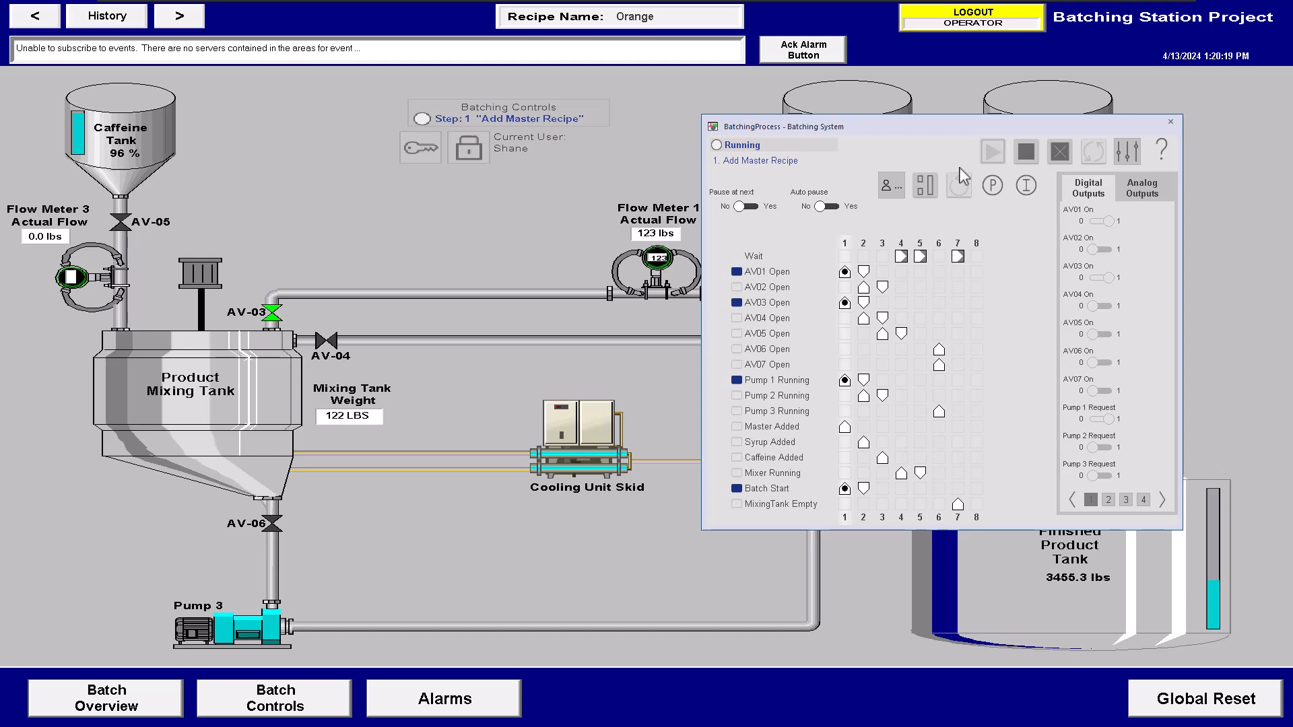
left_click(11, 709)
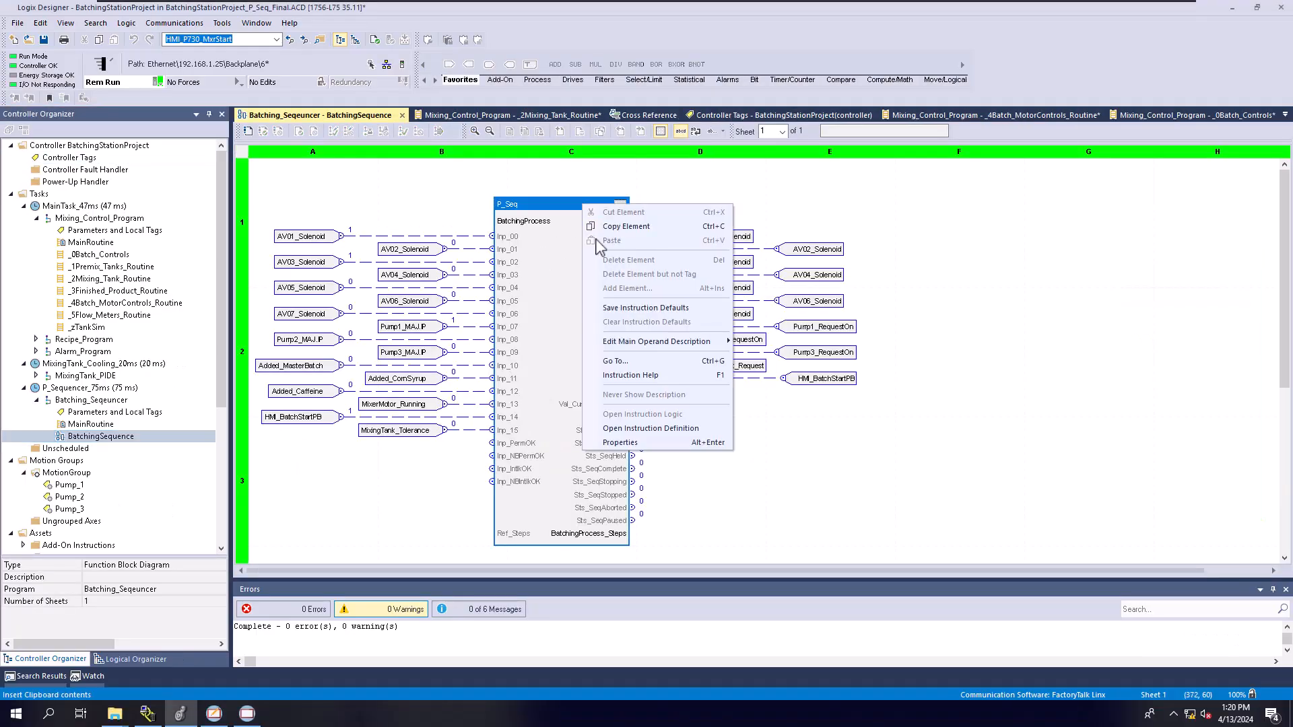
mouse_move(651, 428)
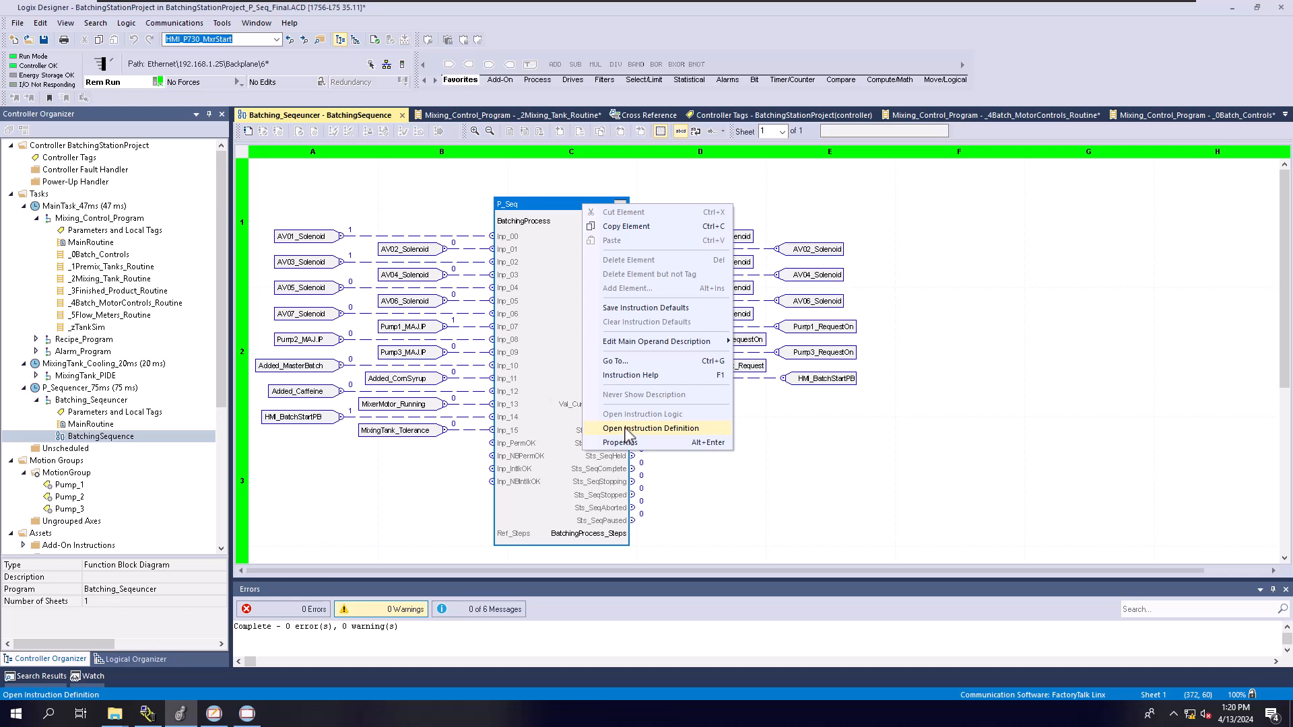
right_click(523, 220)
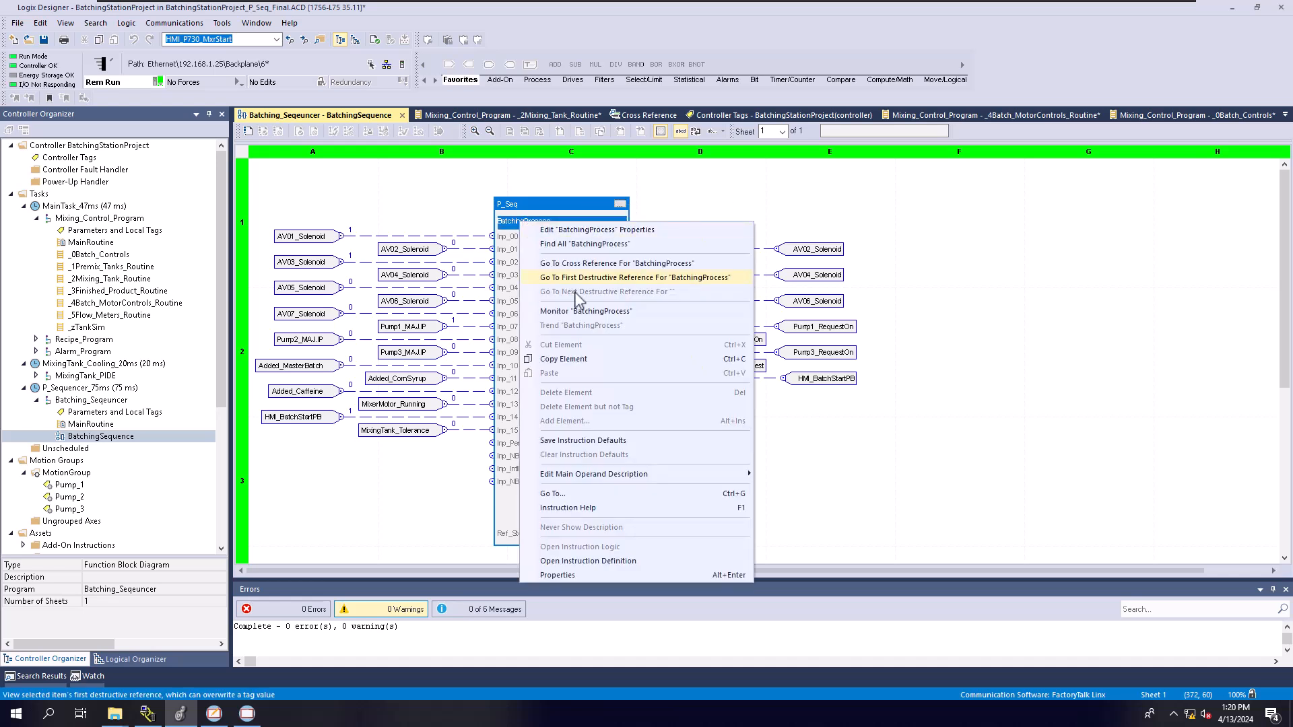
mouse_move(596, 553)
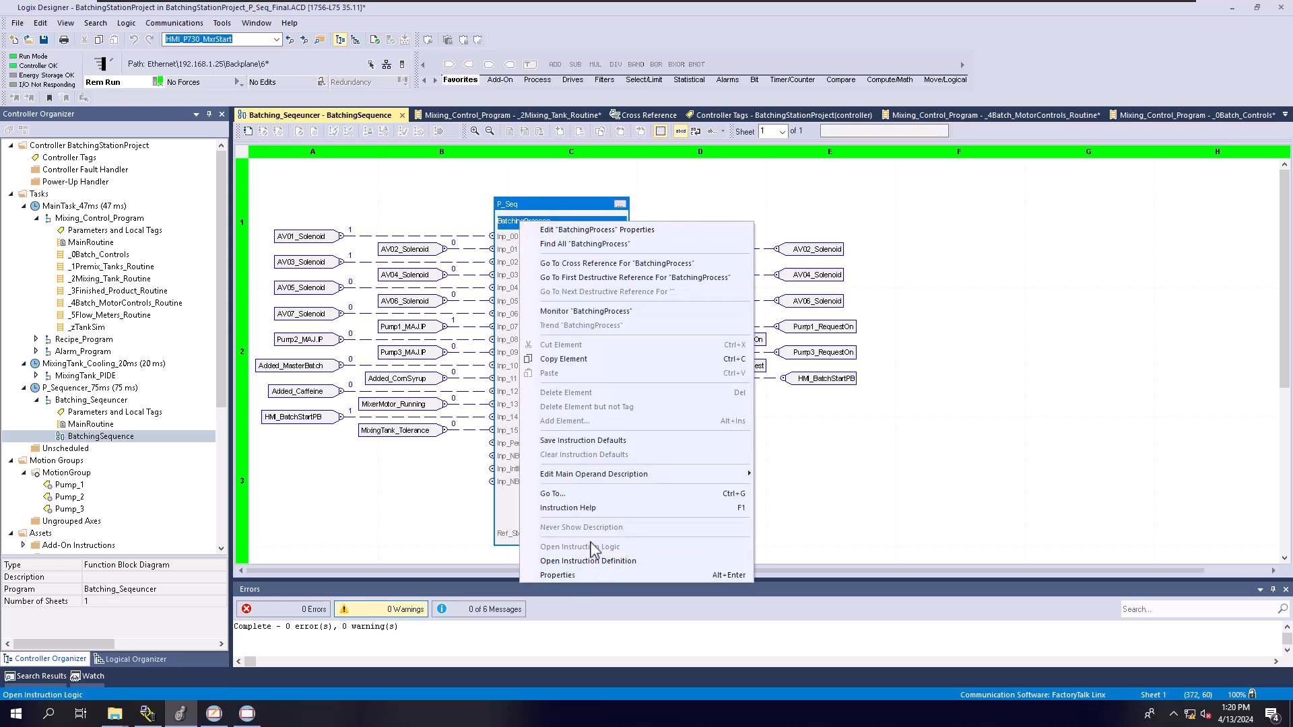
left_click(426, 468)
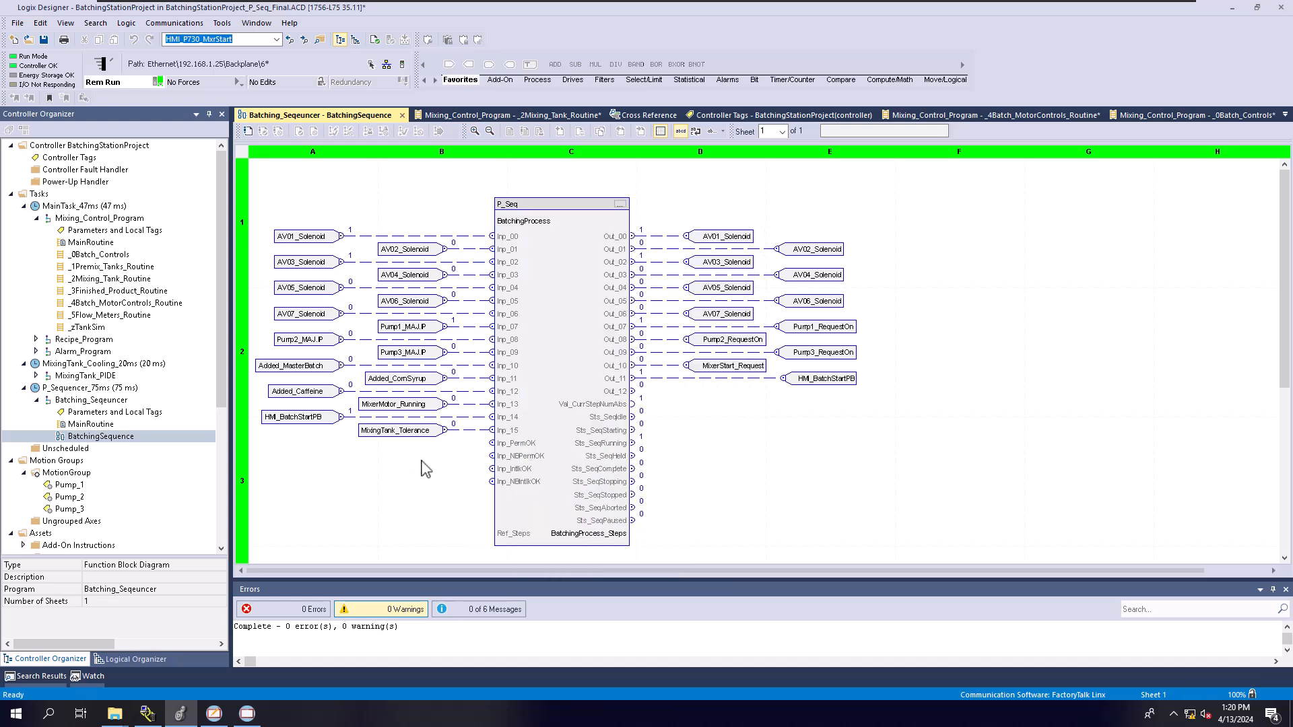
mouse_move(494, 372)
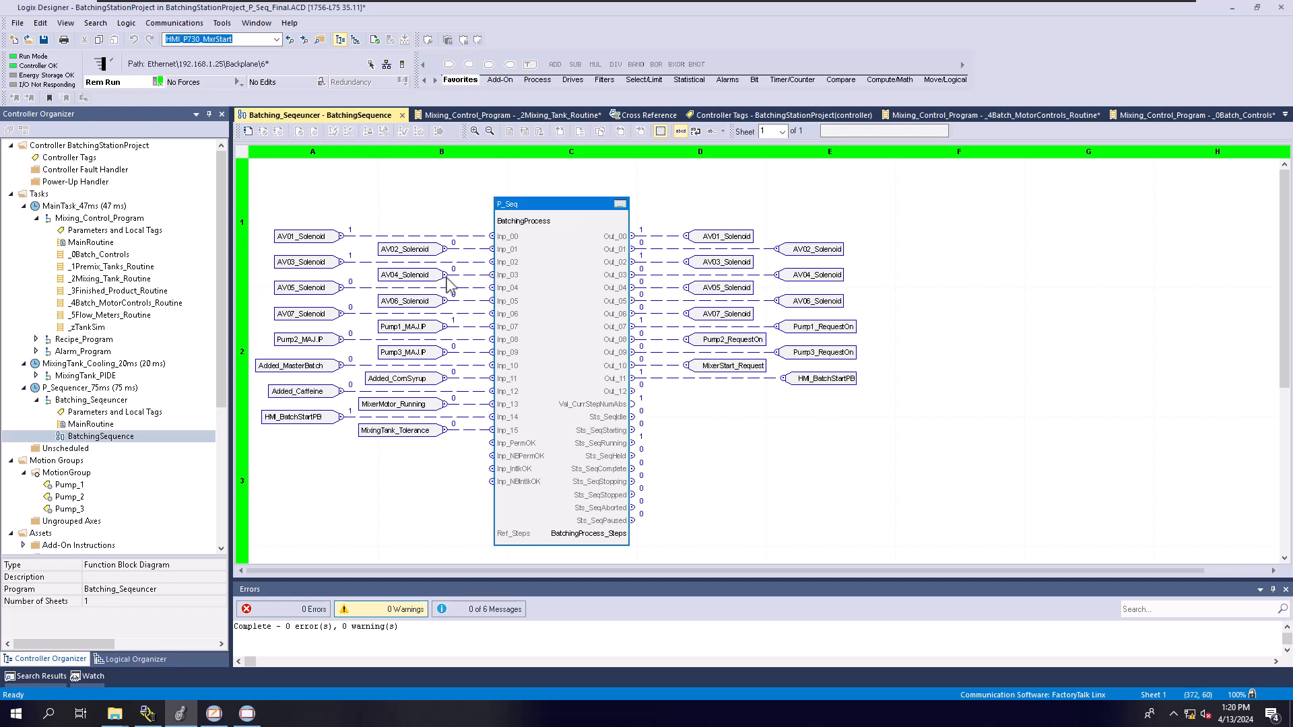
mouse_move(493, 259)
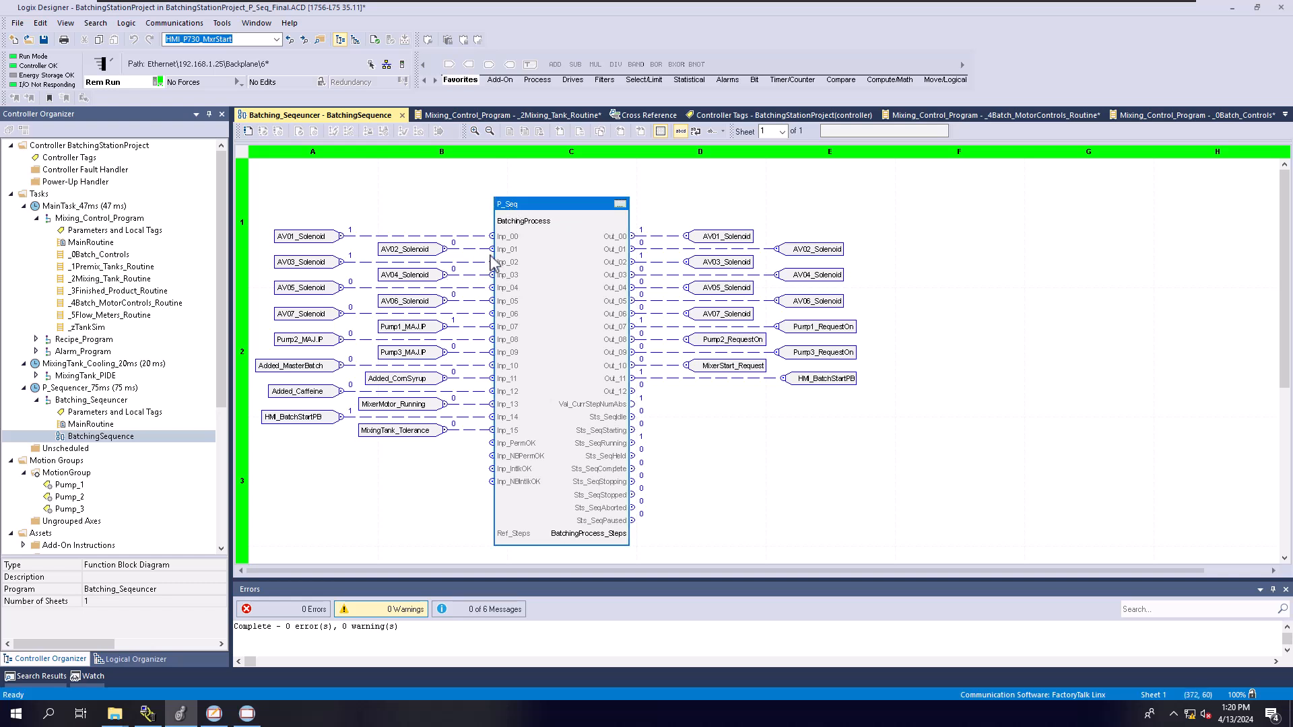
mouse_move(463, 446)
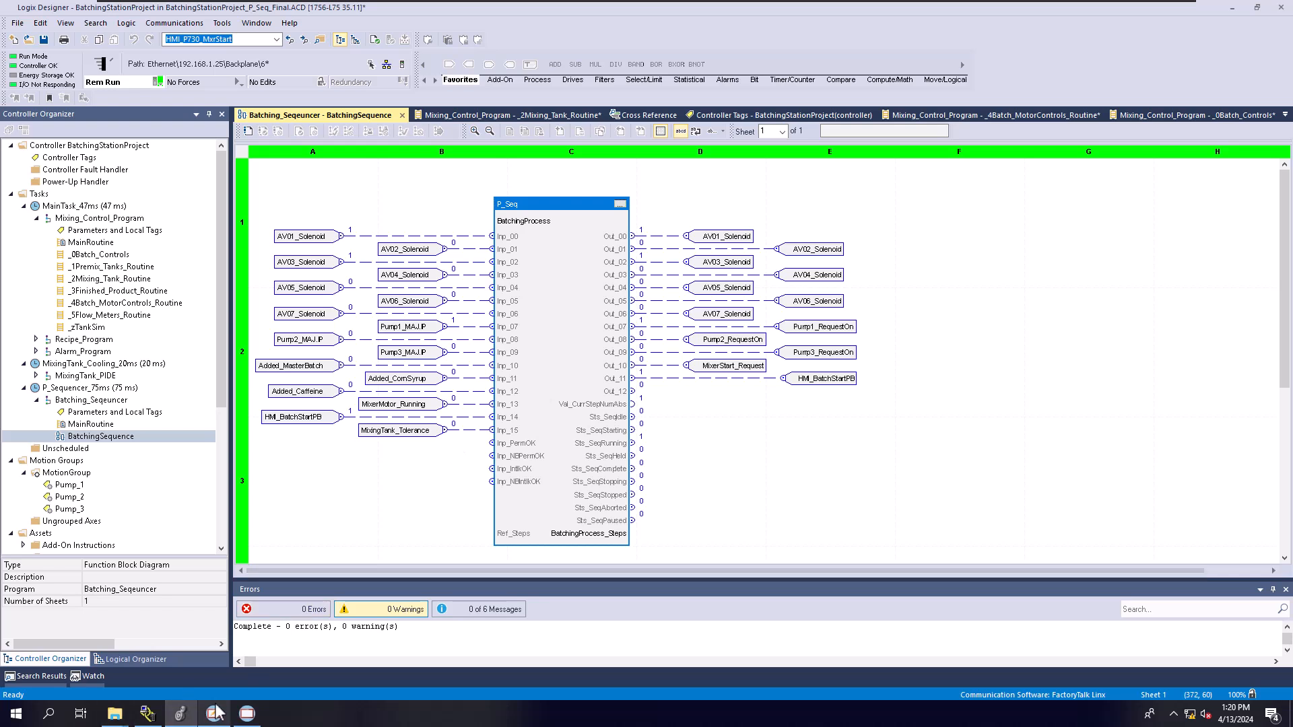
mouse_move(183, 715)
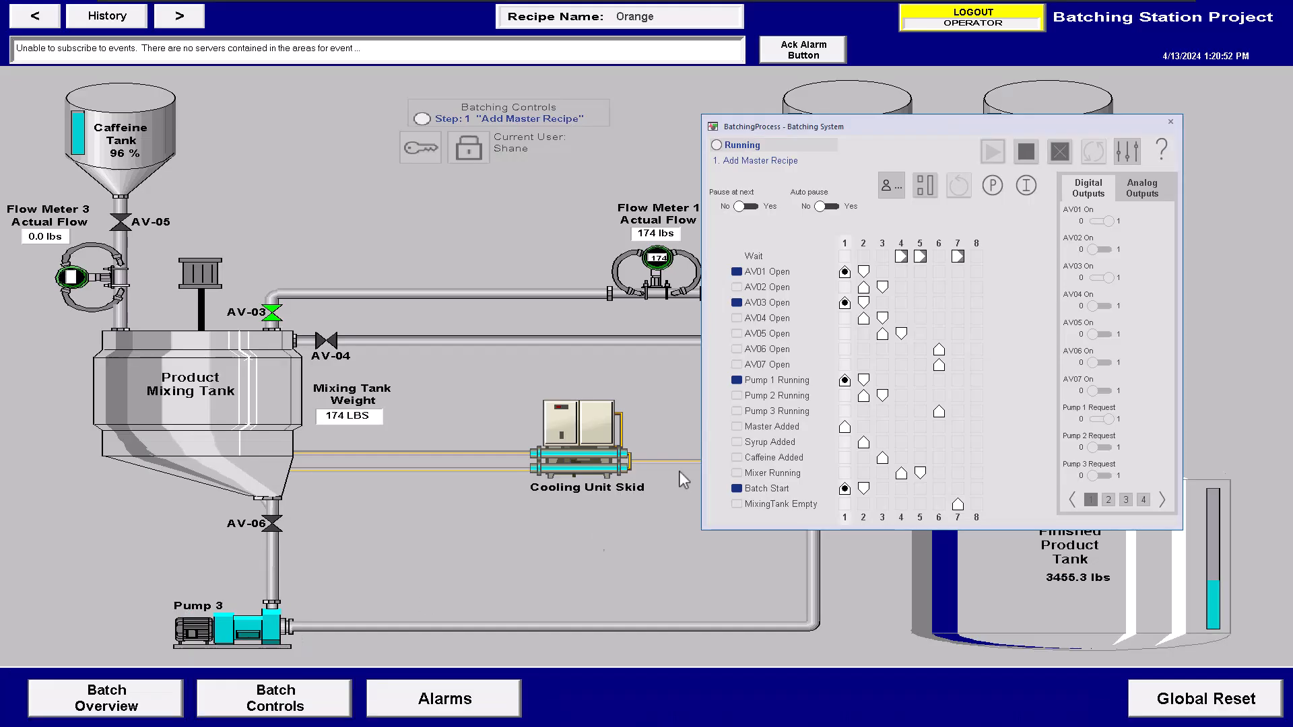
mouse_move(889, 302)
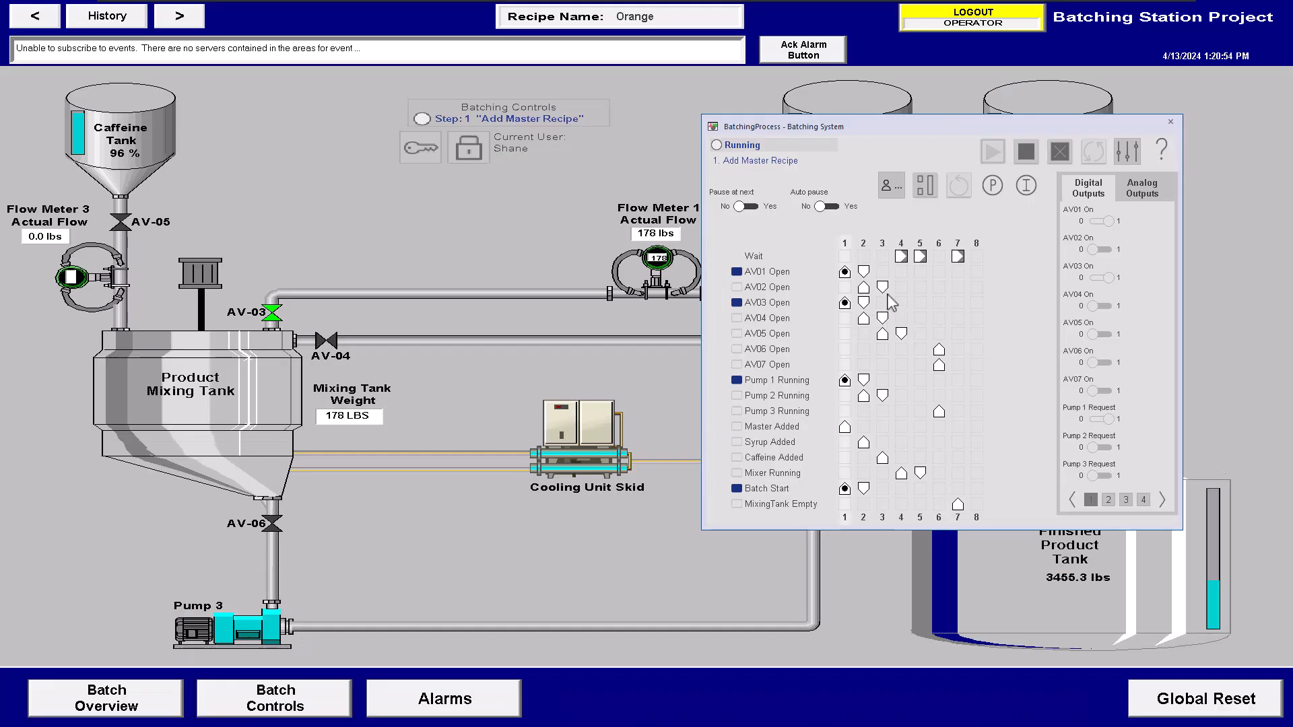